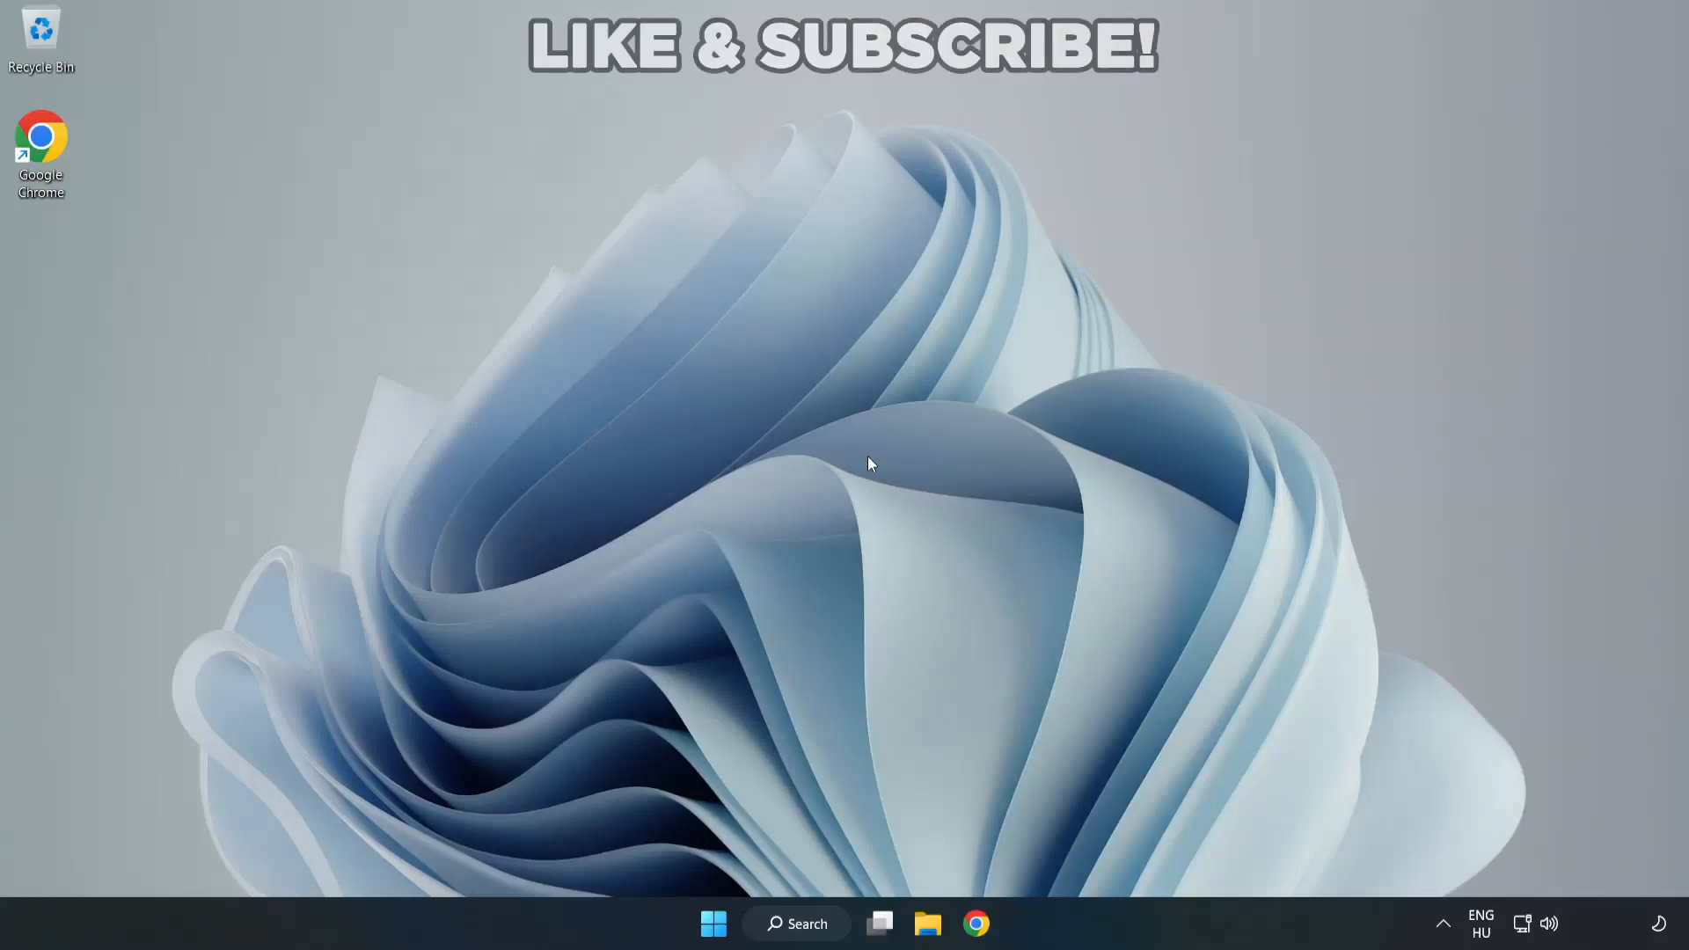
{"action": "mouse_move", "coordinate": [929, 472]}
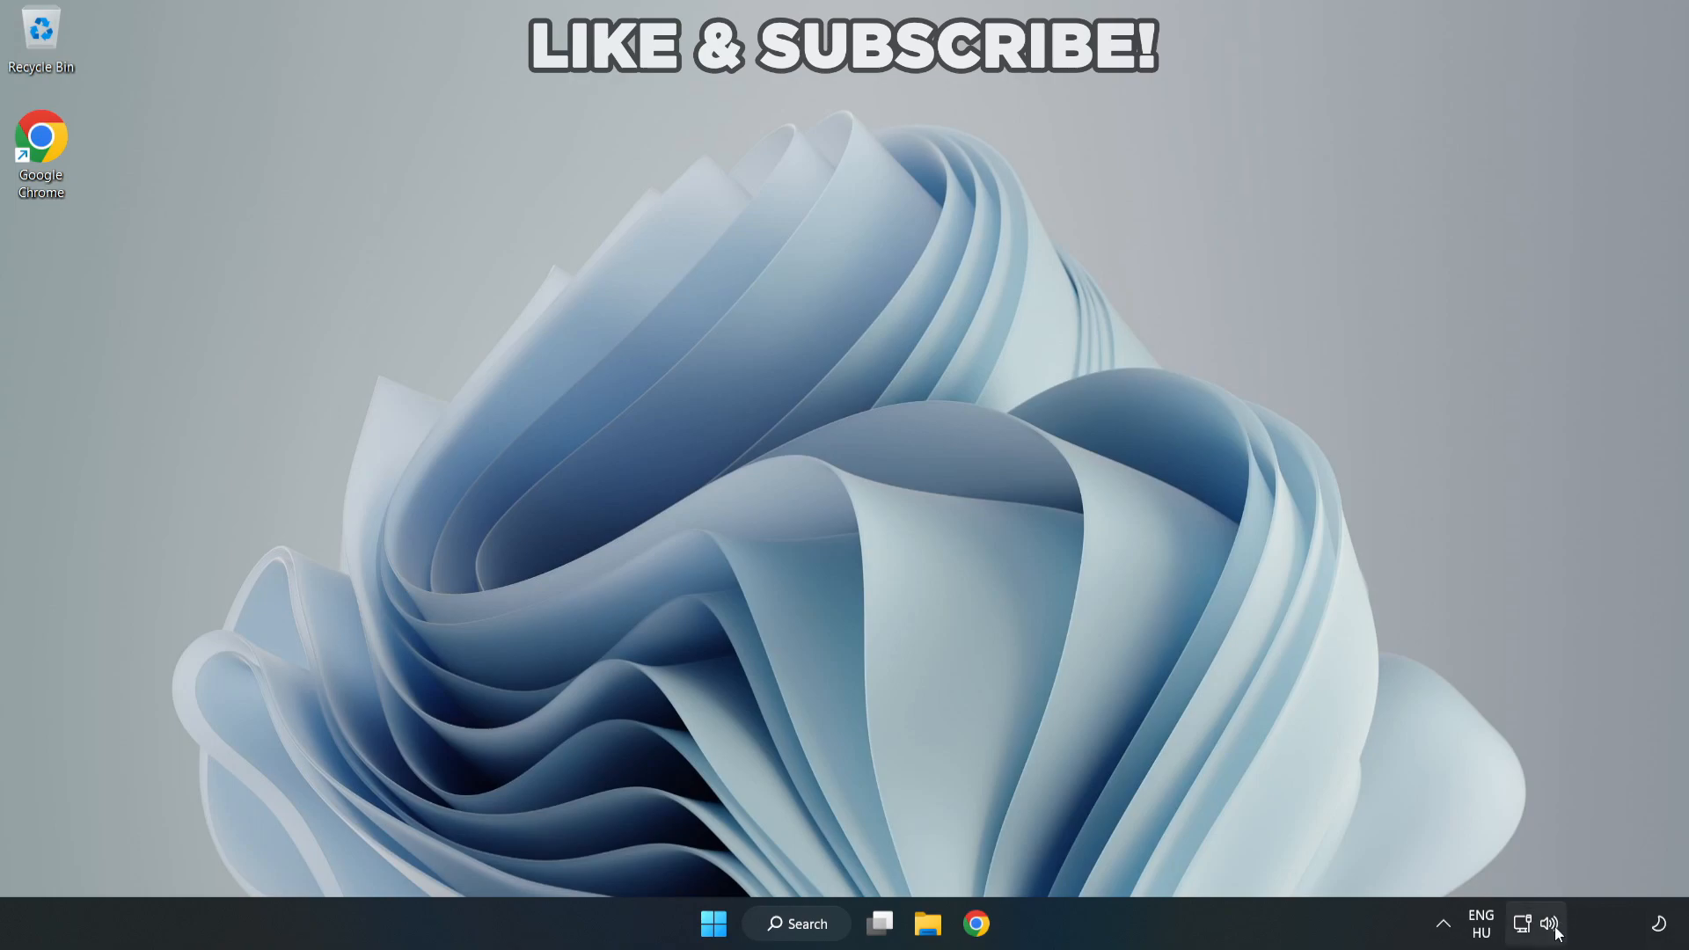
Step: Switch the sound output from CABLE Input to Speakers (High Definition Audio Device) via Quick Settings
{"action": "left_click", "coordinate": [1548, 924]}
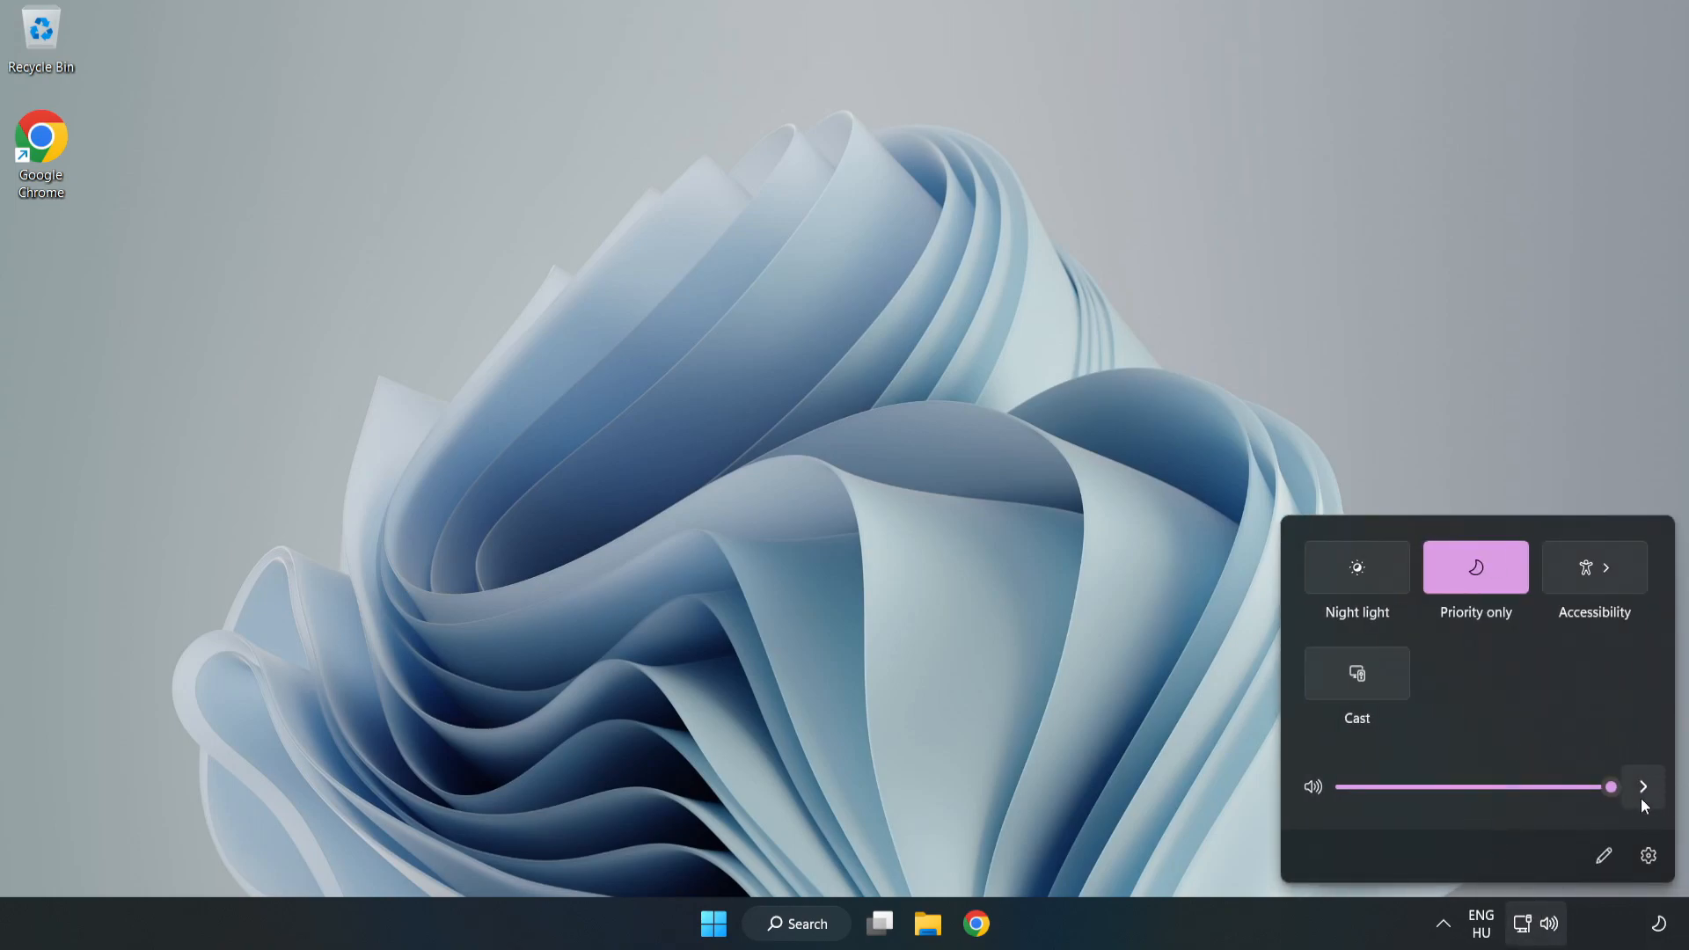
{"action": "mouse_move", "coordinate": [1641, 786]}
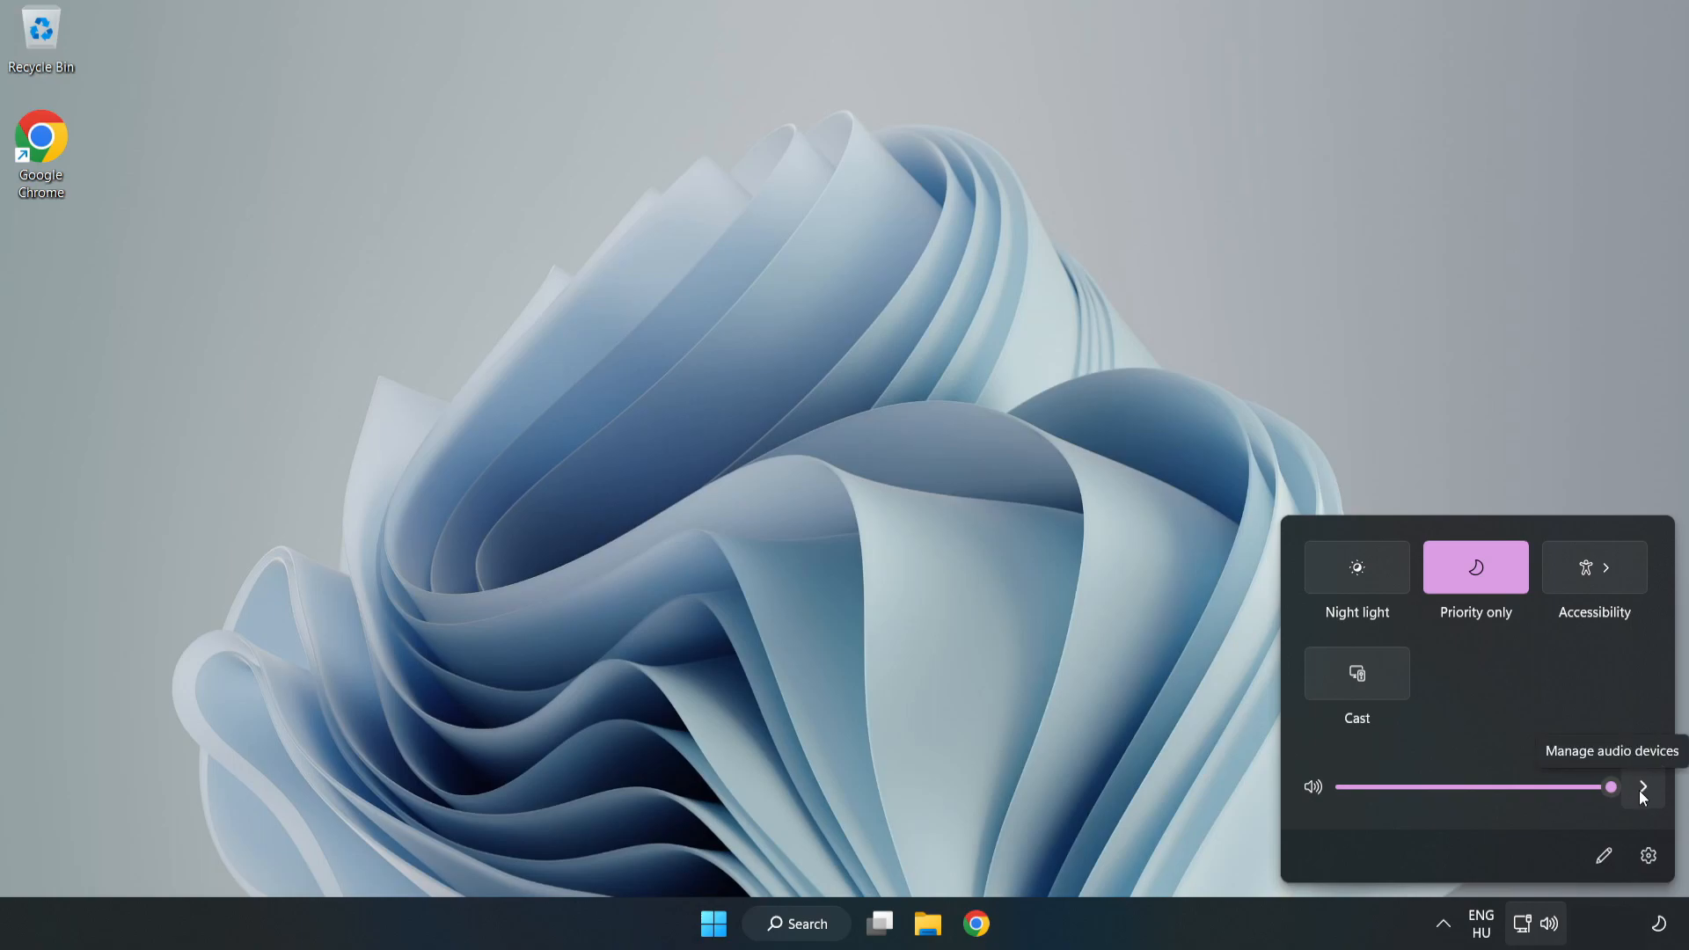
{"action": "left_click", "coordinate": [1641, 787]}
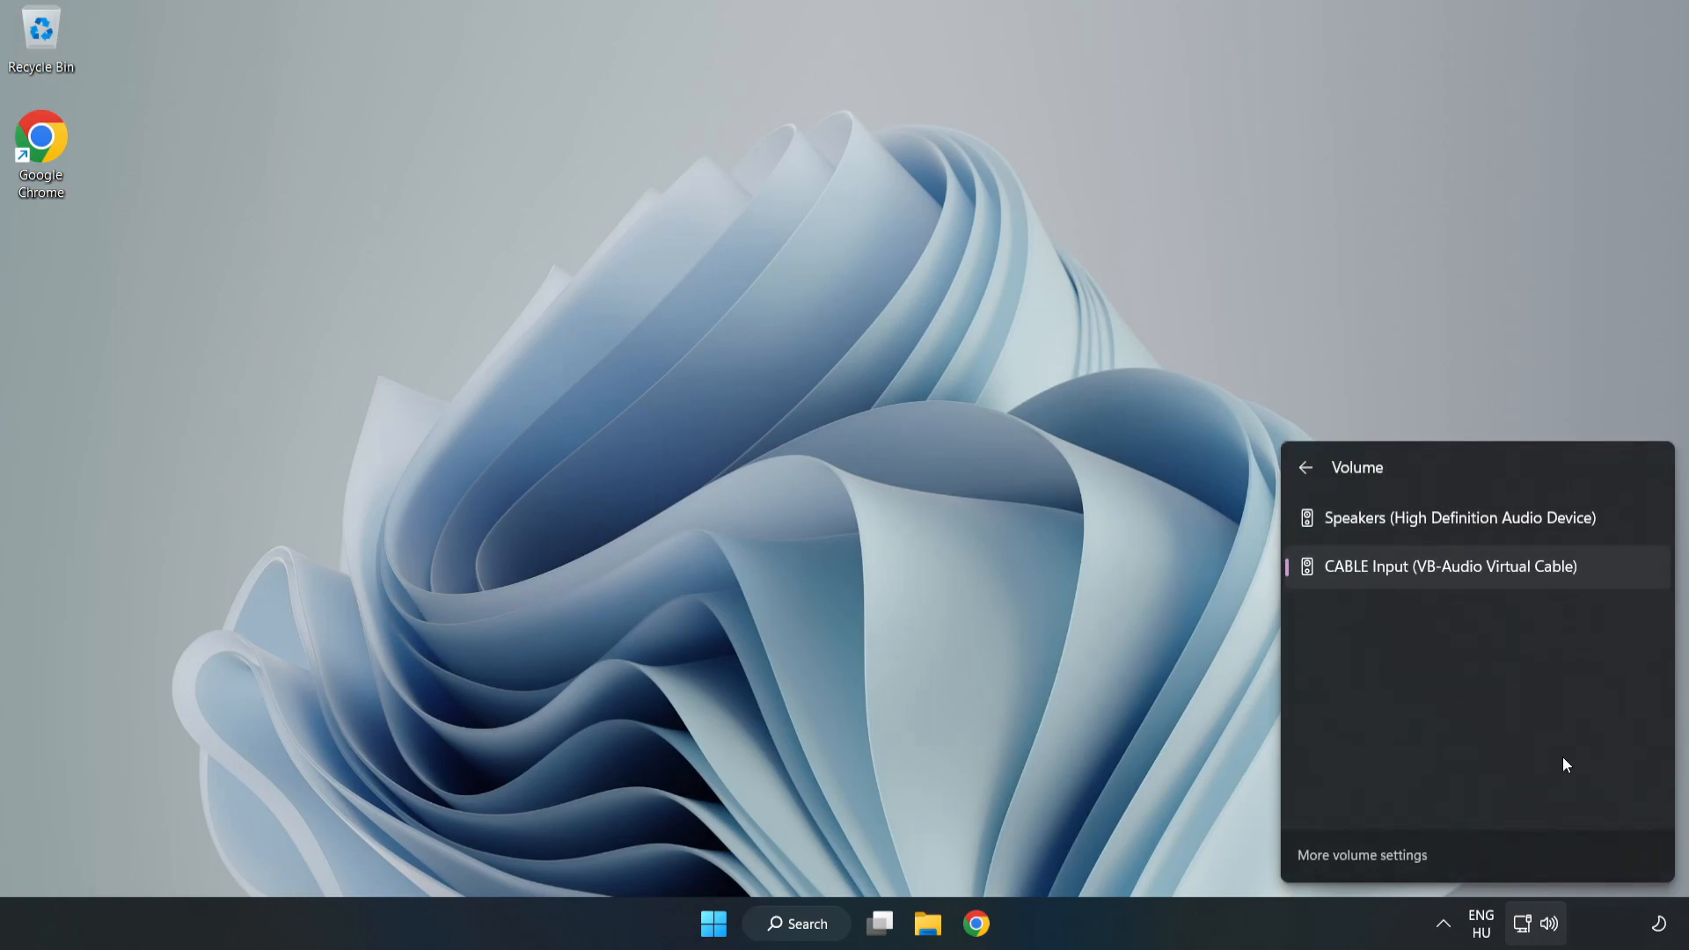
{"action": "mouse_move", "coordinate": [1522, 527]}
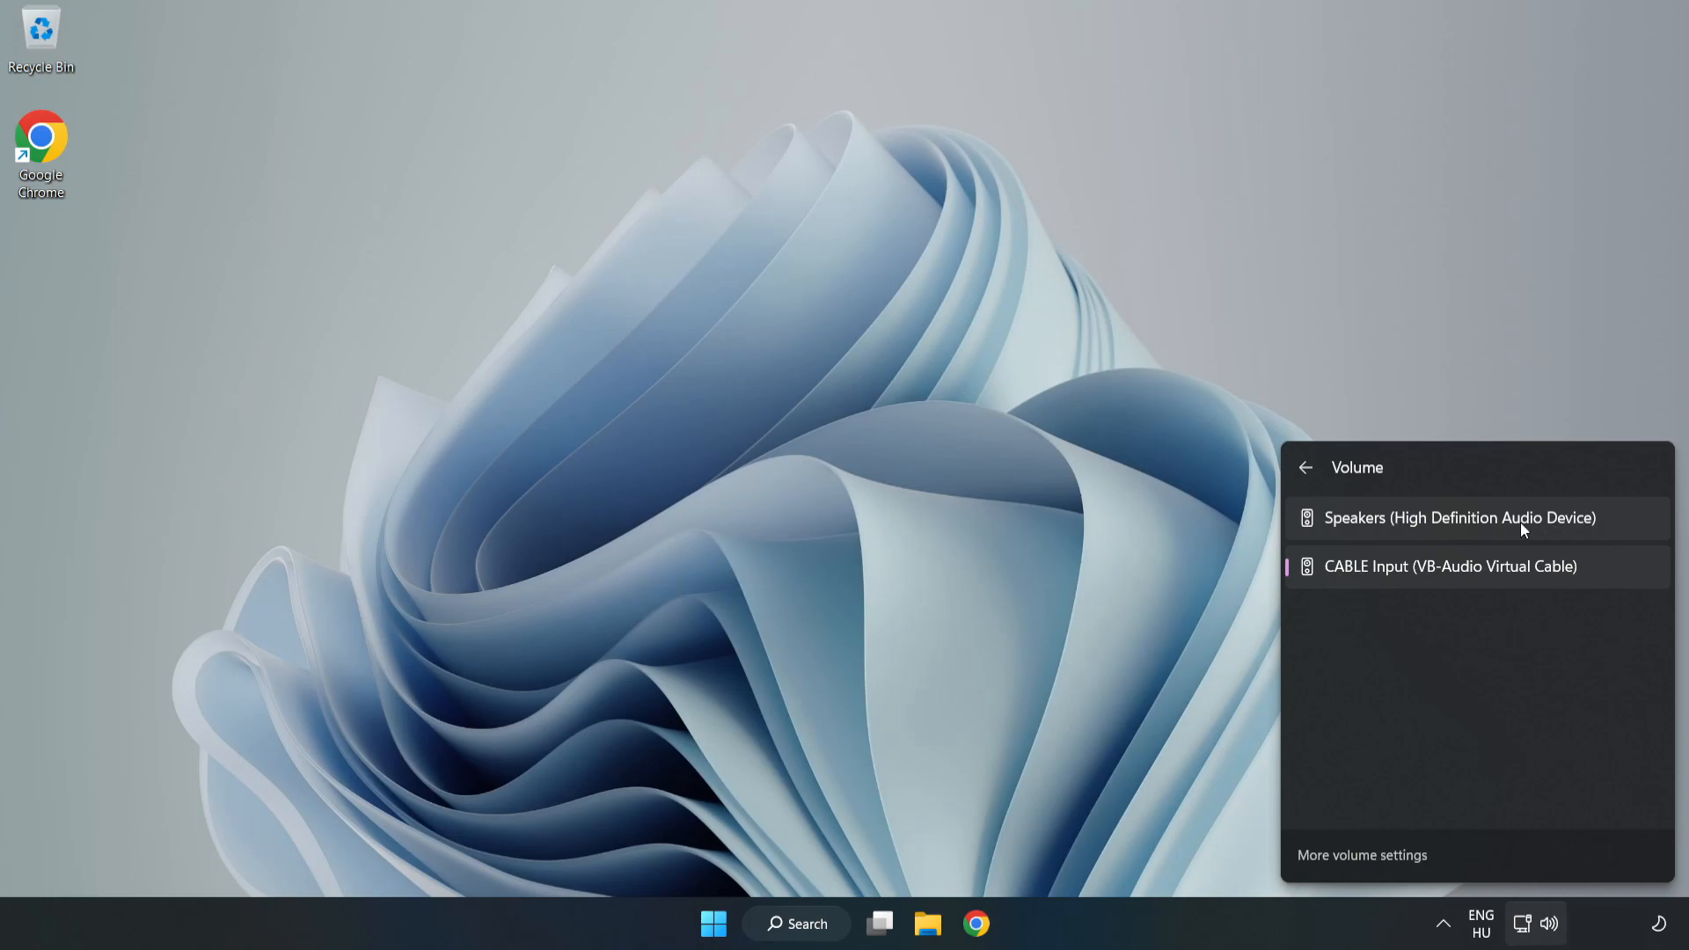
{"action": "left_click", "coordinate": [1460, 517]}
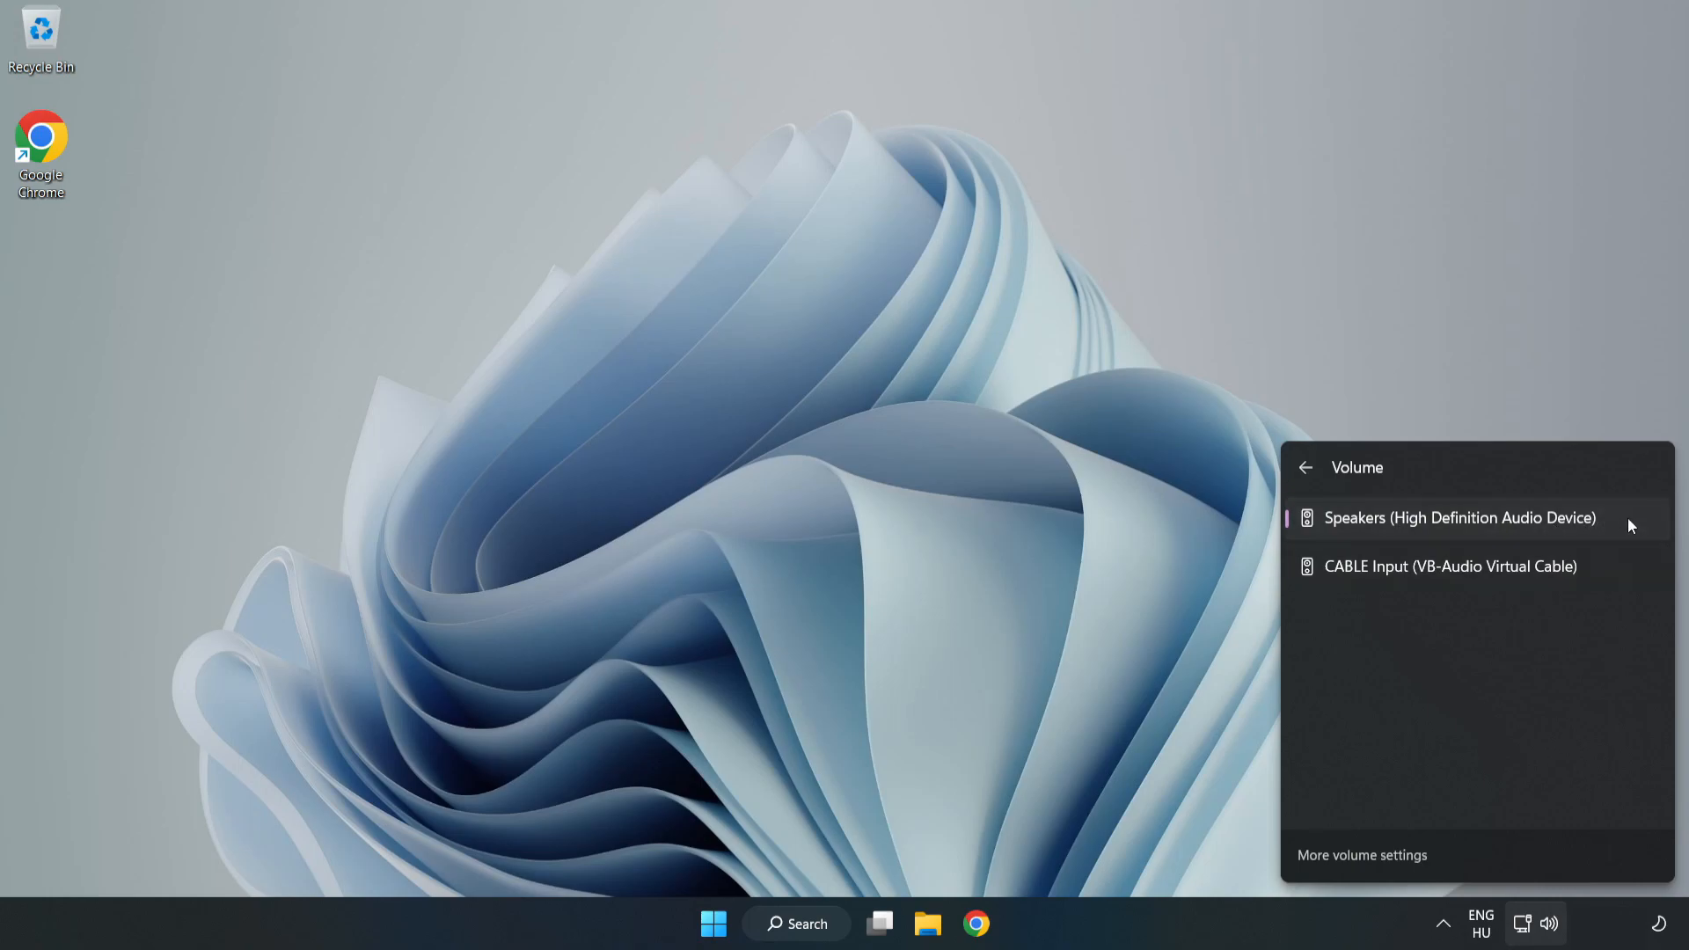
{"action": "mouse_move", "coordinate": [821, 461]}
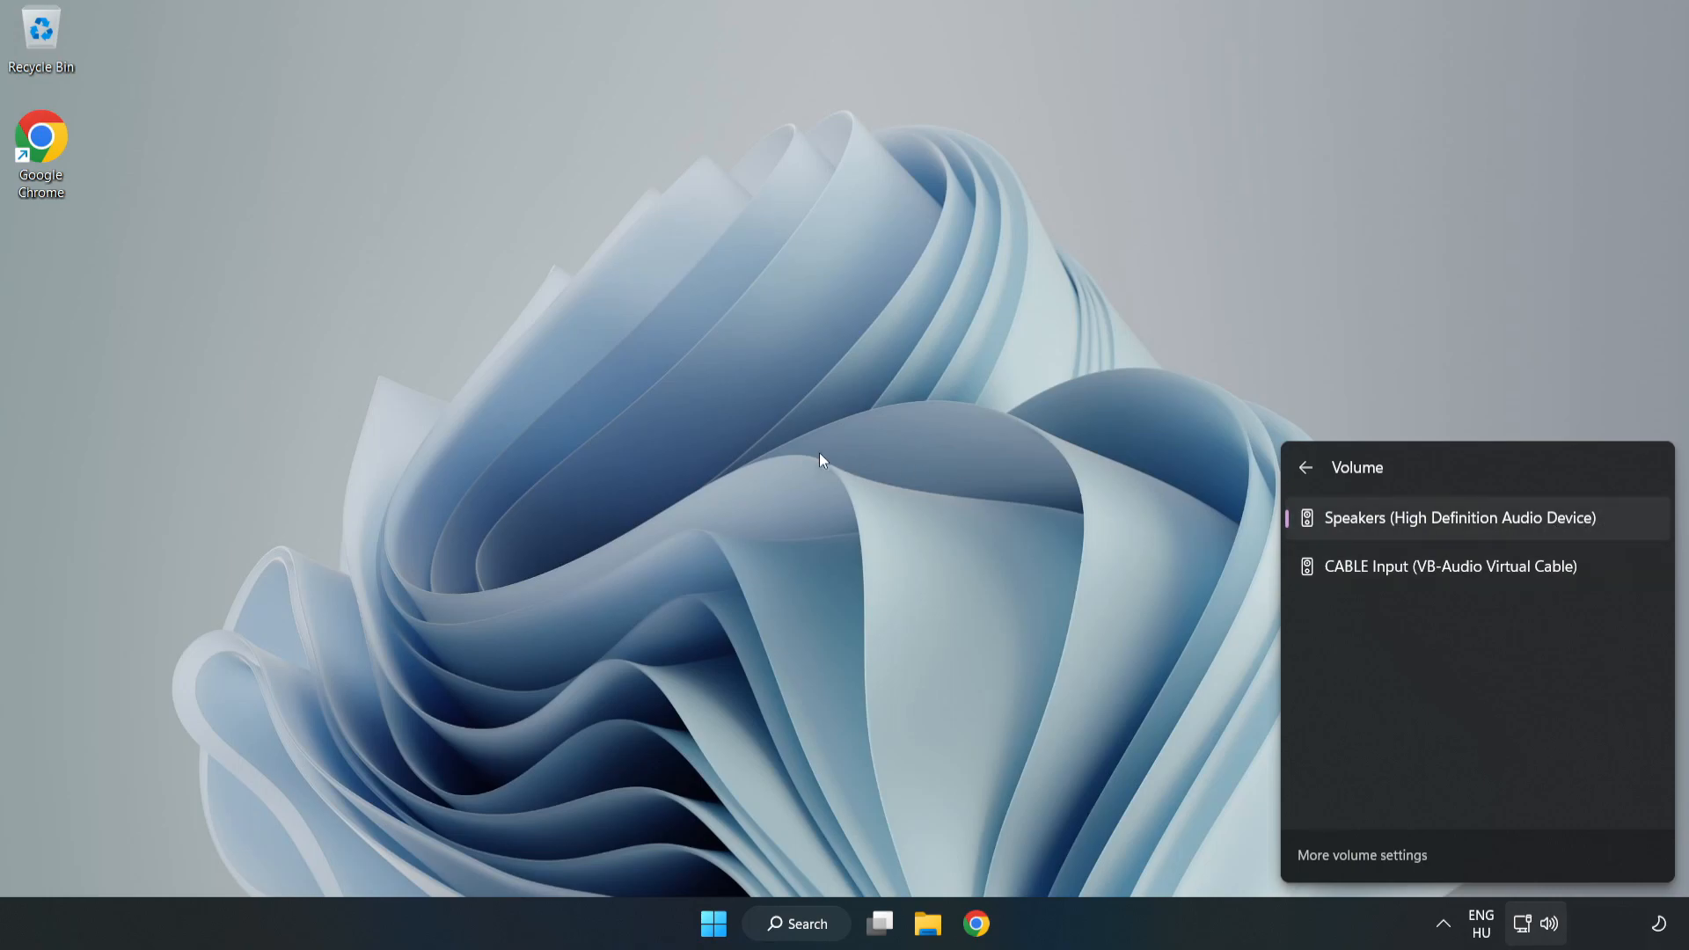
{"action": "left_click", "coordinate": [818, 461]}
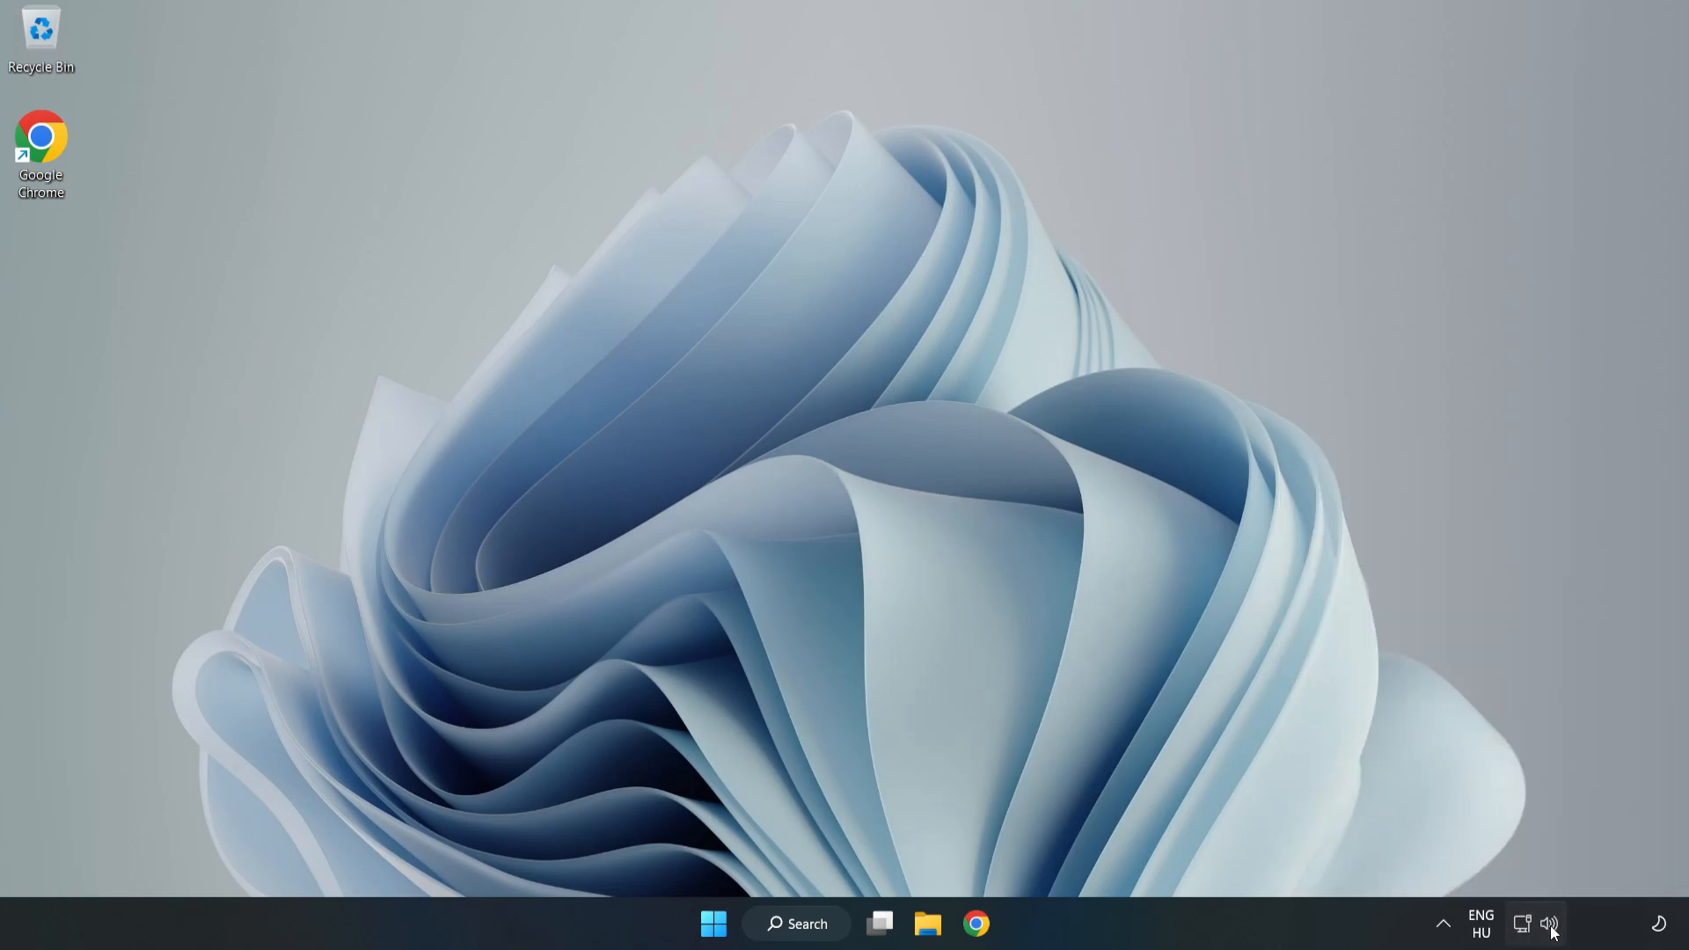
Step: Reset sound devices and app volumes to recommended defaults in the Volume mixer, then close Settings
{"action": "right_click", "coordinate": [1548, 923]}
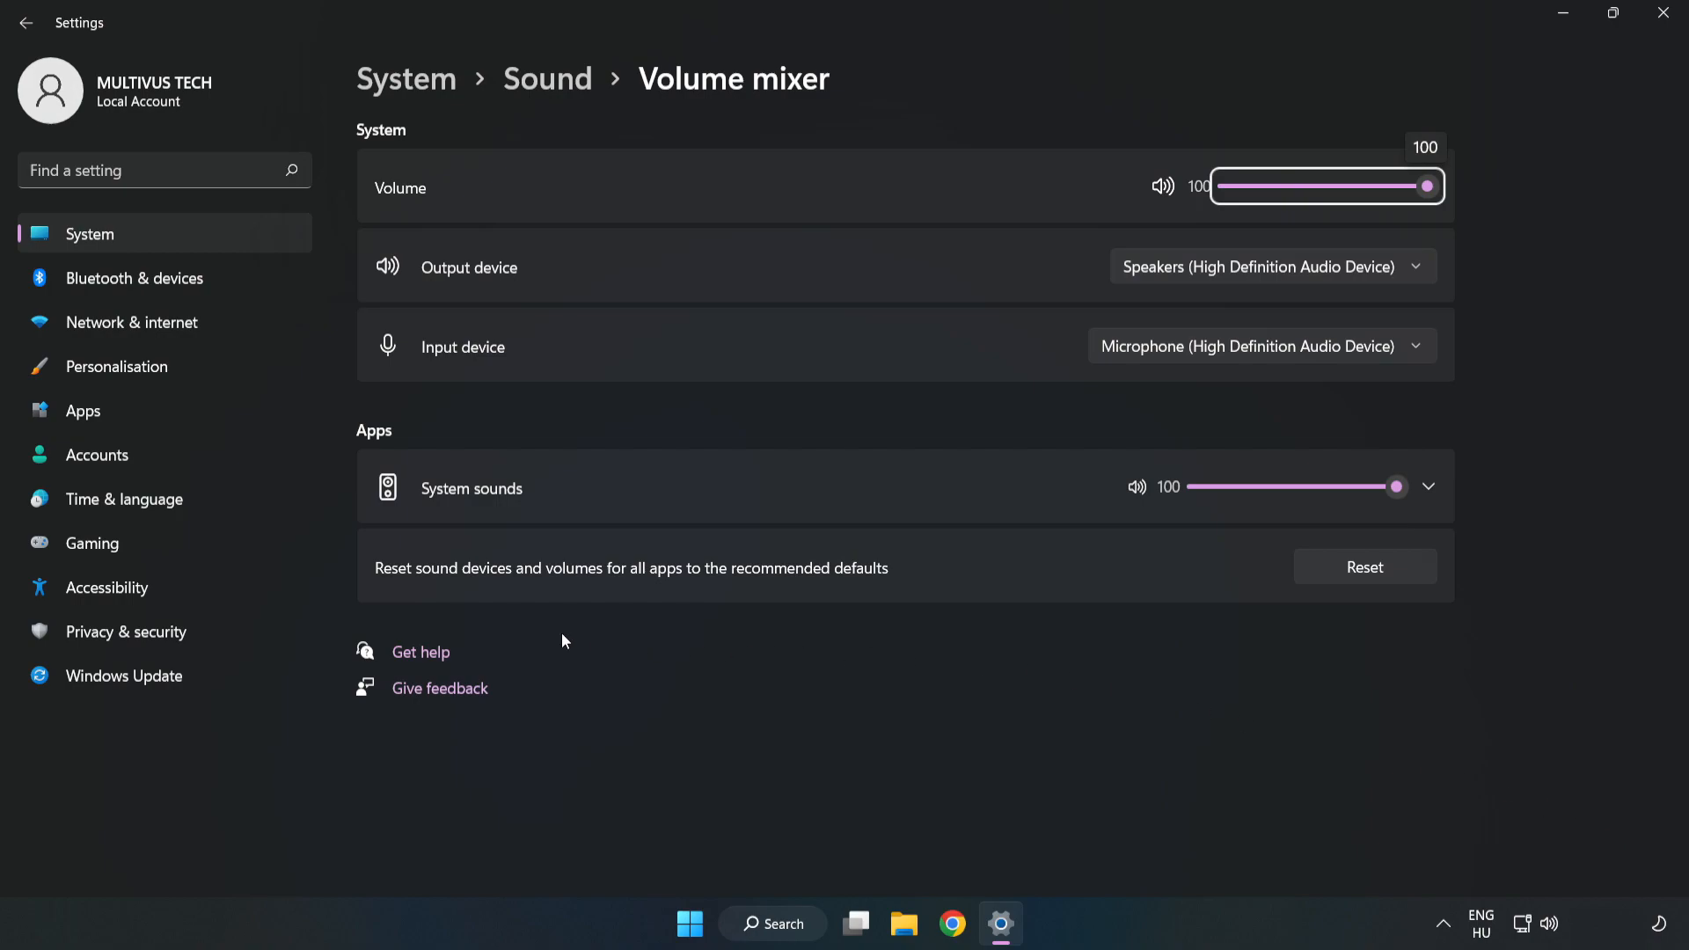
{"action": "mouse_move", "coordinate": [971, 572]}
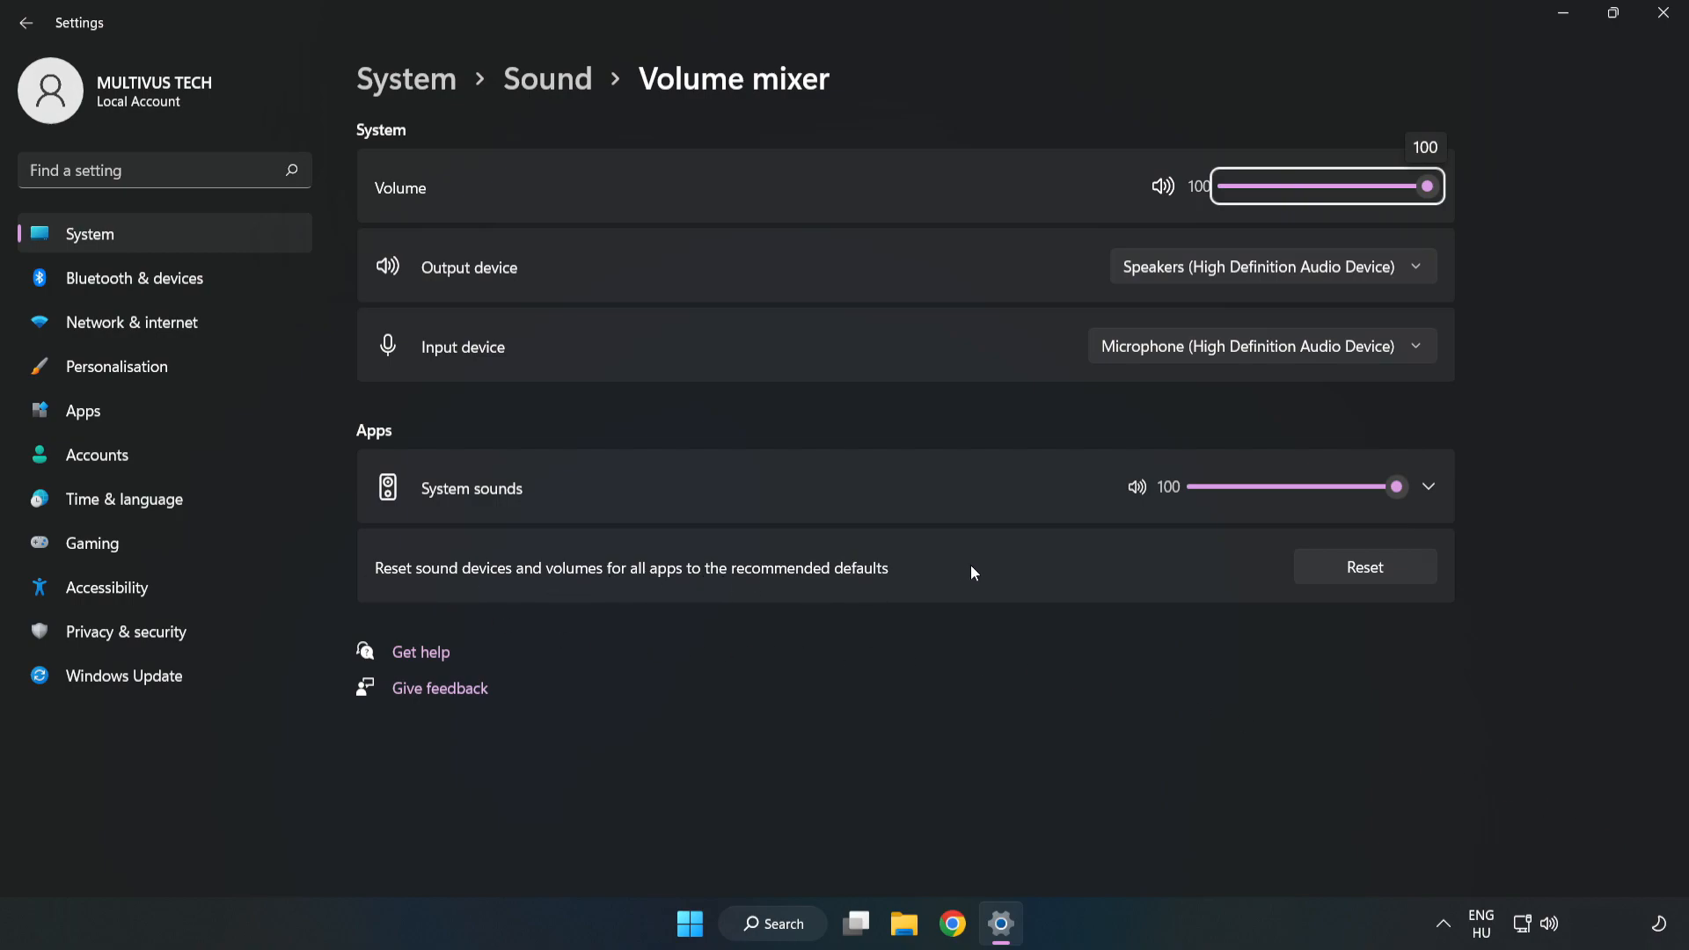
{"action": "mouse_move", "coordinate": [1384, 584]}
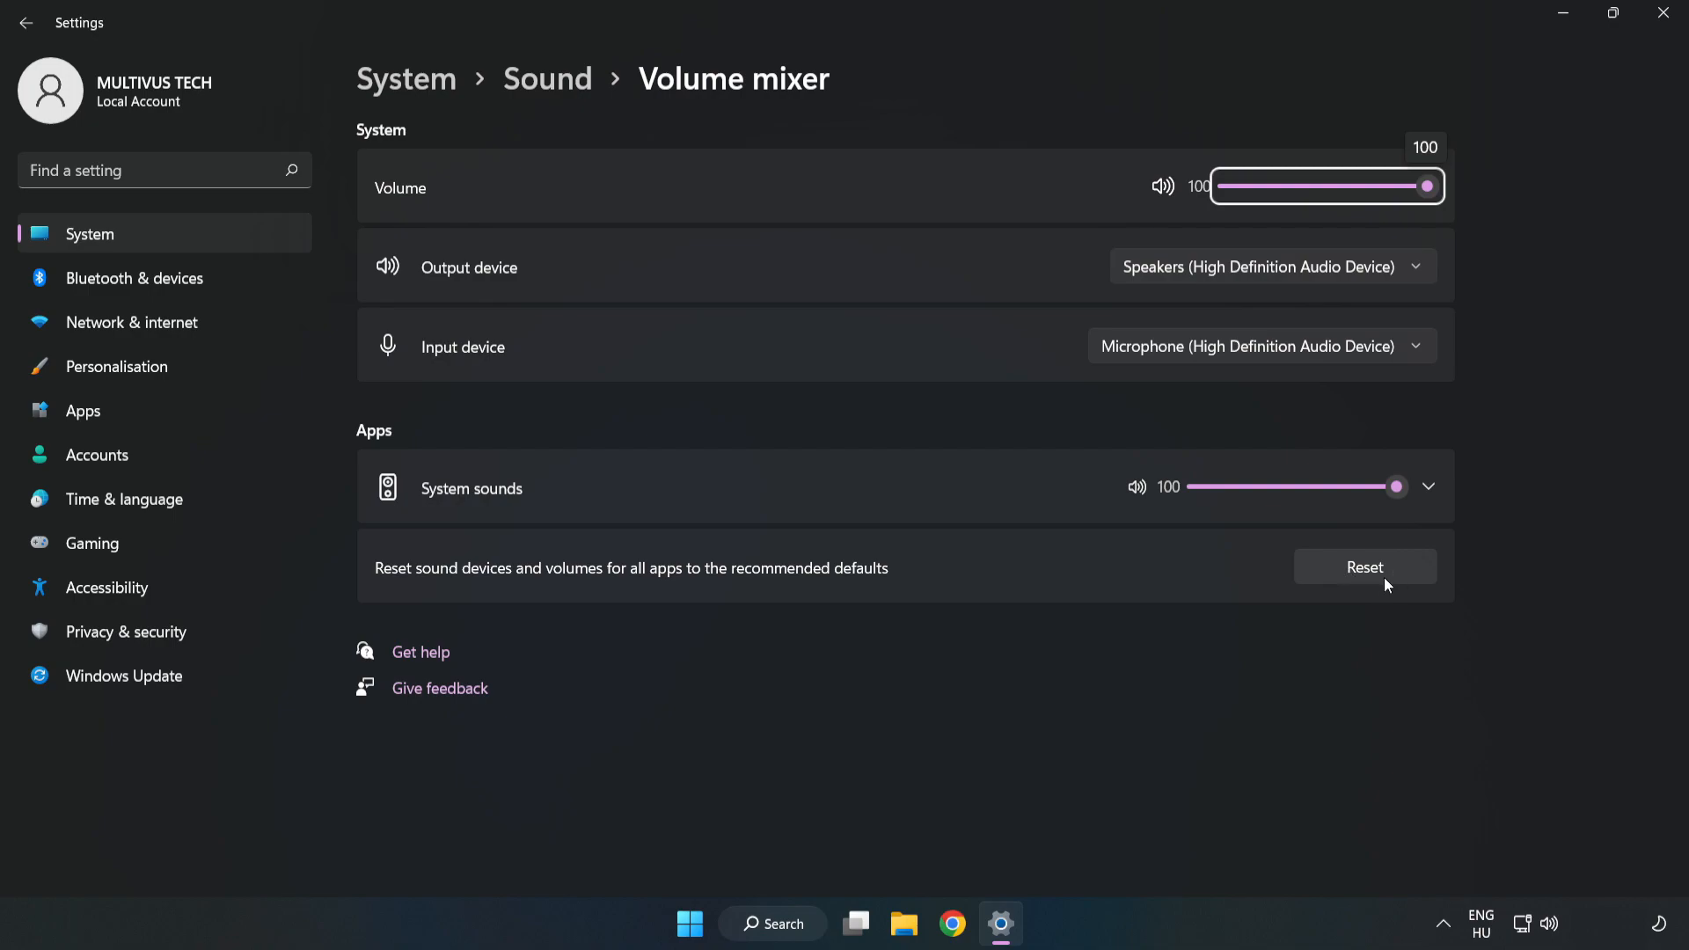
{"action": "left_click", "coordinate": [1363, 567]}
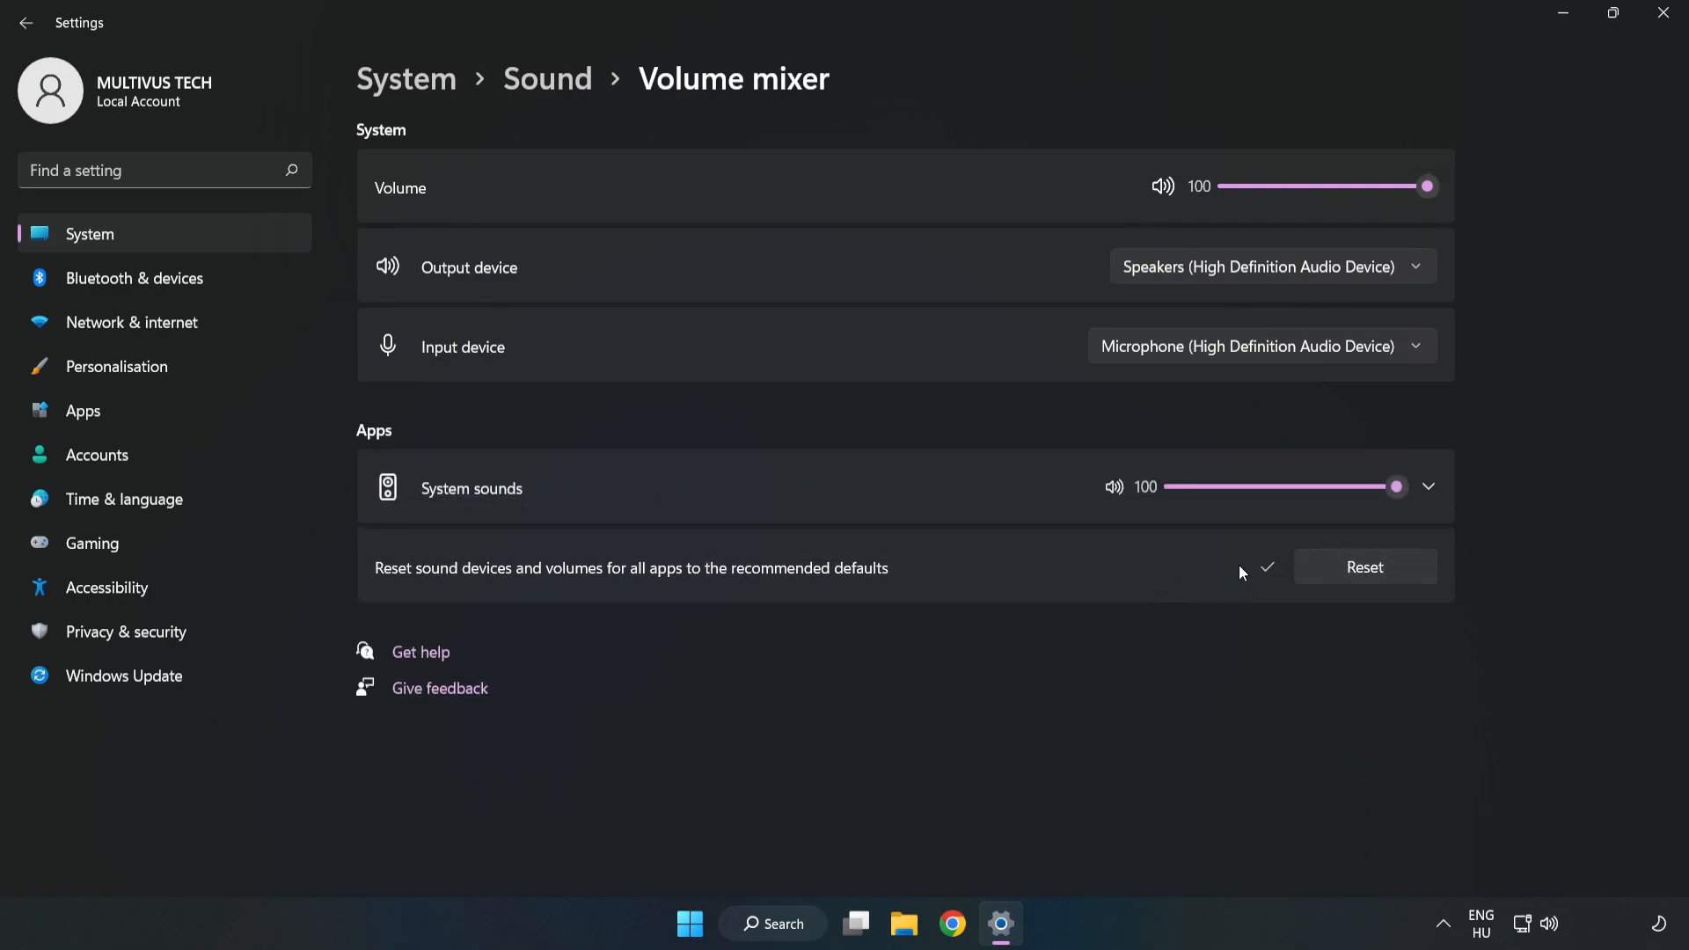
{"action": "mouse_move", "coordinate": [1638, 36]}
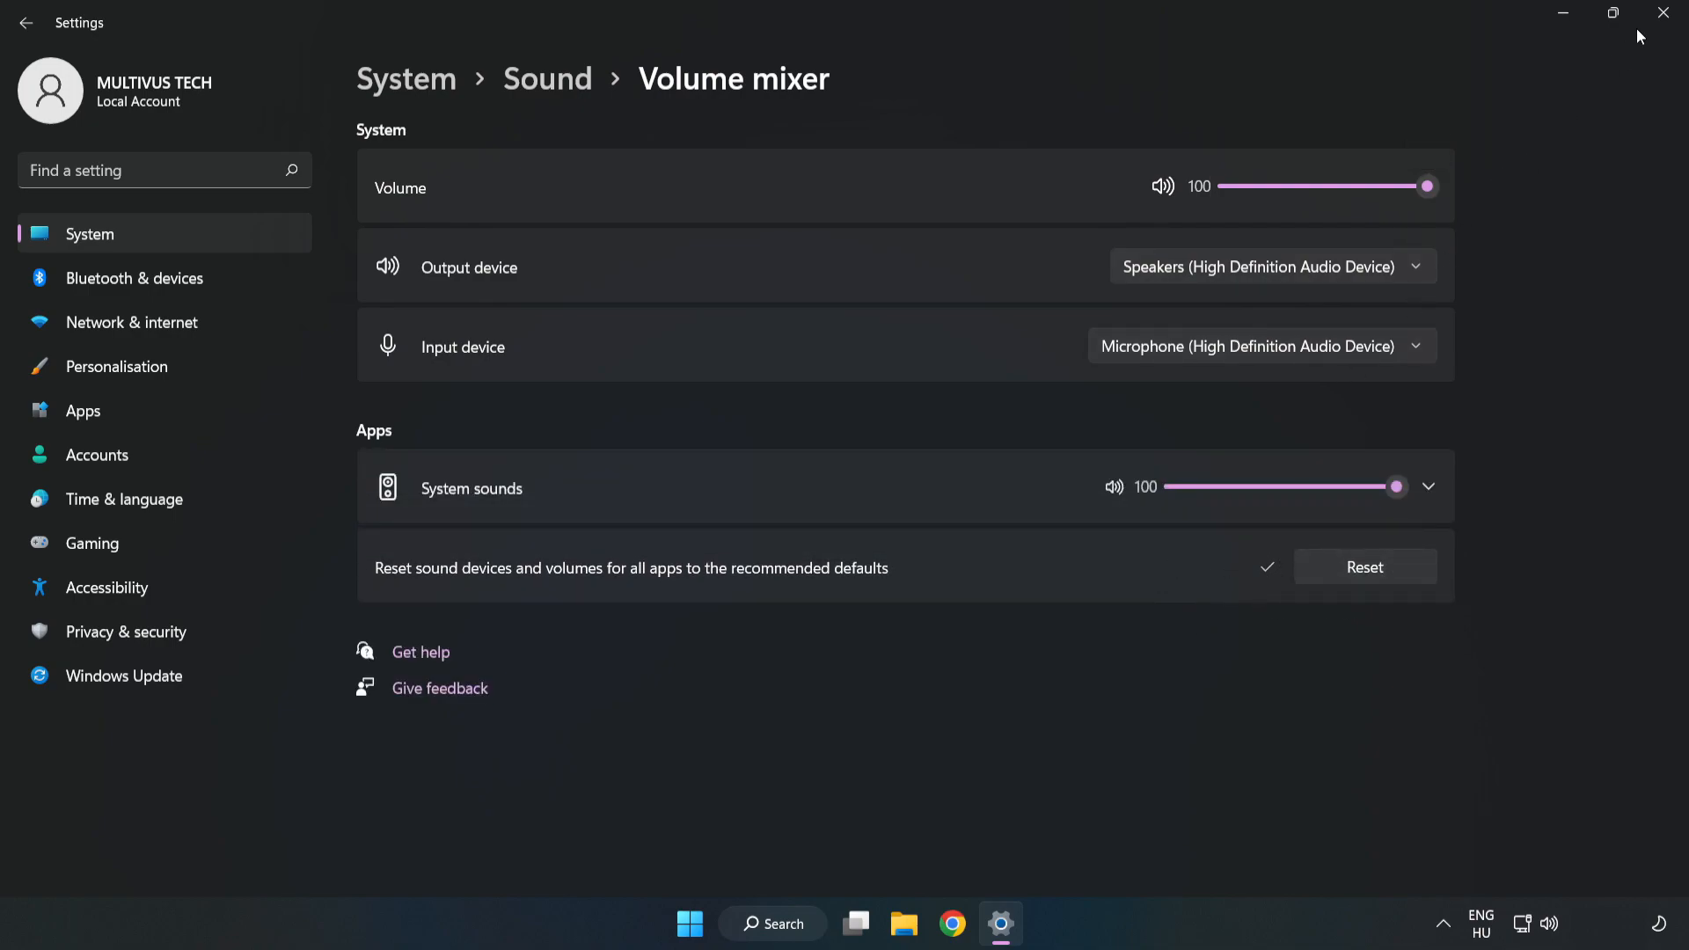
{"action": "left_click", "coordinate": [1632, 30]}
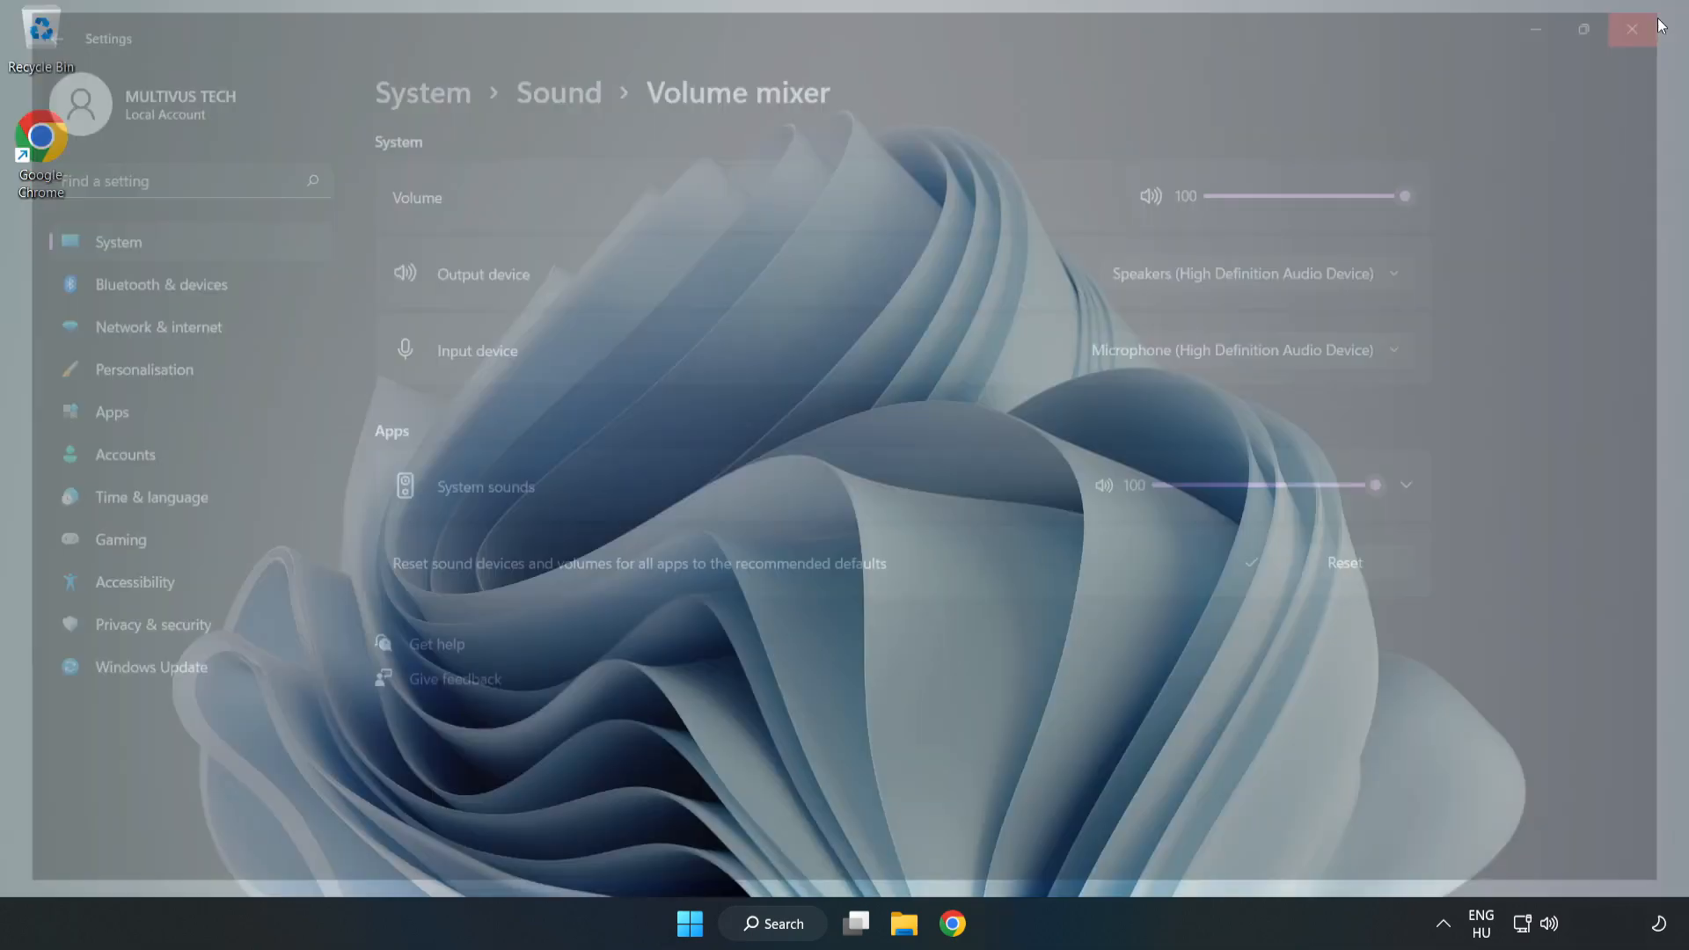
{"action": "left_click", "coordinate": [1632, 30]}
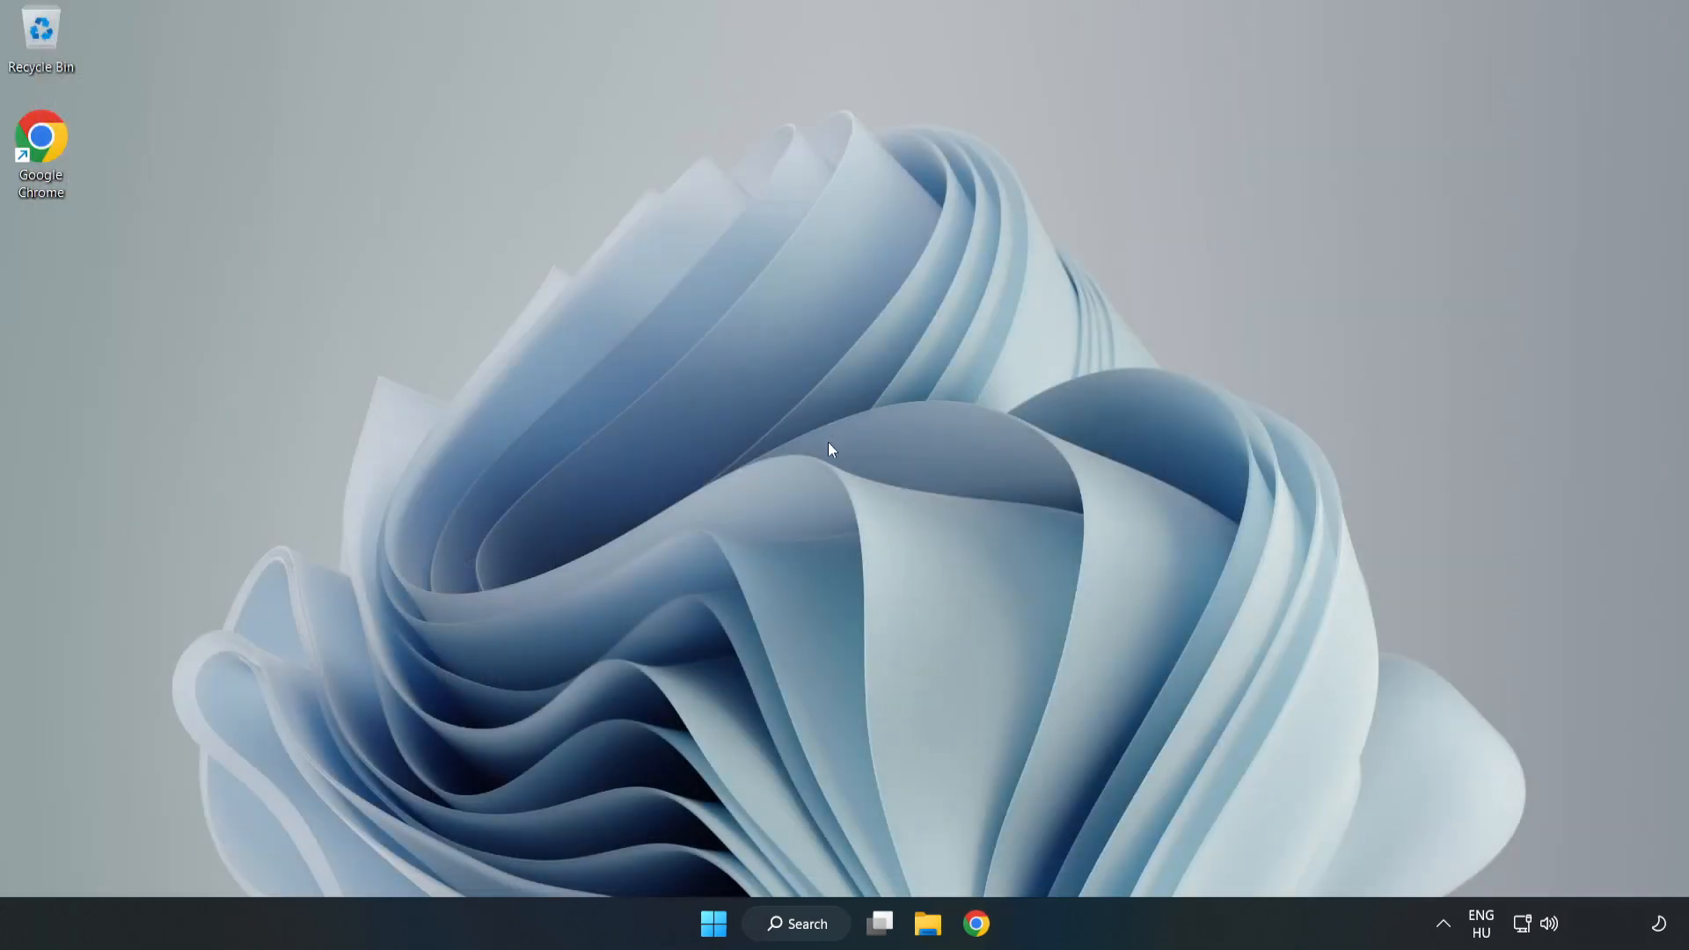
{"action": "mouse_move", "coordinate": [1549, 924]}
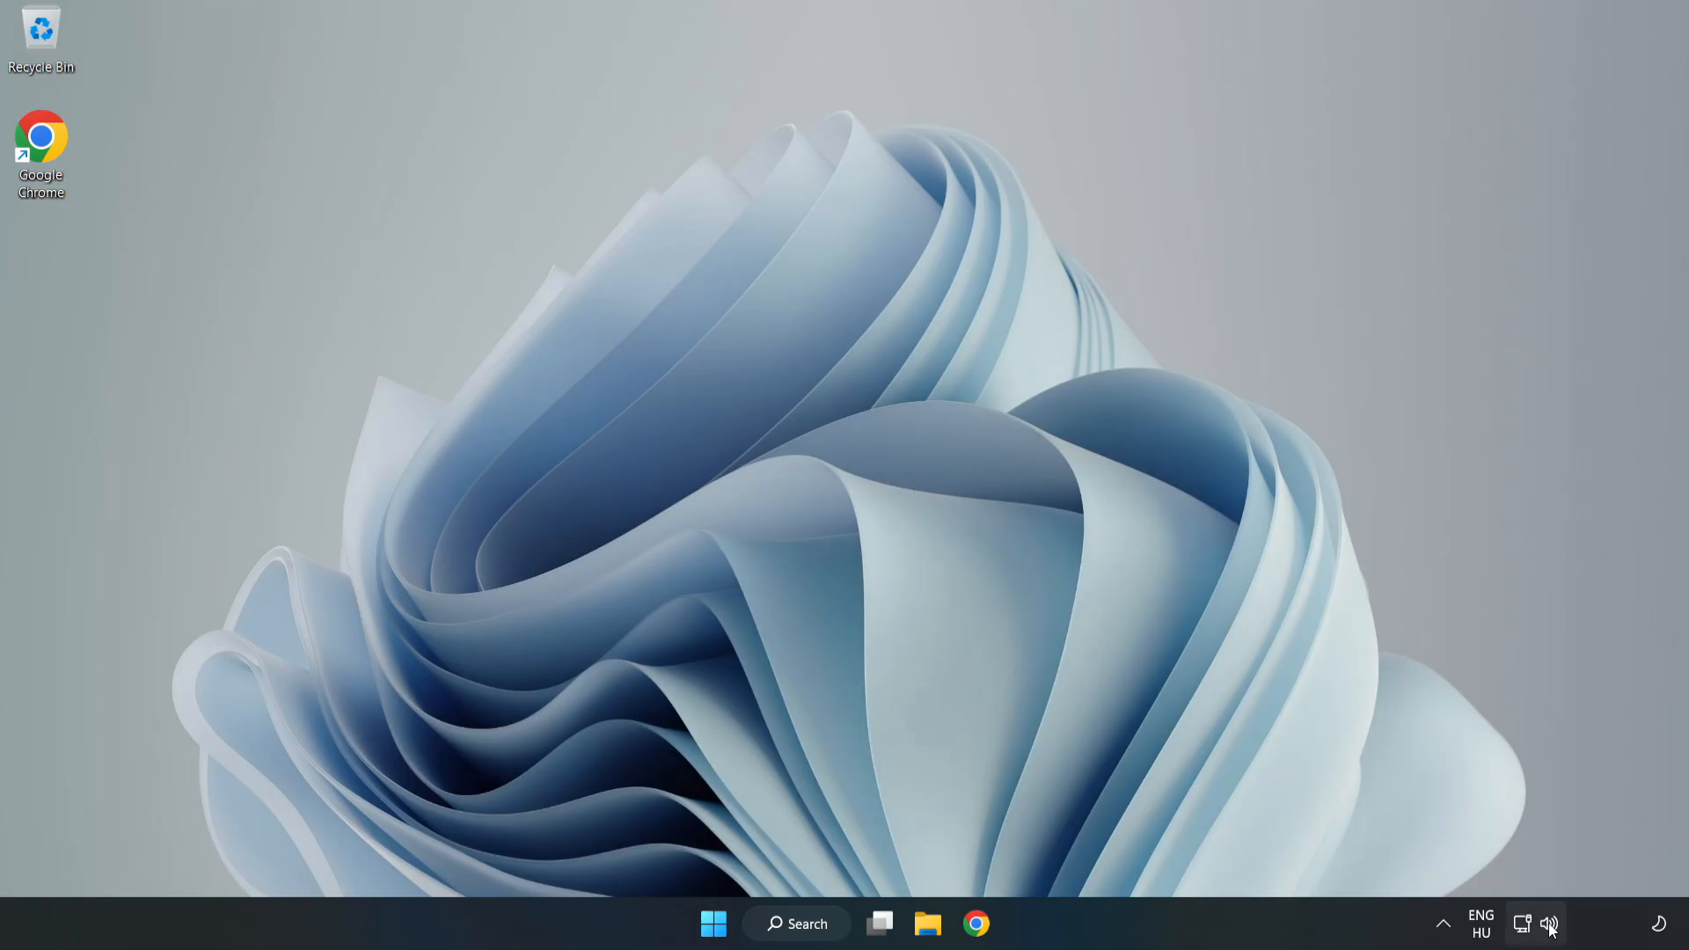
Step: Bring up the tray speaker's sound shortcut menu
{"action": "right_click", "coordinate": [1550, 924]}
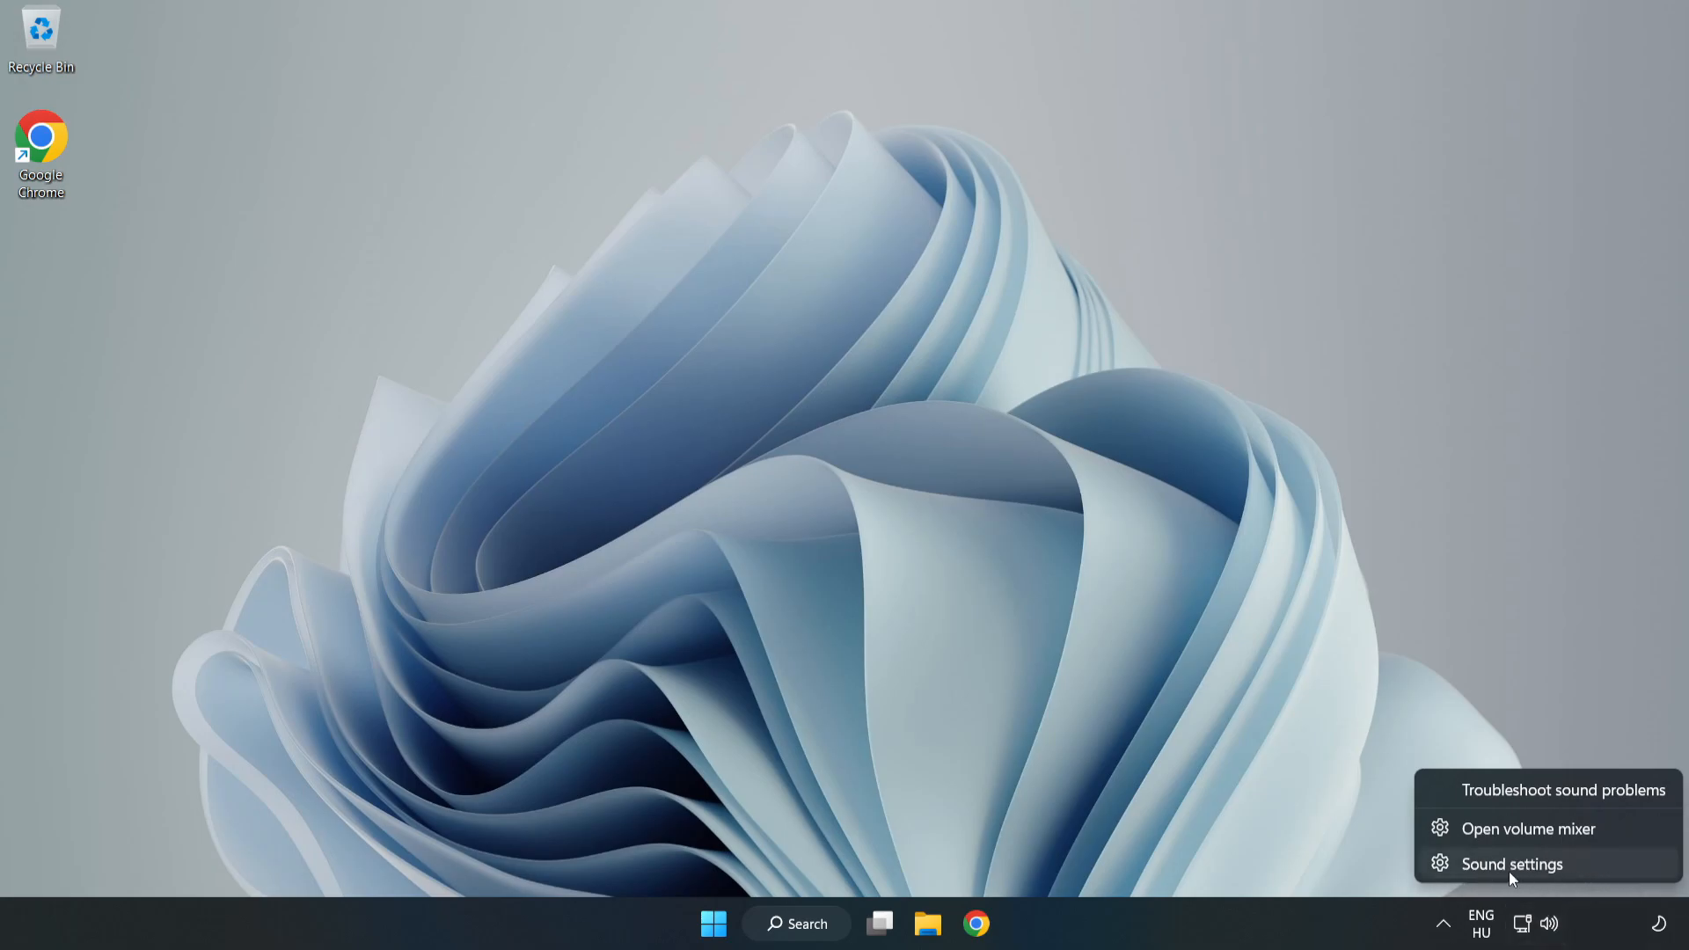
Step: Go to the Sound settings page and reach More sound settings under Advanced
{"action": "left_click", "coordinate": [1512, 864]}
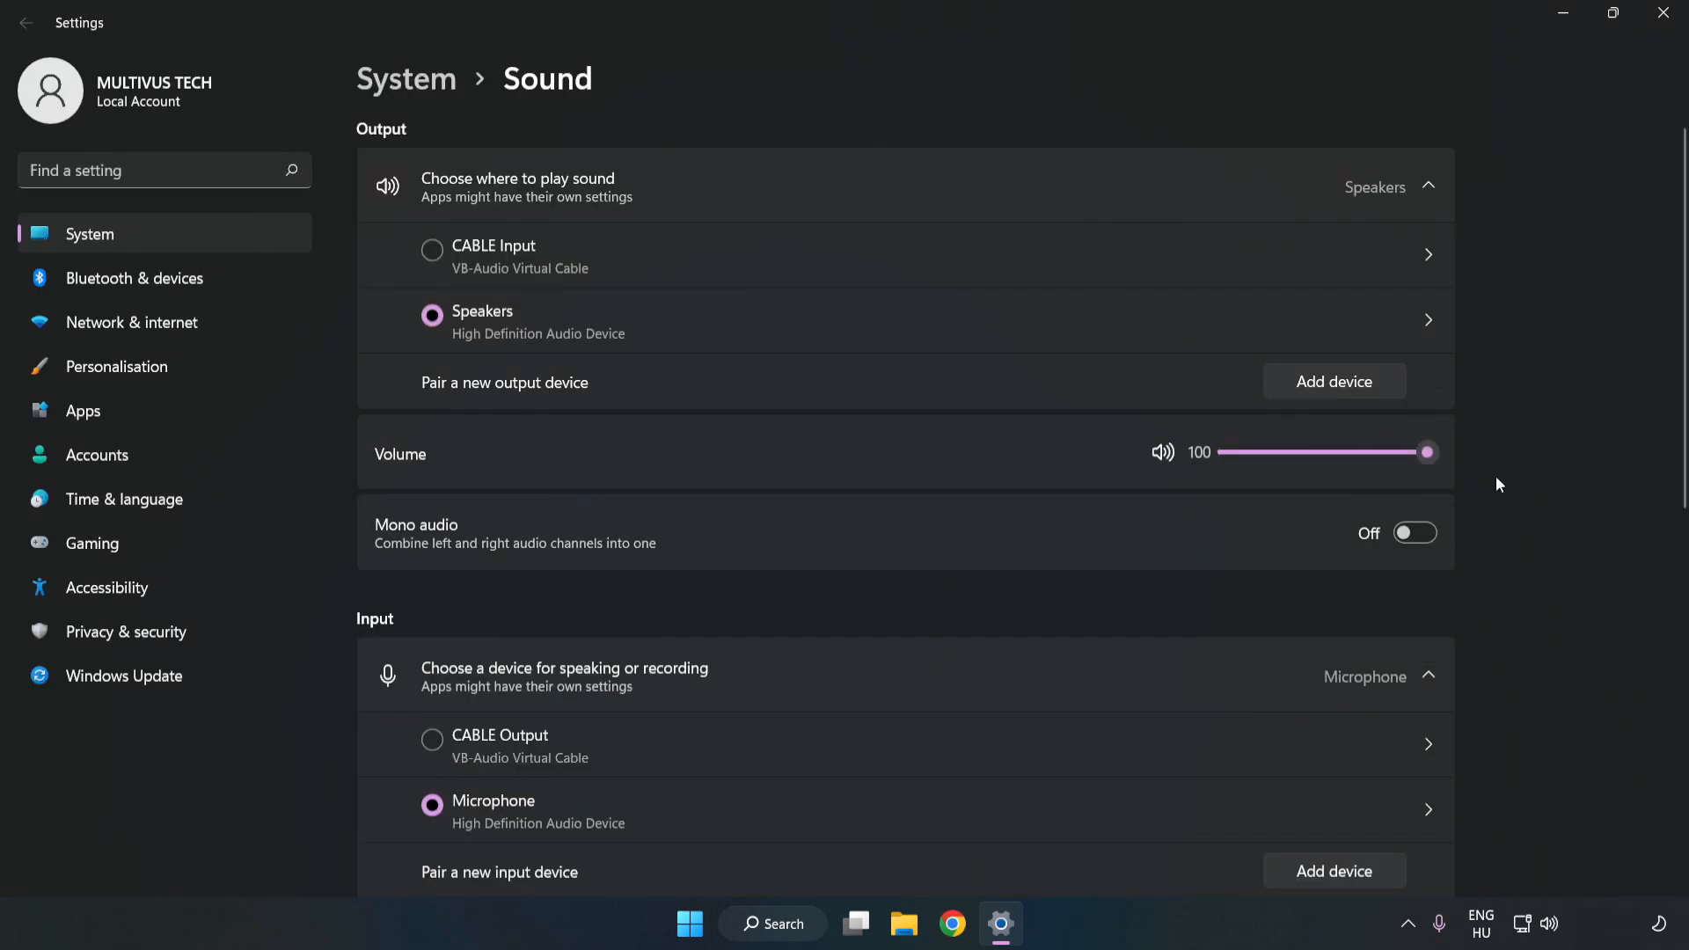
{"action": "scroll", "scroll_direction": "down", "scroll_amount": 3}
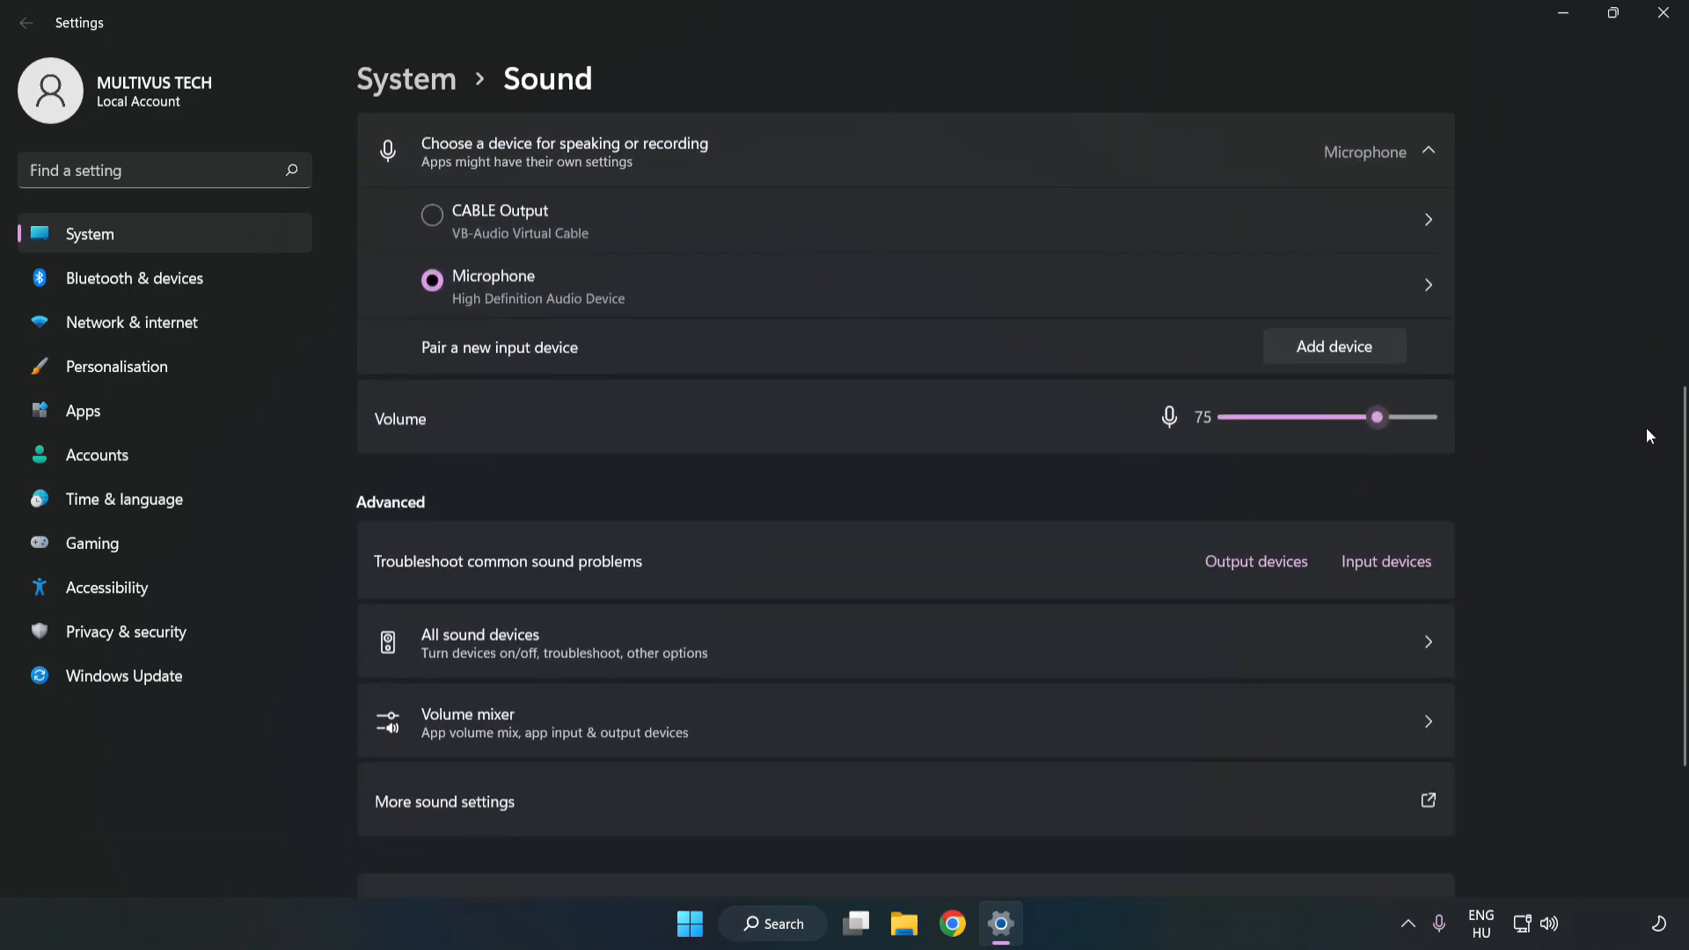
{"action": "scroll", "scroll_direction": "down", "scroll_amount": 3}
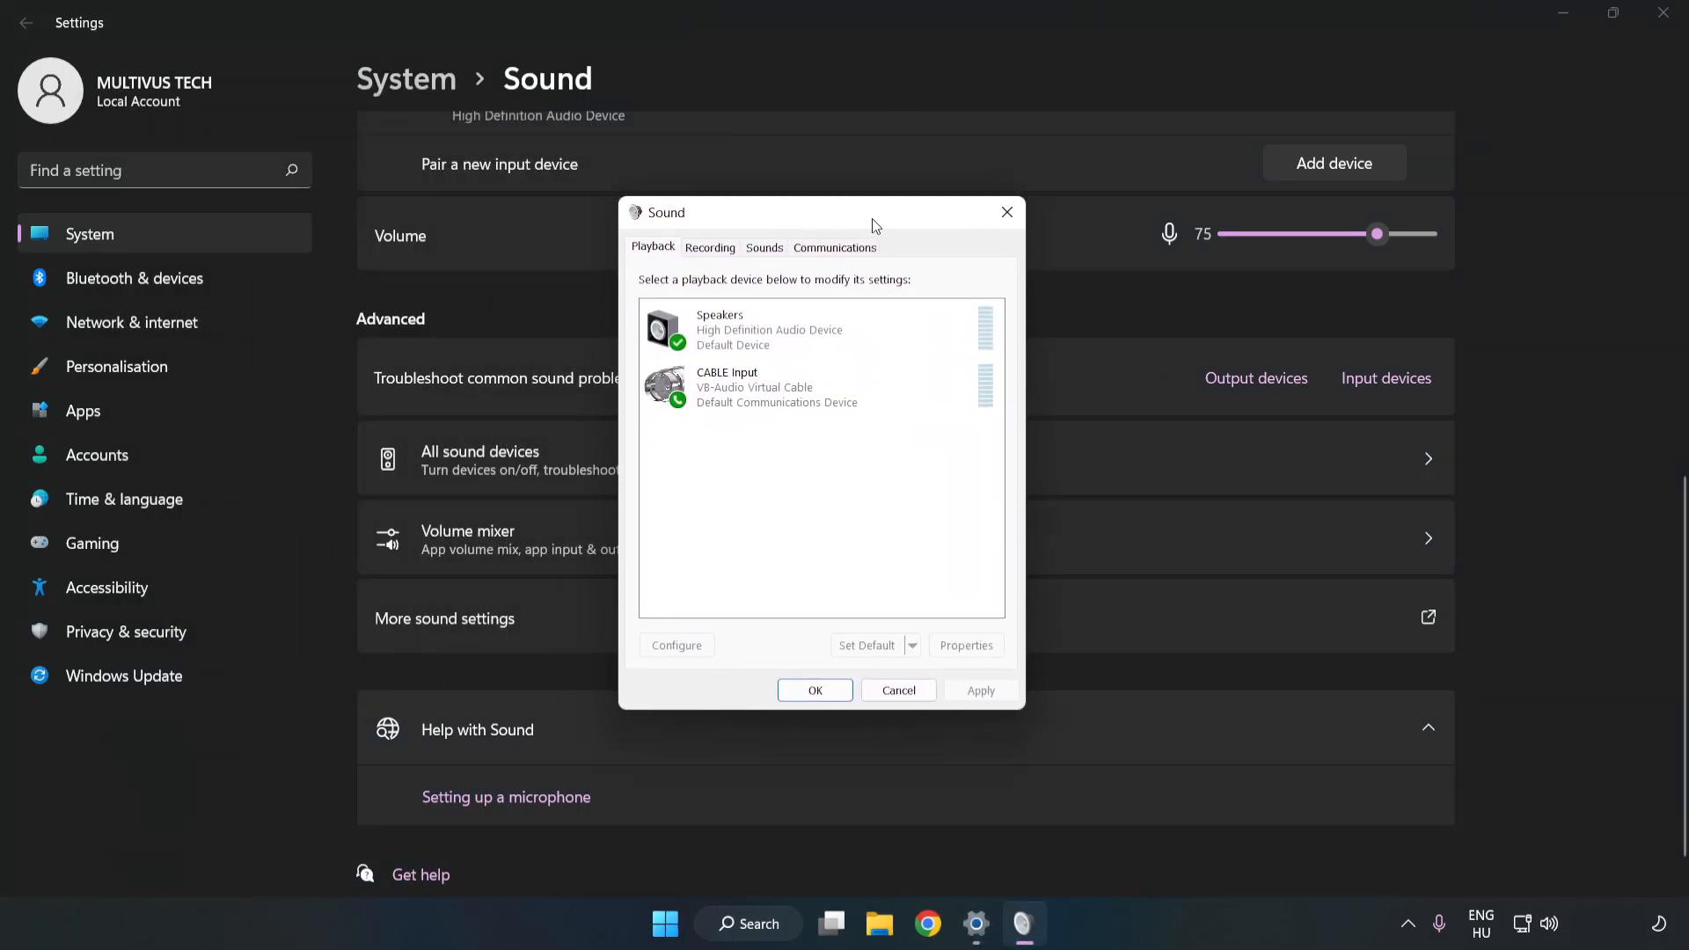
Step: Disable the CABLE Input playback device, leaving Speakers as the default
{"action": "left_click", "coordinate": [818, 387]}
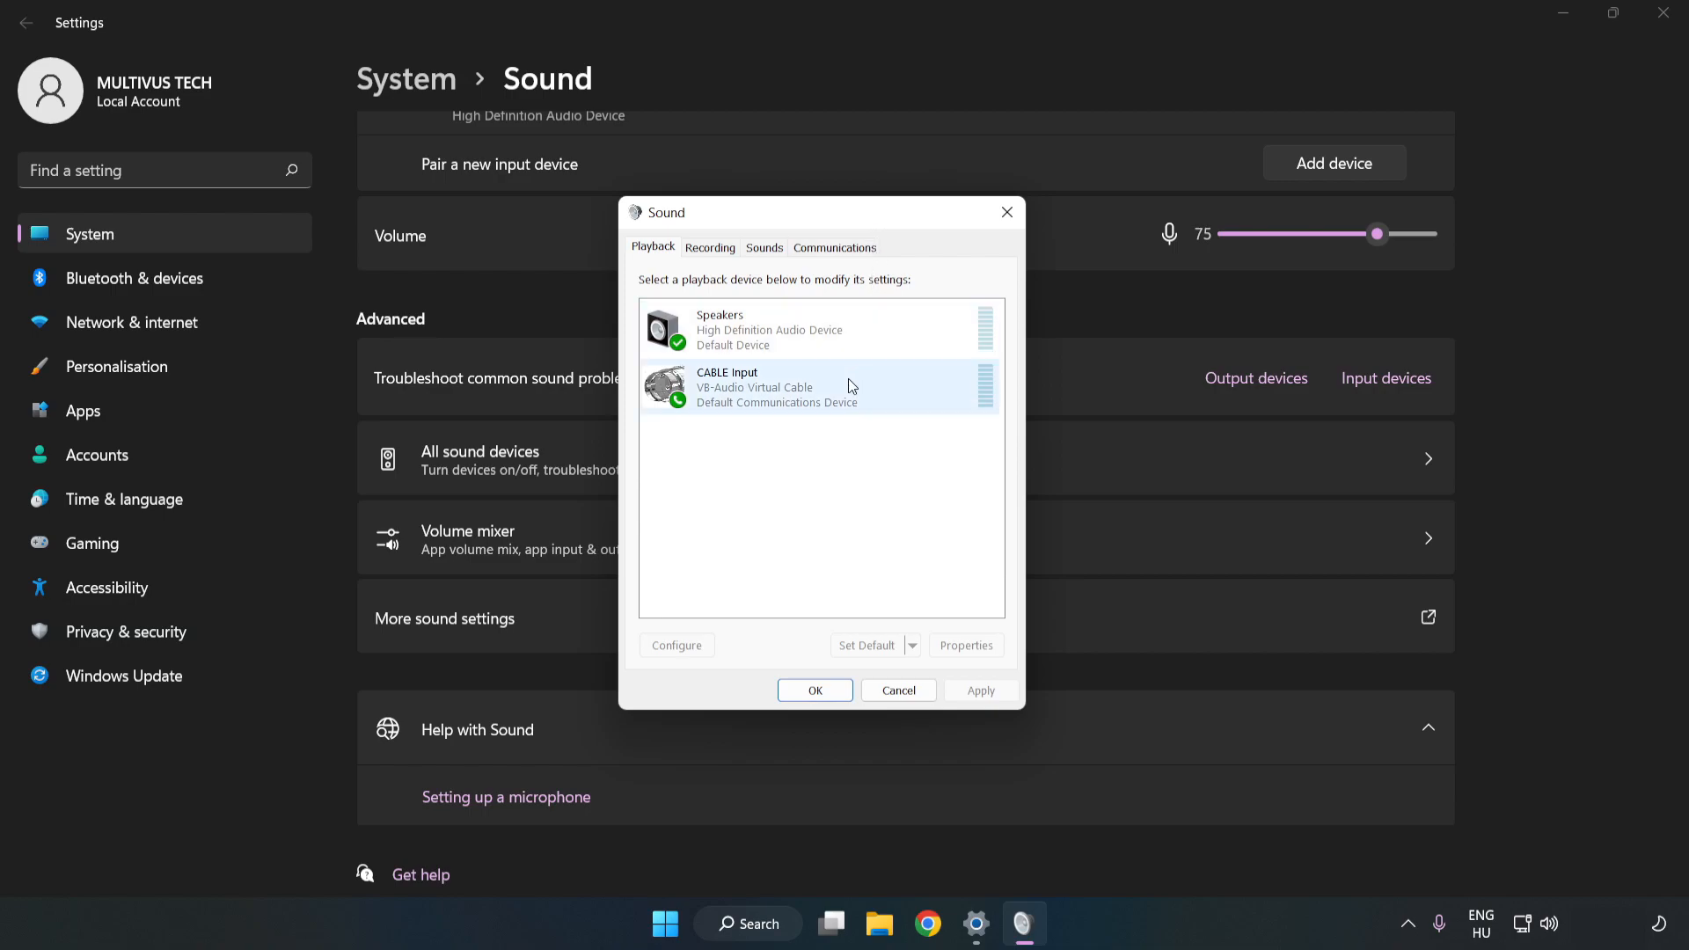
{"action": "left_click", "coordinate": [818, 387]}
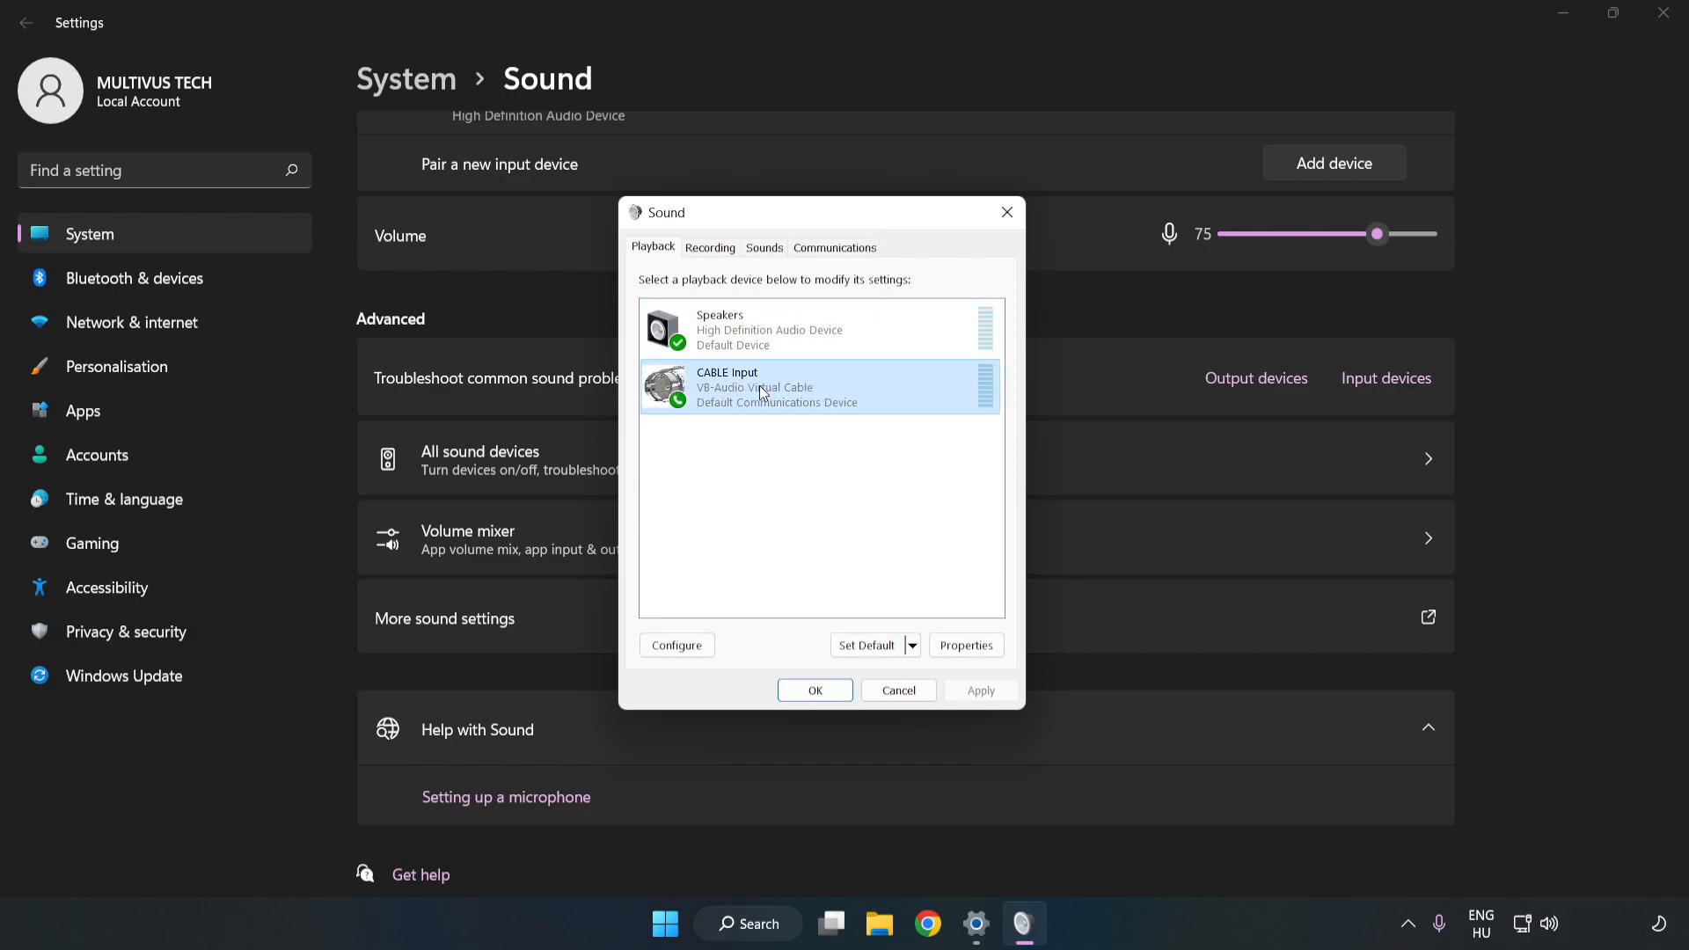
{"action": "right_click", "coordinate": [818, 387]}
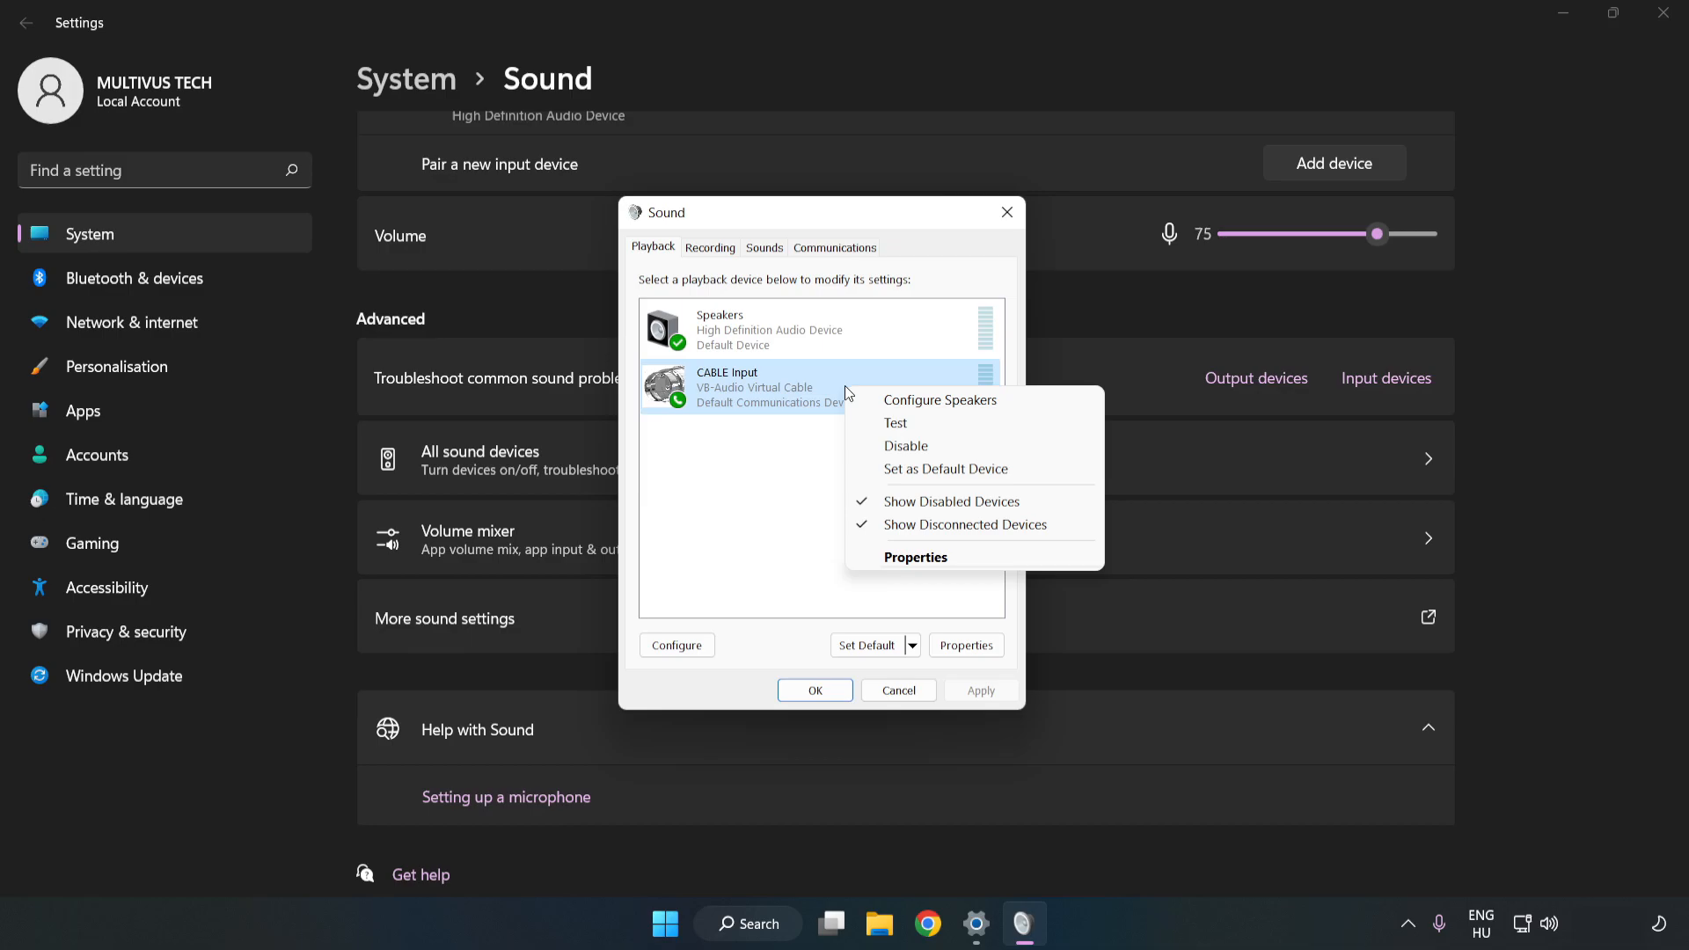
{"action": "mouse_move", "coordinate": [938, 445]}
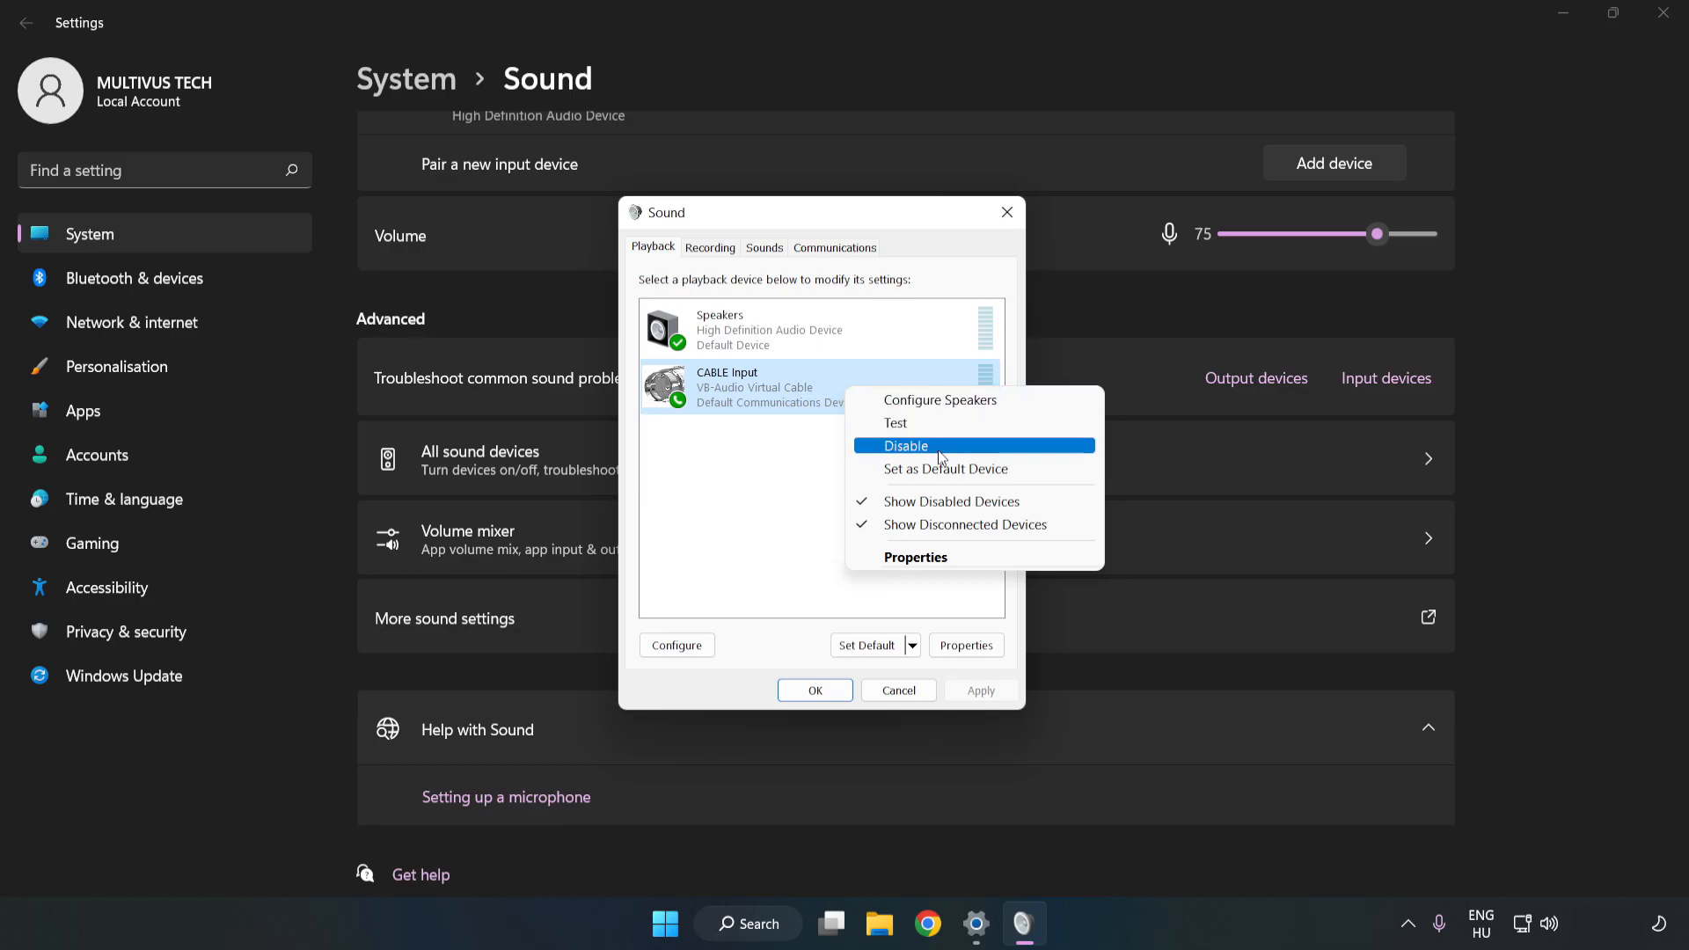
{"action": "left_click", "coordinate": [908, 445]}
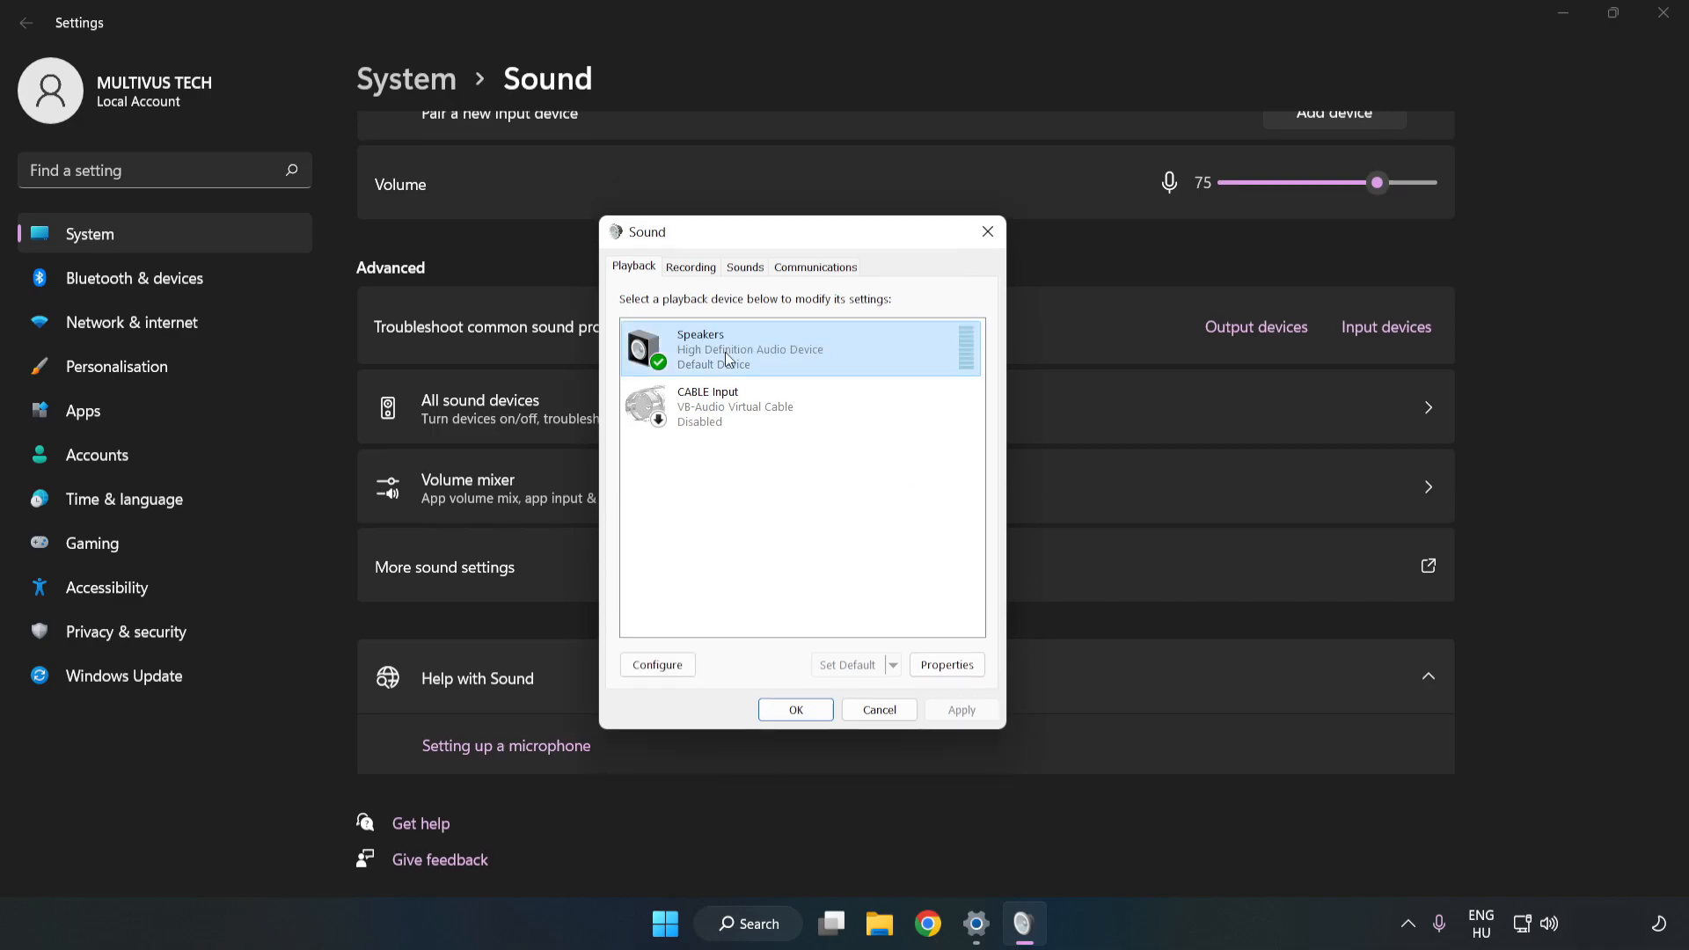
Step: Configure the Speakers as 7.1 Surround with all optional speakers kept
{"action": "right_click", "coordinate": [755, 349]}
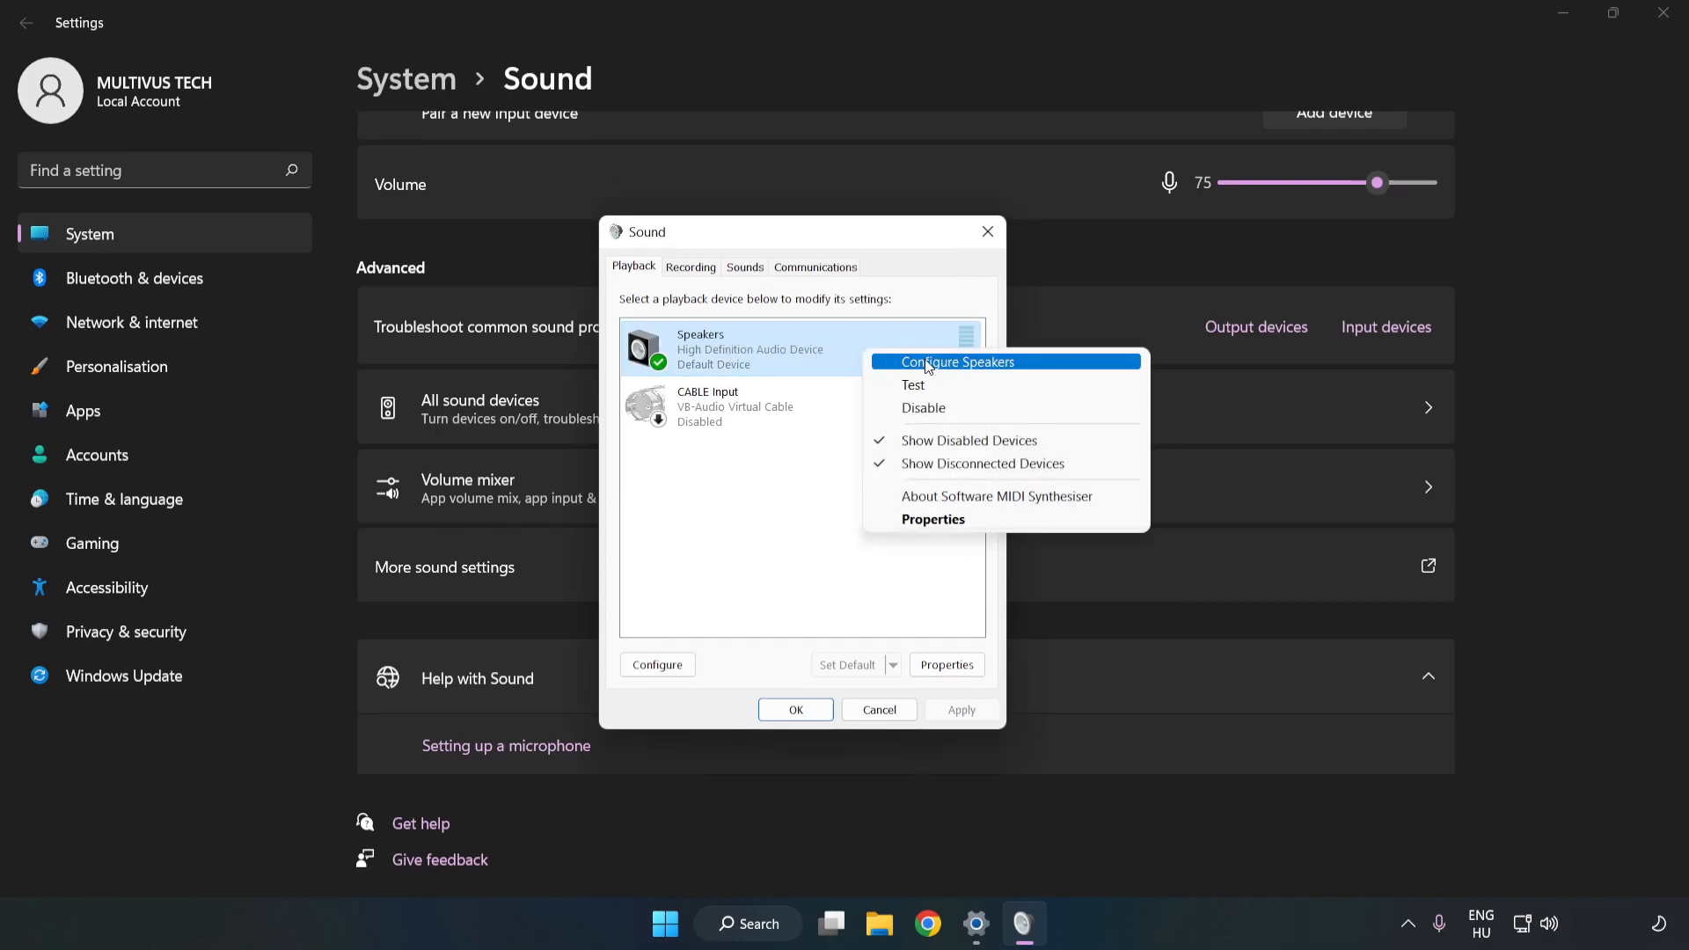
{"action": "mouse_move", "coordinate": [960, 368]}
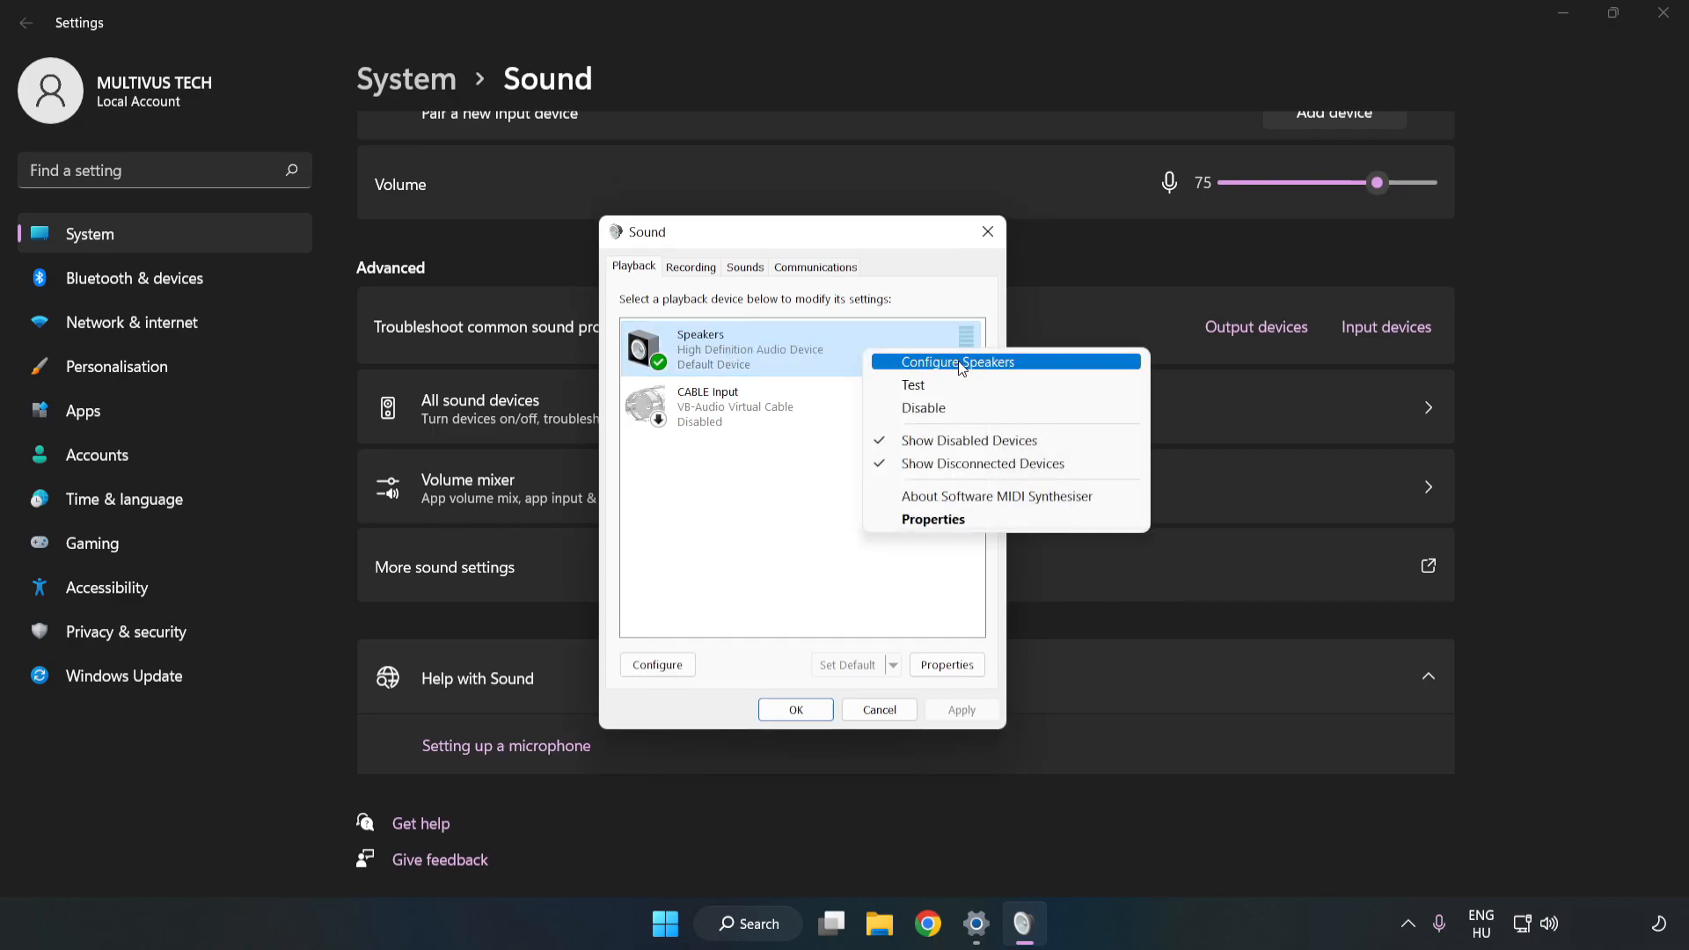
{"action": "left_click", "coordinate": [957, 361]}
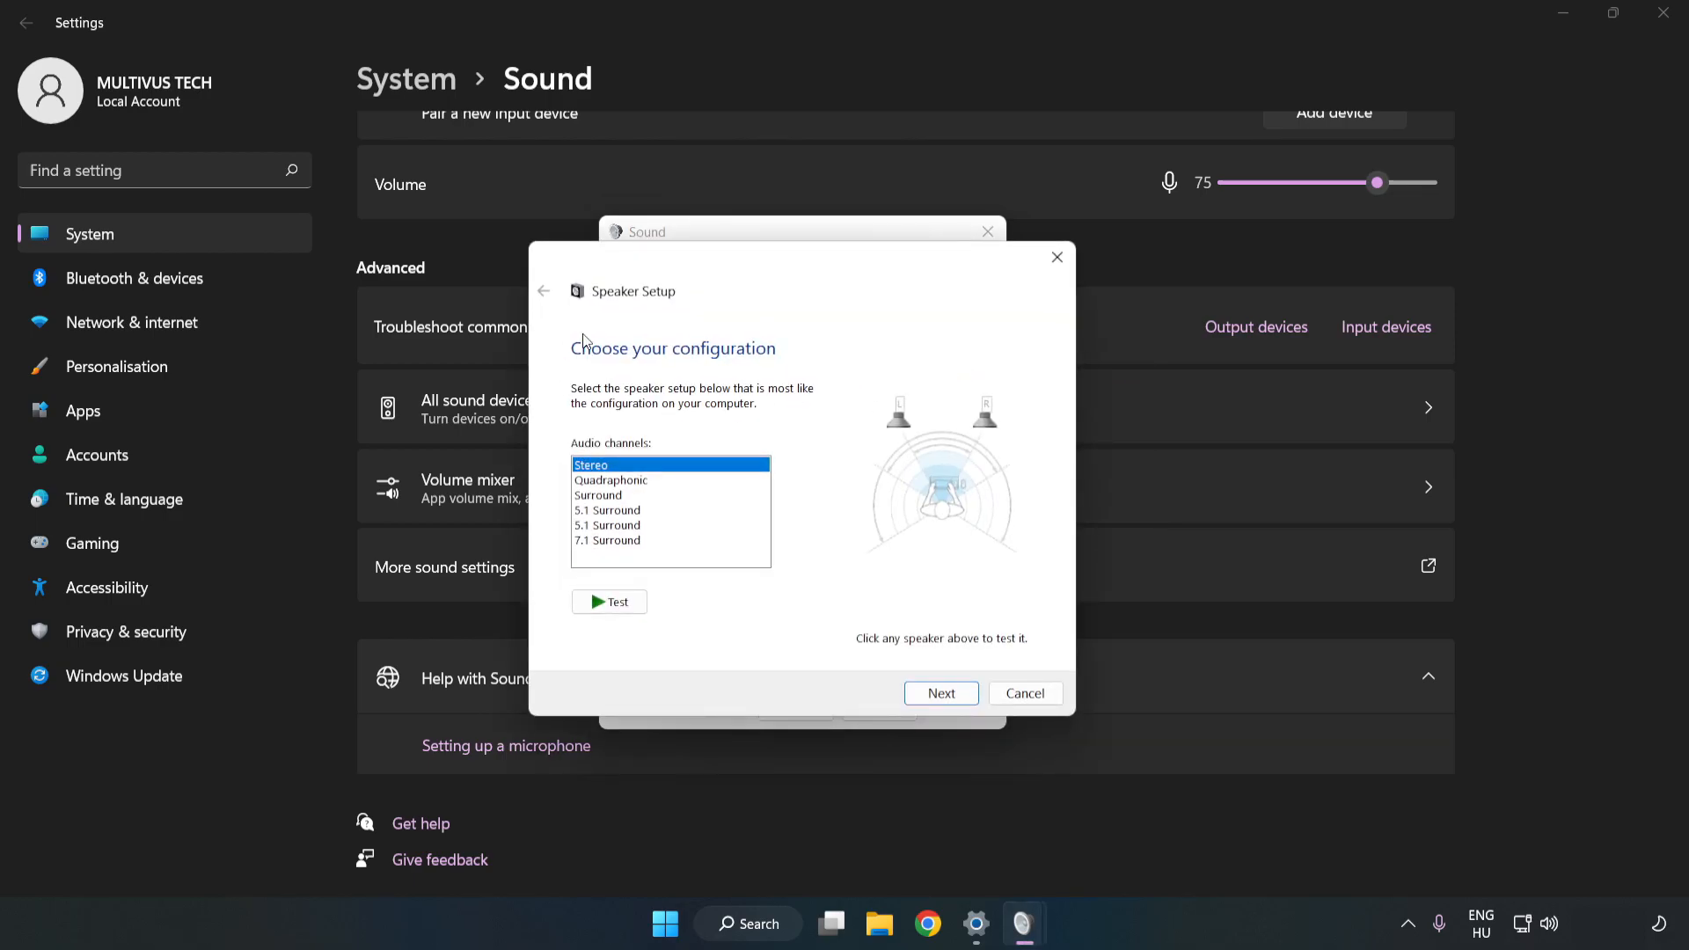
{"action": "left_click", "coordinate": [607, 540]}
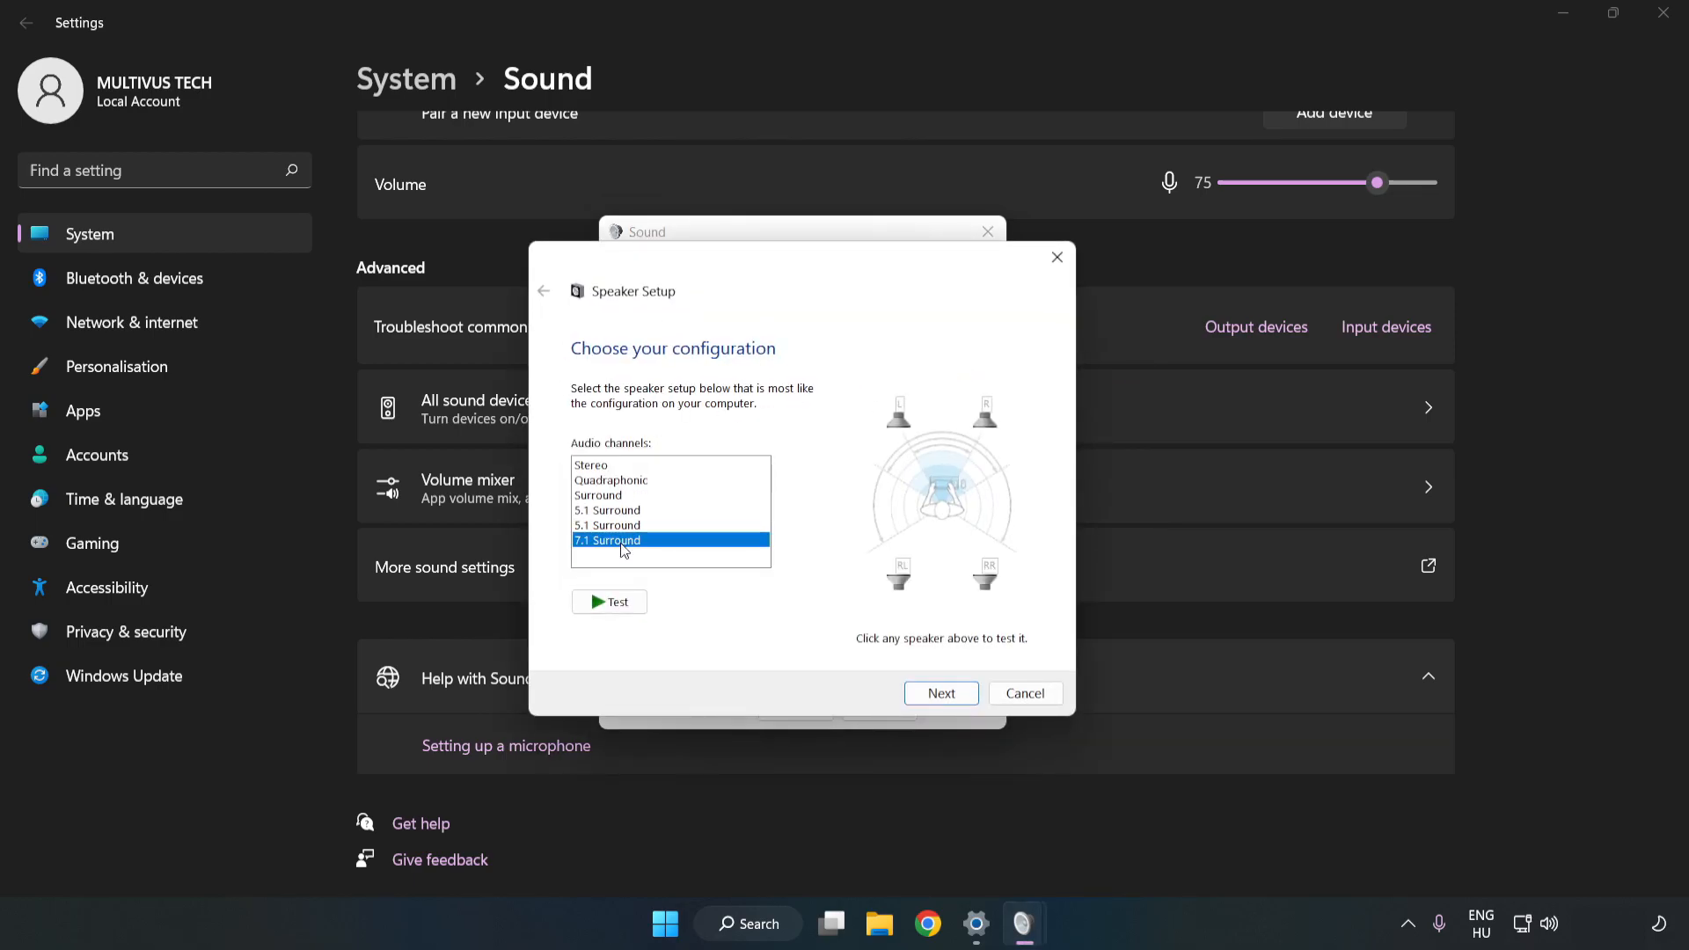
{"action": "left_click", "coordinate": [939, 693]}
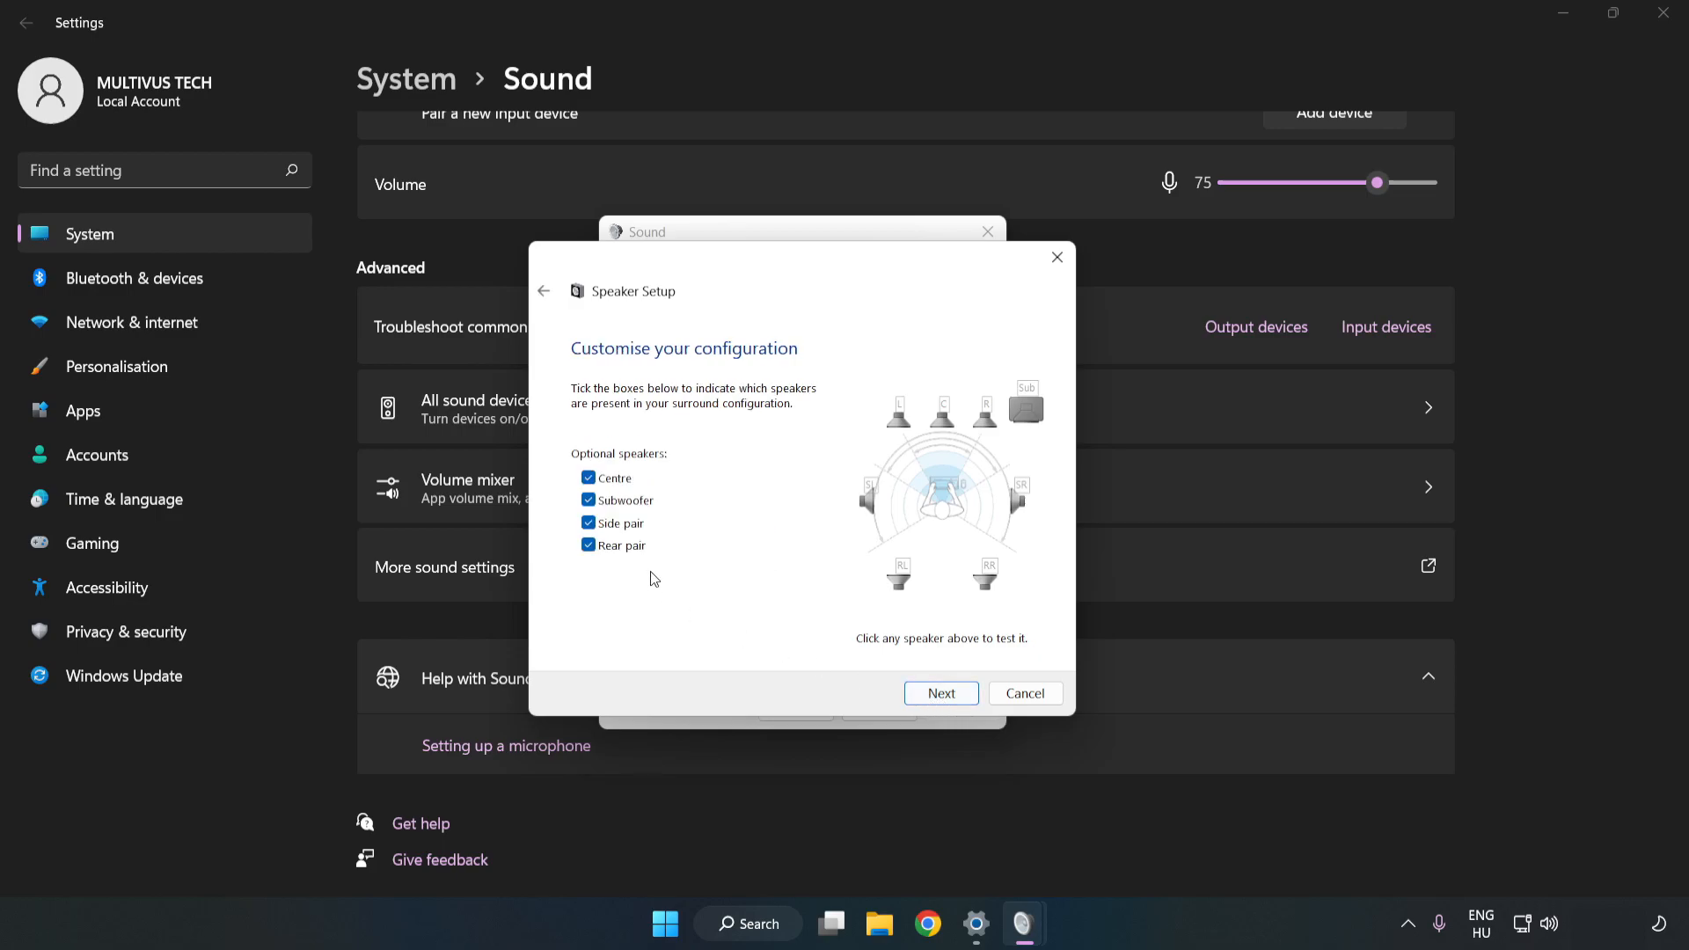
{"action": "left_click", "coordinate": [940, 693]}
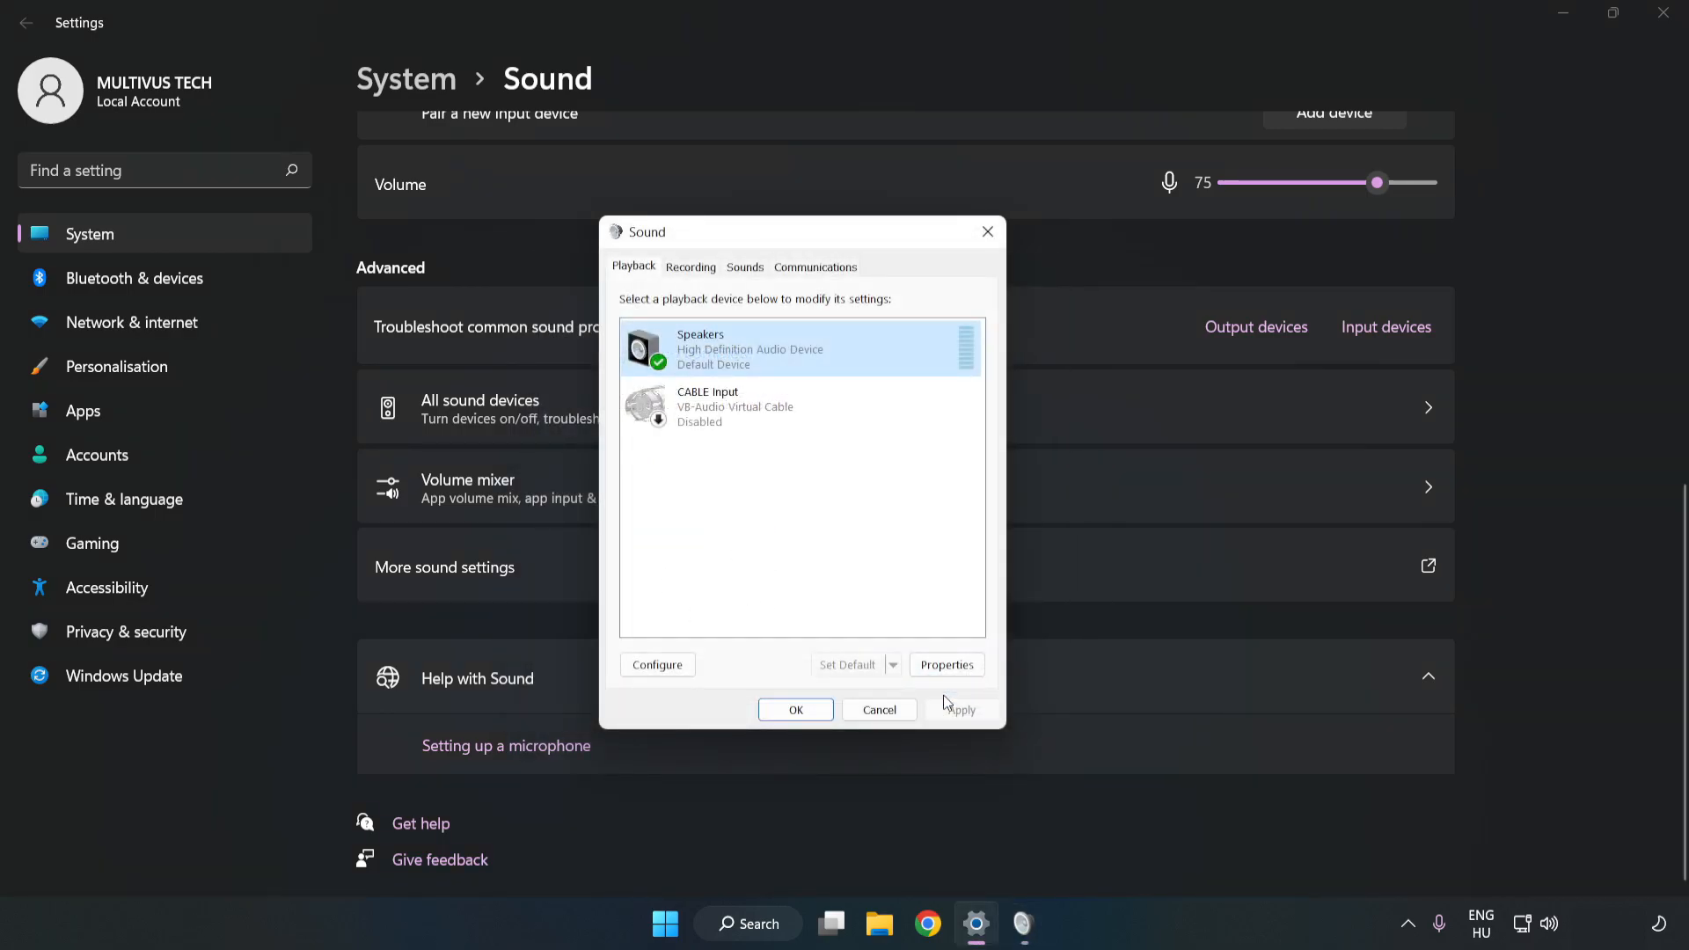
{"action": "mouse_move", "coordinate": [887, 645]}
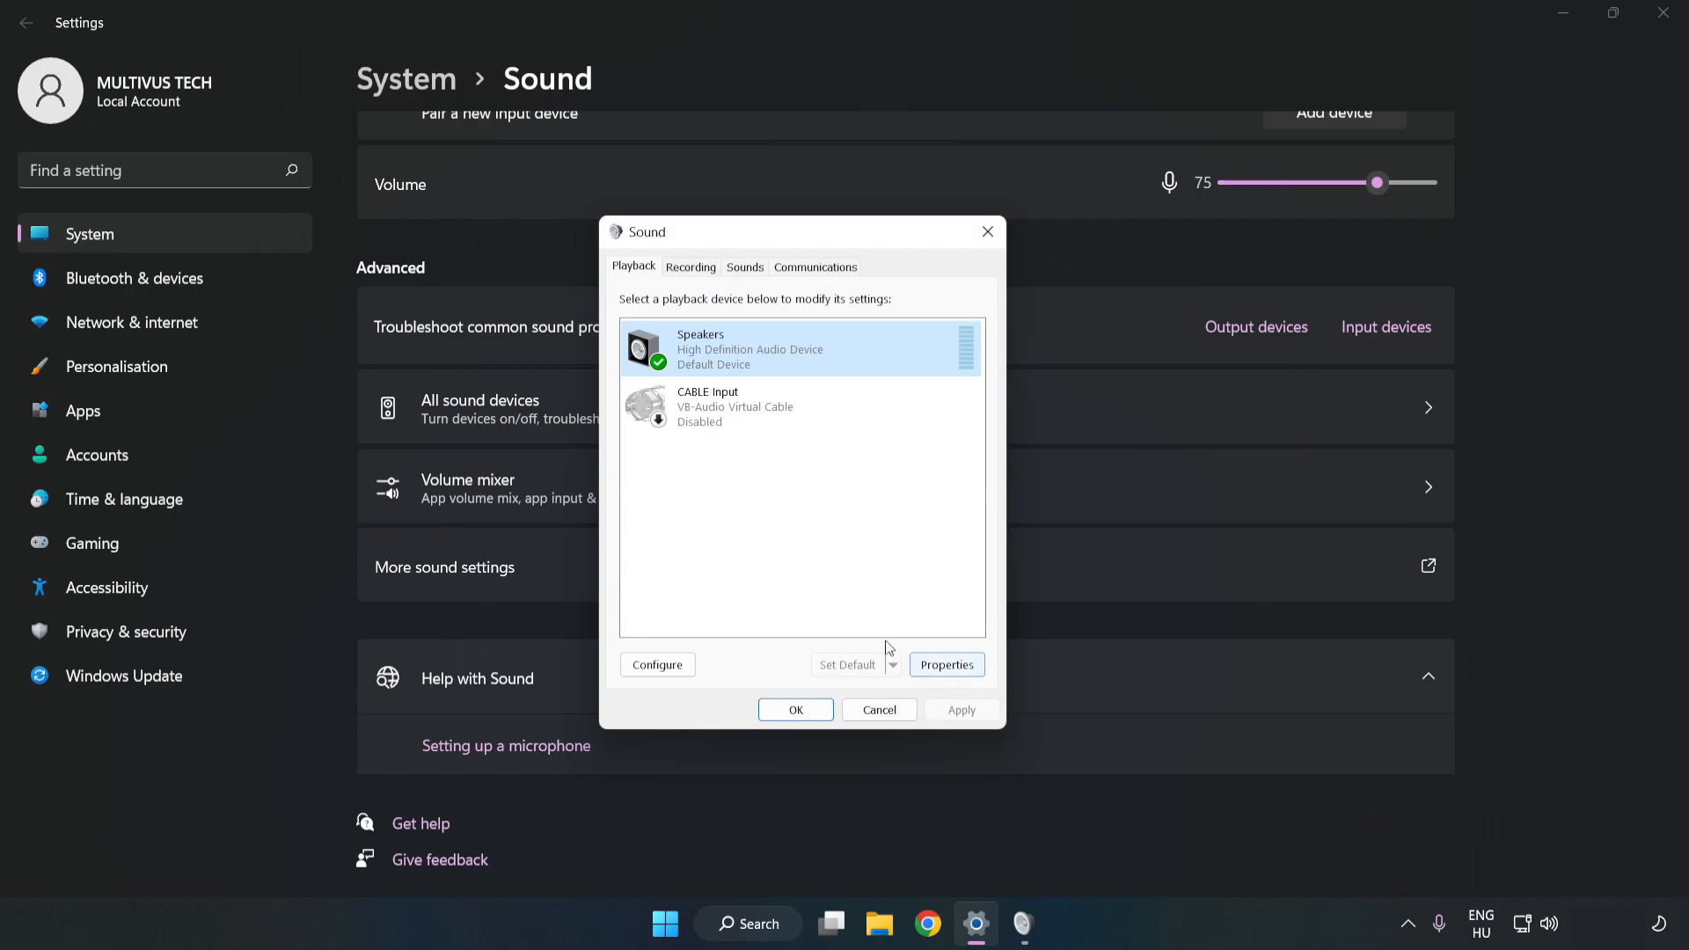
{"action": "mouse_move", "coordinate": [946, 665]}
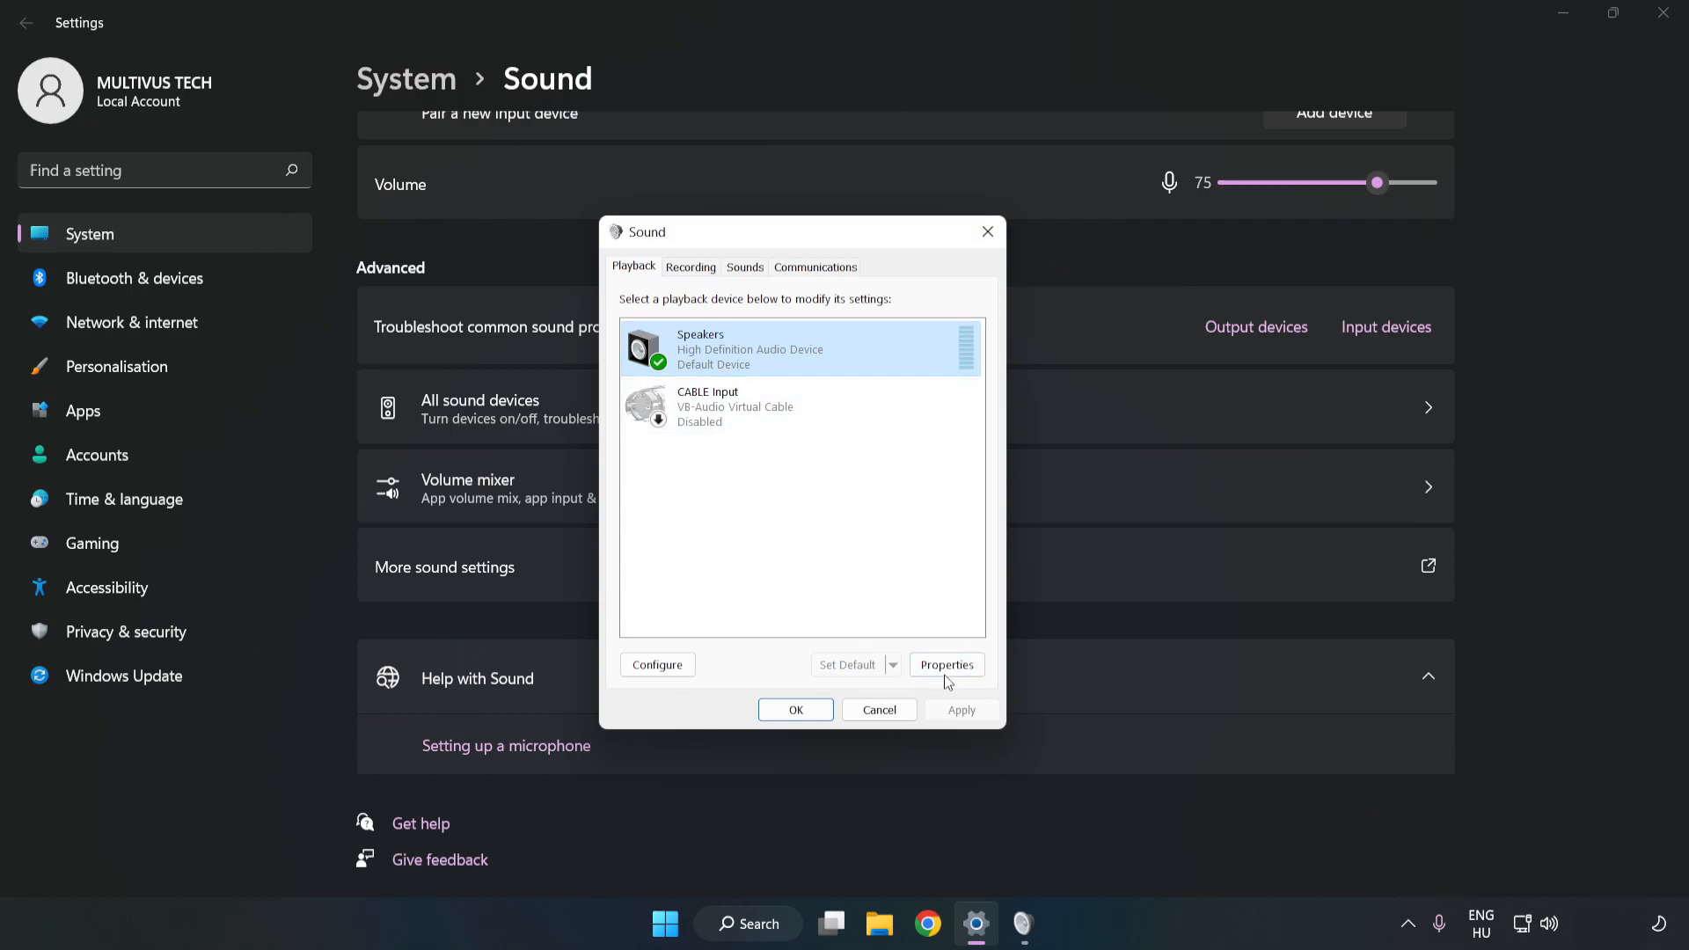
Step: Disable all enhancements in the Speakers Properties Enhancements settings
{"action": "left_click", "coordinate": [946, 665]}
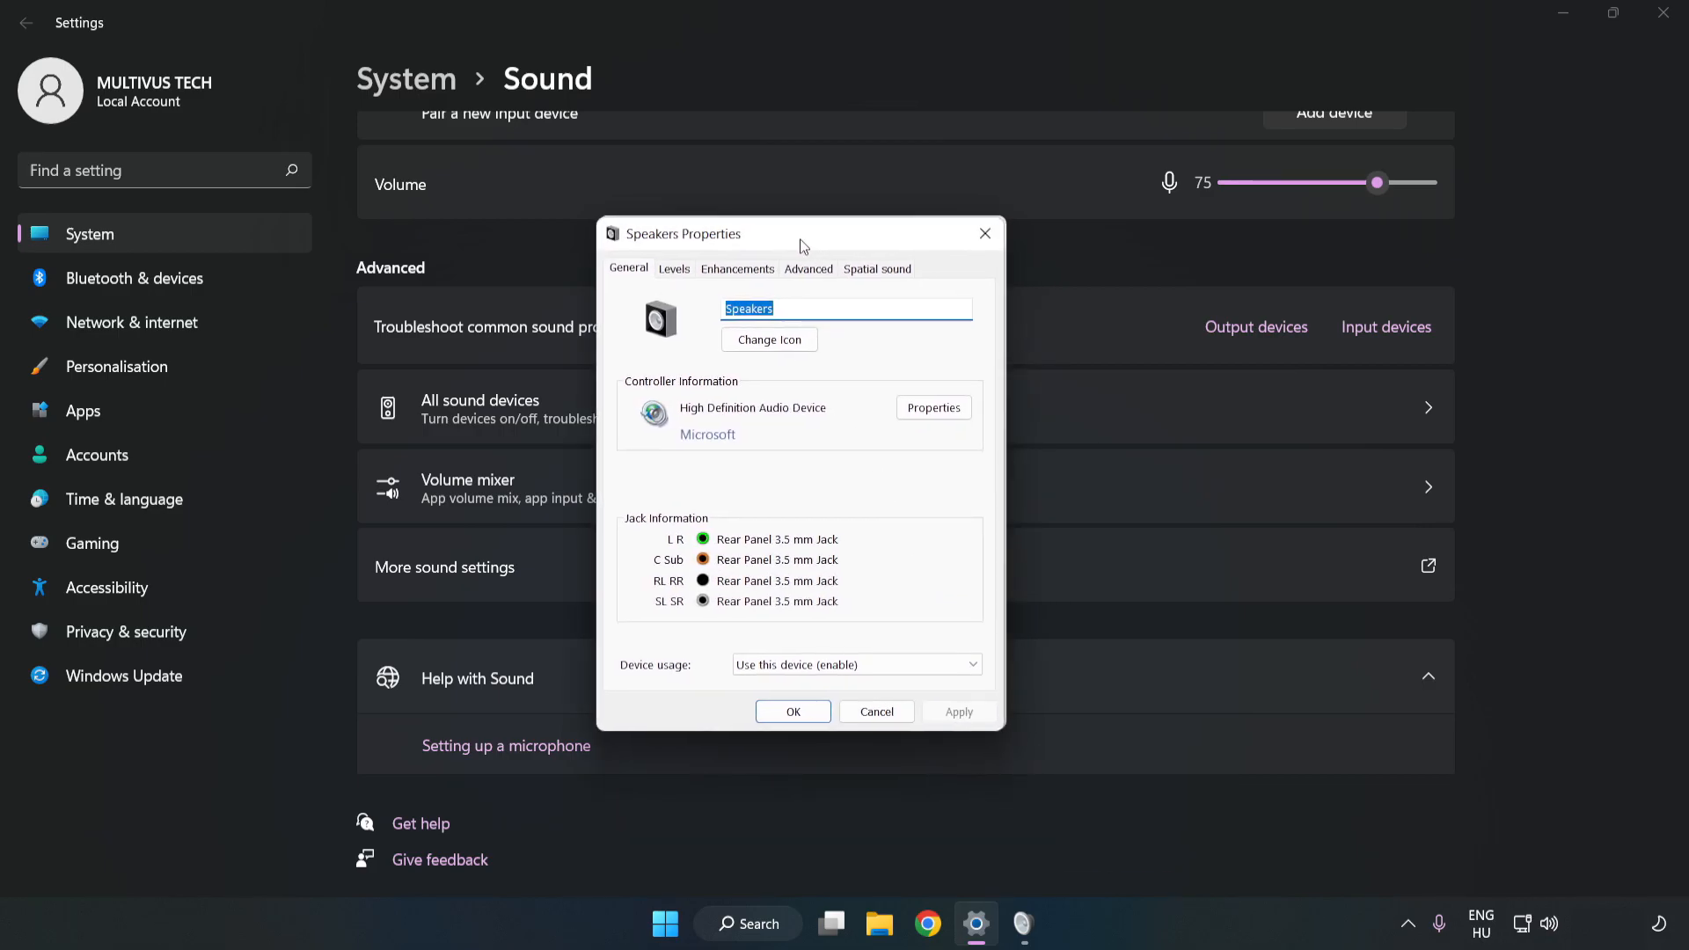
{"action": "left_click", "coordinate": [737, 267]}
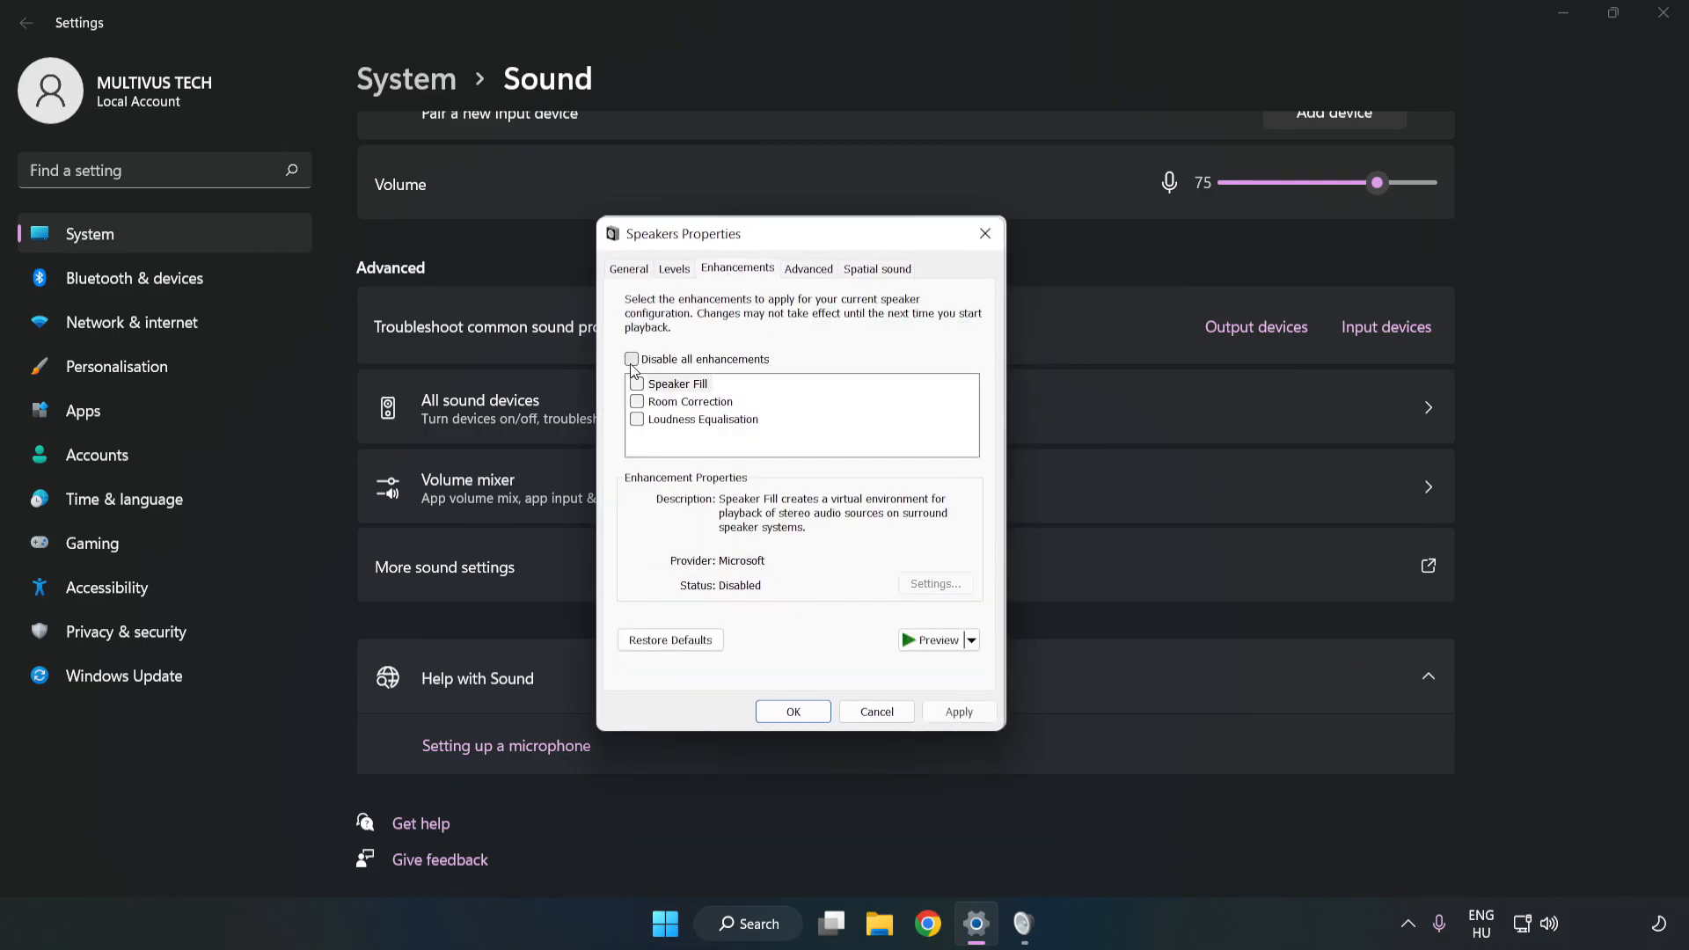
{"action": "left_click", "coordinate": [632, 359]}
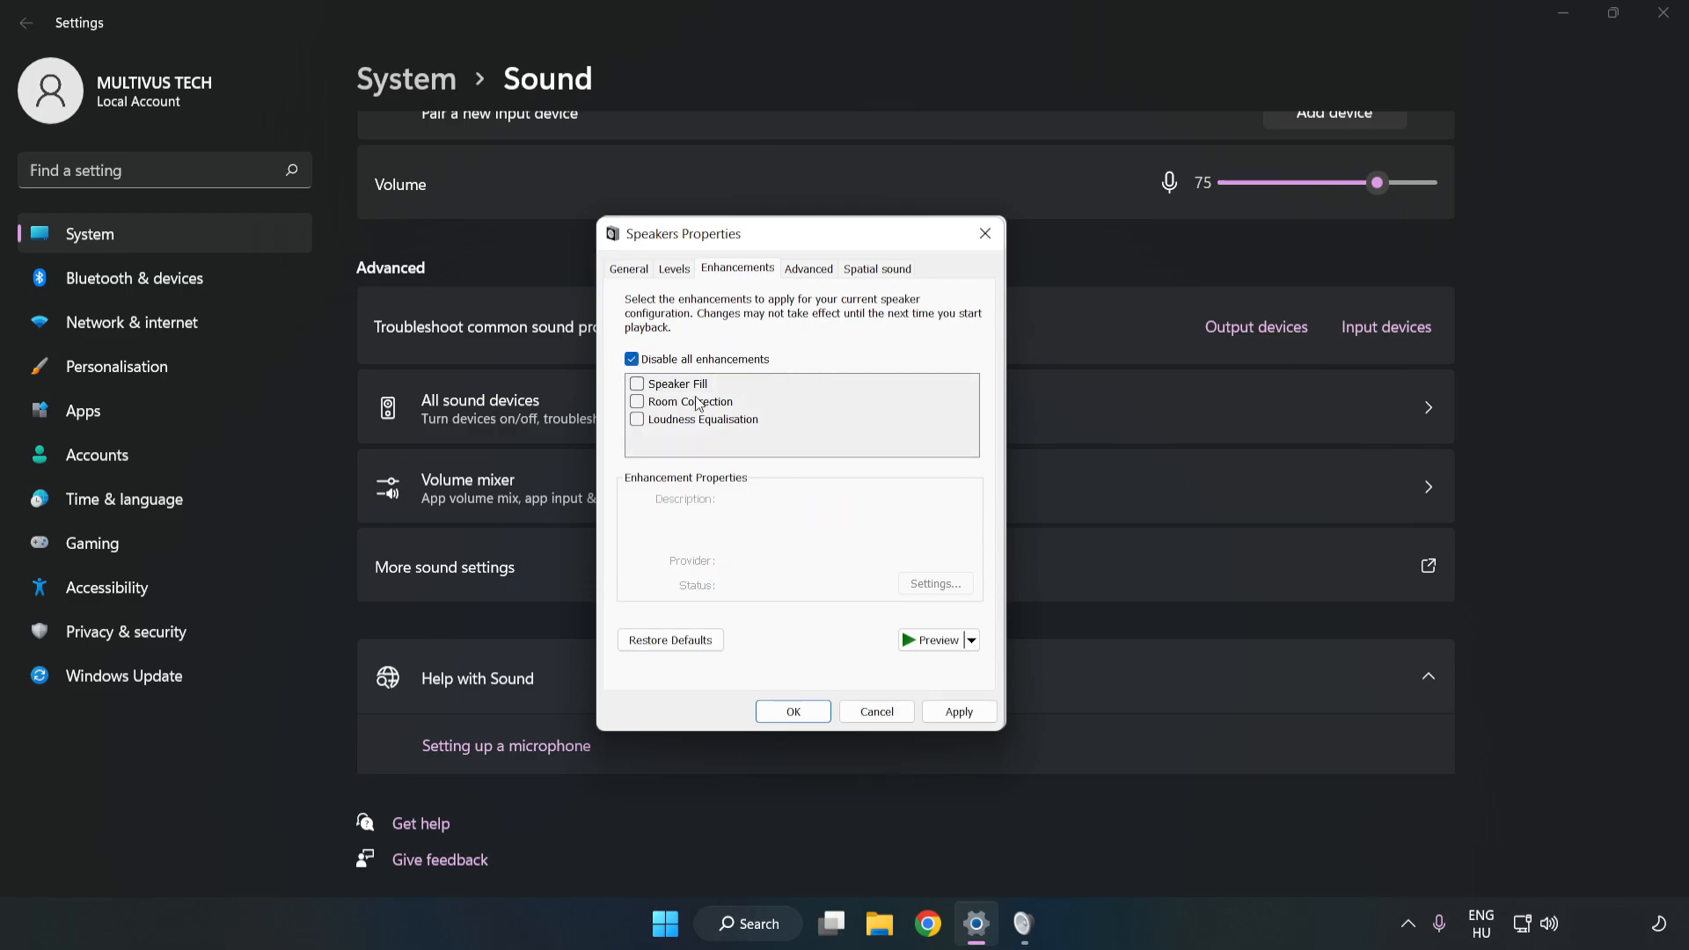
{"action": "mouse_move", "coordinate": [806, 310]}
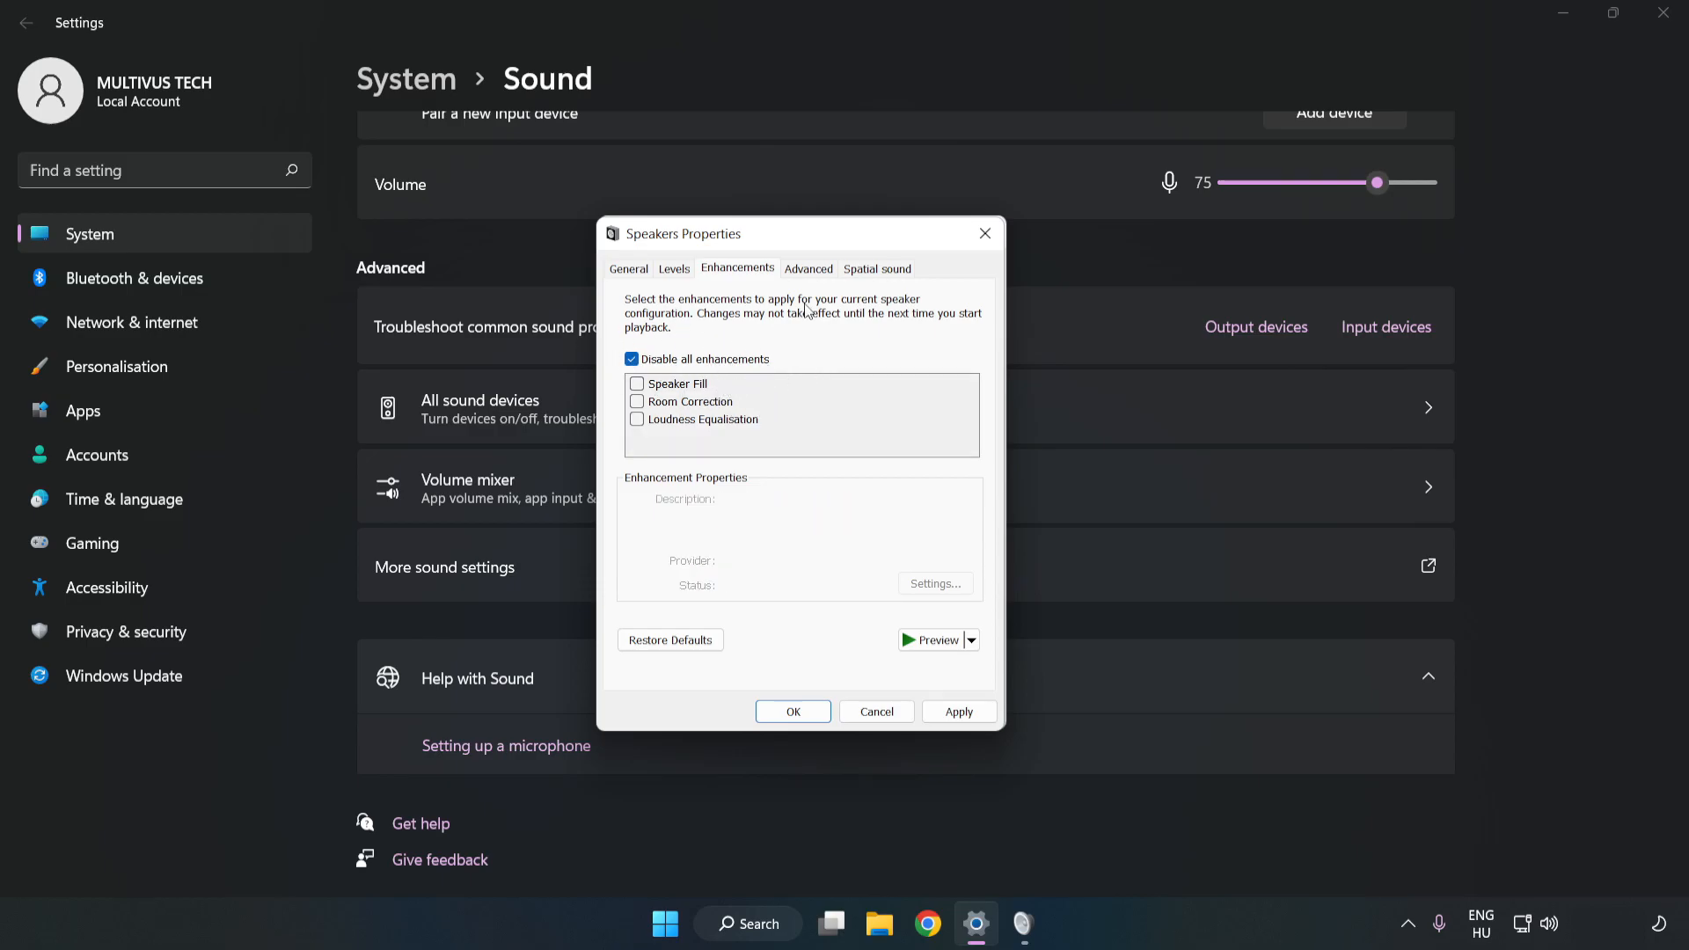
Step: Set the Speakers' default format to 16 bit, 48000 Hz (DVD Quality) and confirm both sound dialogs
{"action": "left_click", "coordinate": [807, 267]}
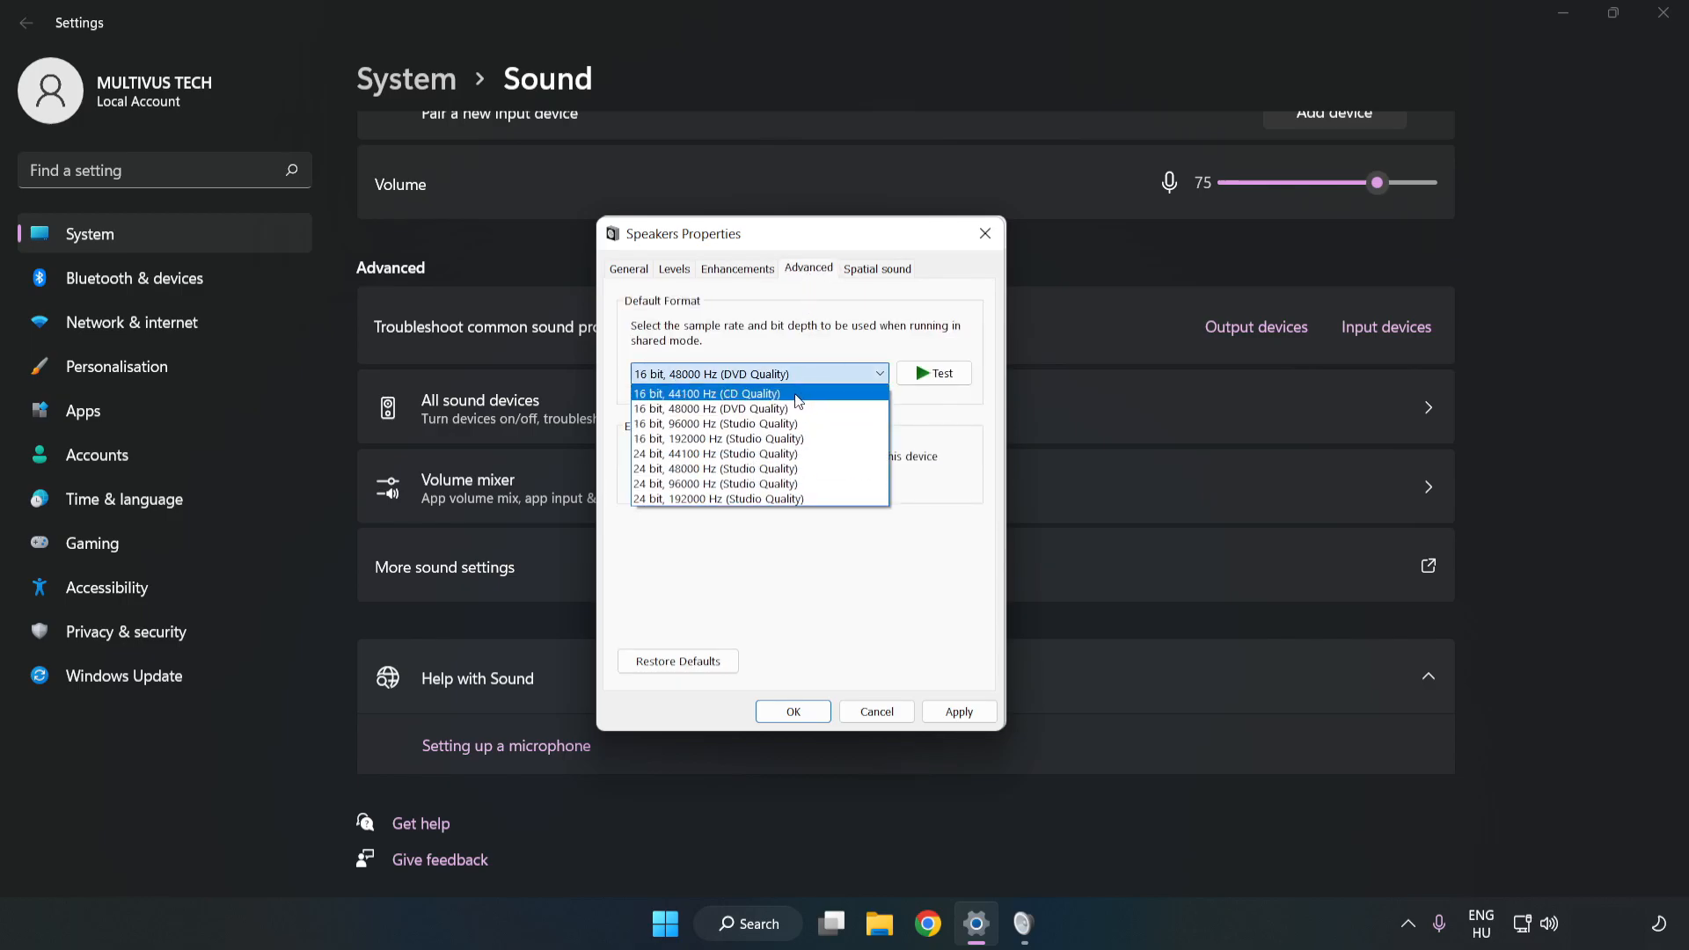
{"action": "left_click", "coordinate": [718, 408]}
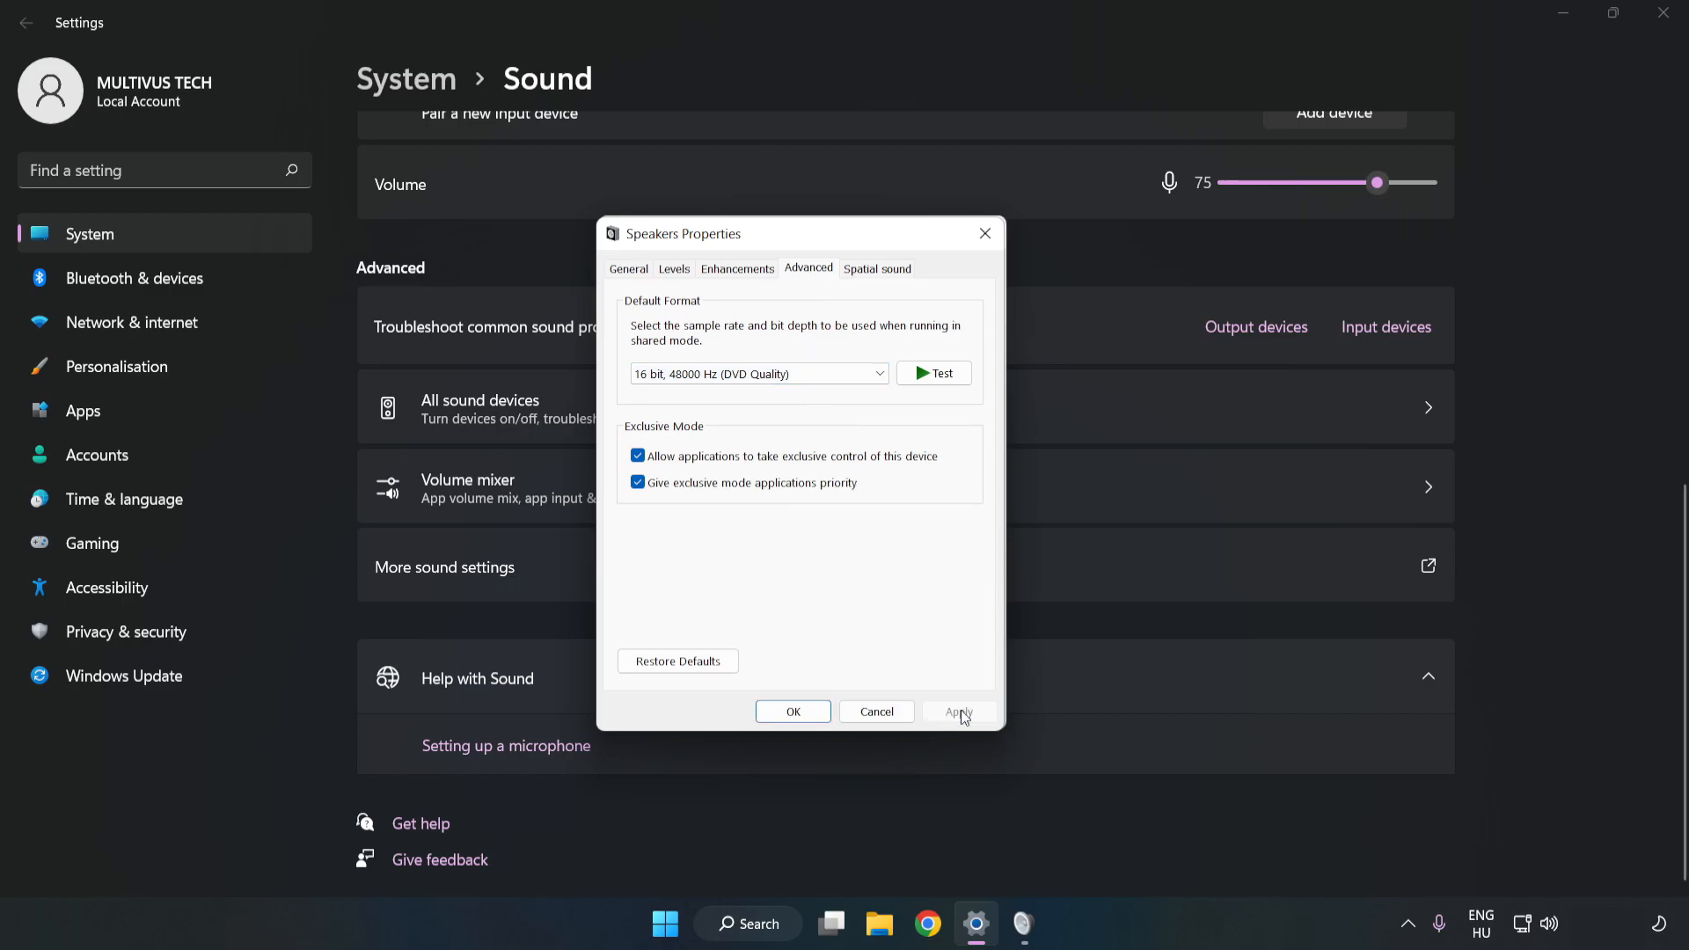
{"action": "left_click", "coordinate": [792, 713]}
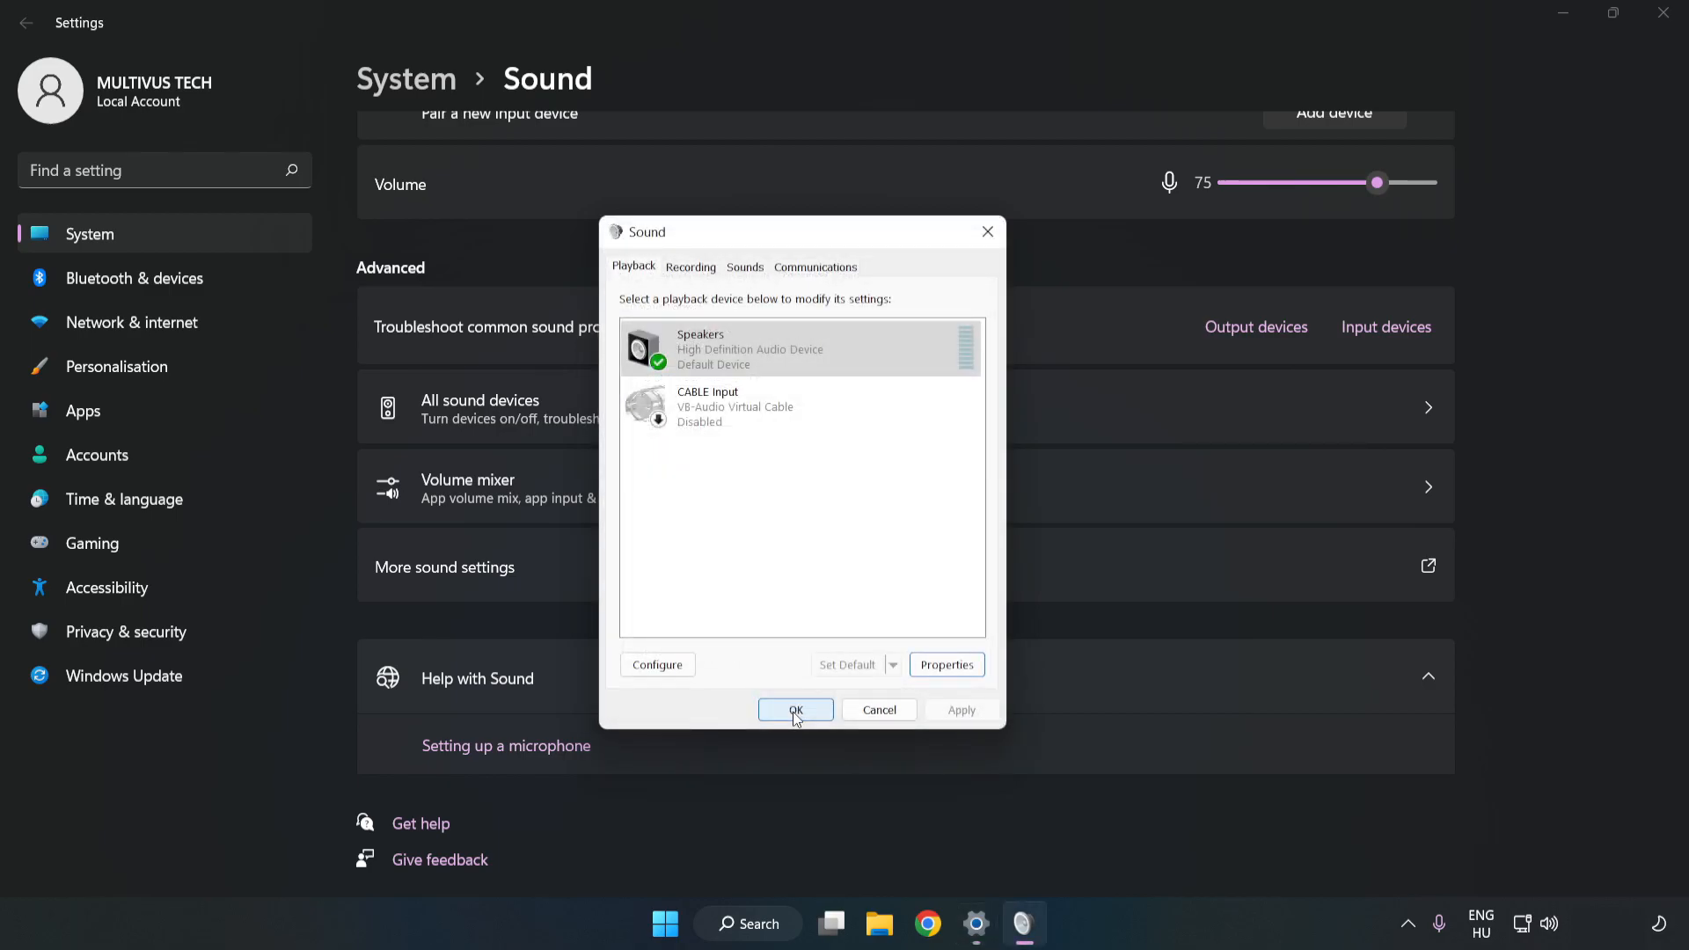
{"action": "left_click", "coordinate": [795, 709]}
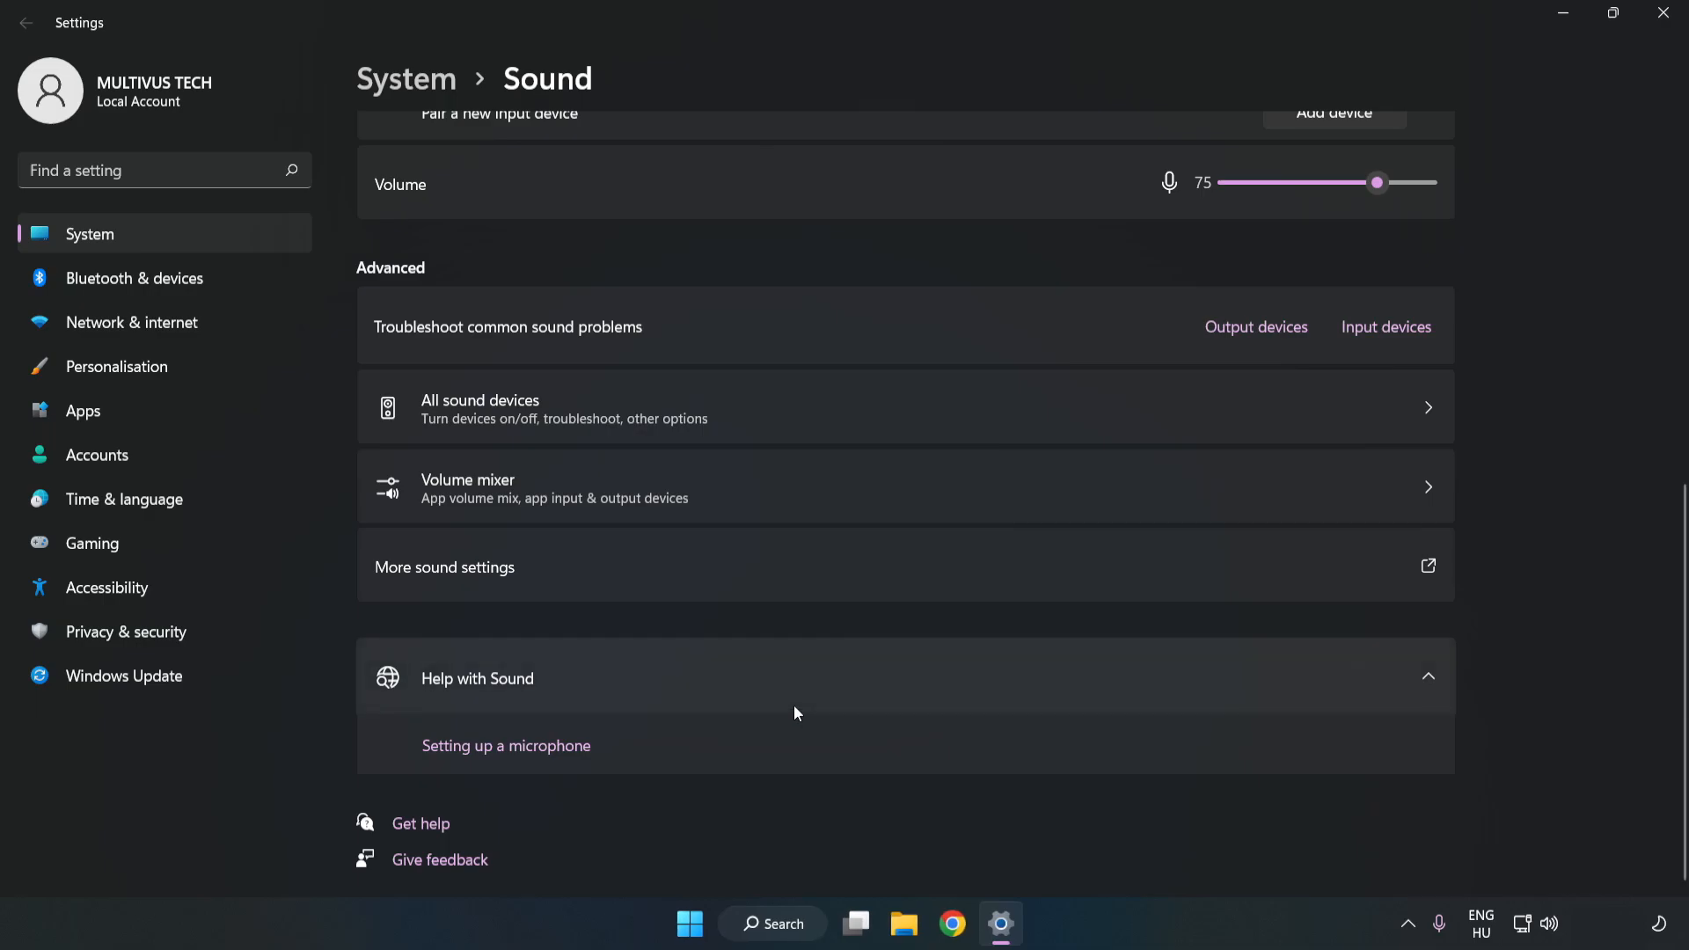
{"action": "mouse_move", "coordinate": [1662, 14]}
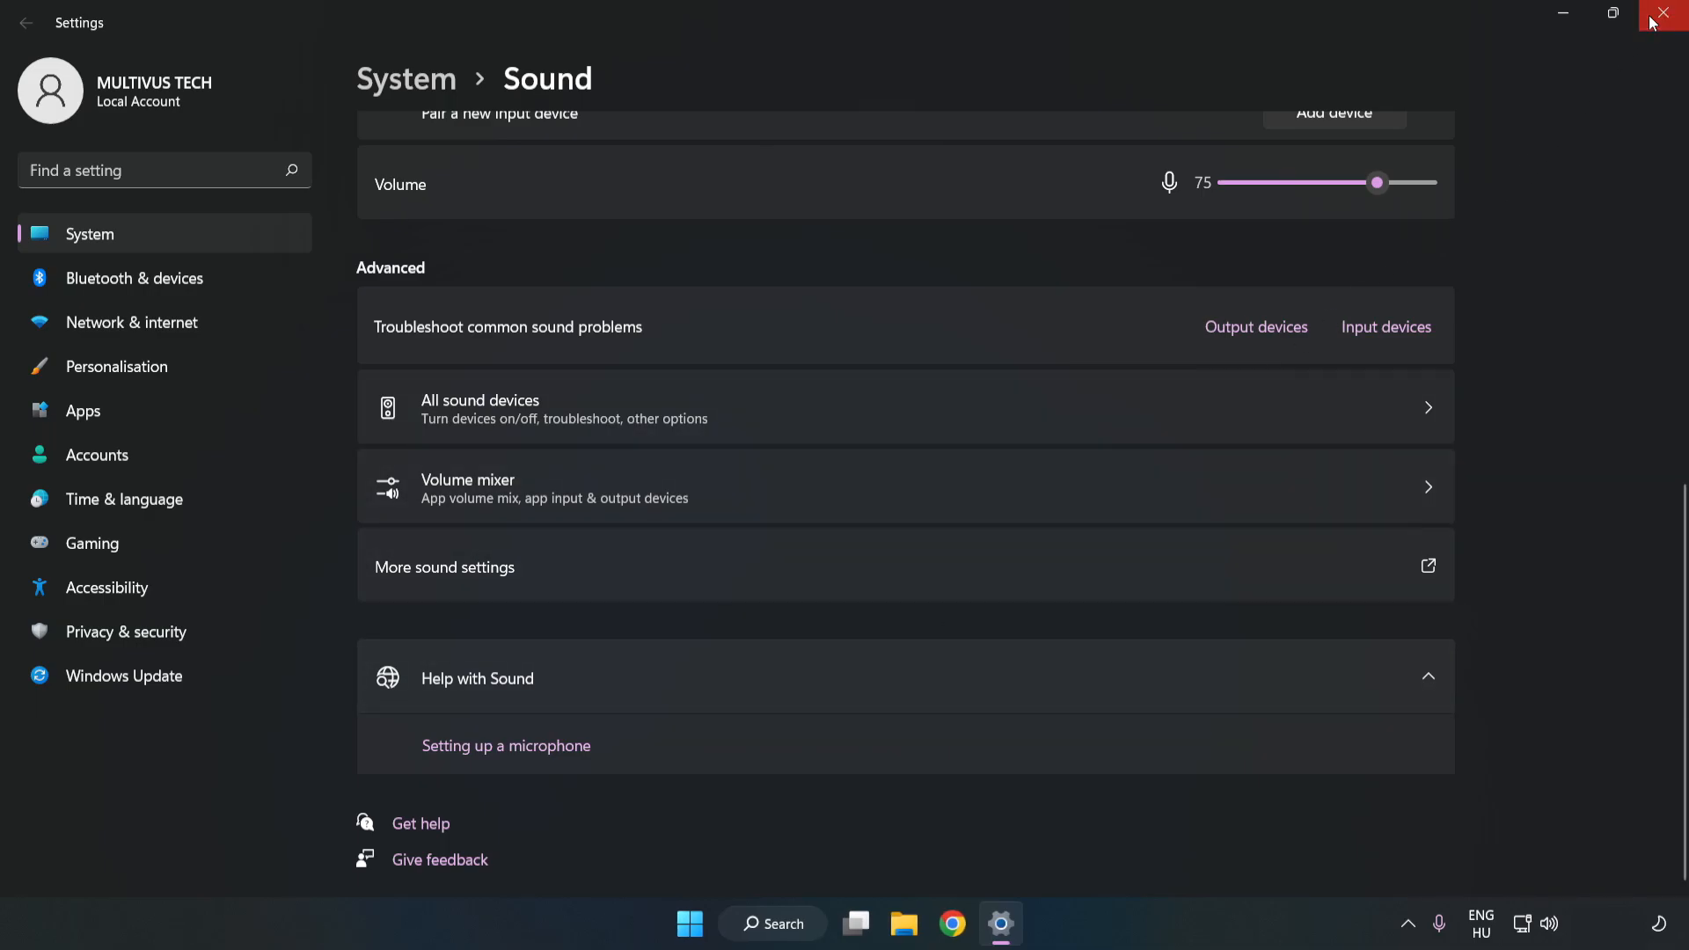
Step: Close Settings and restart the PC from the Start menu's power options
{"action": "left_click", "coordinate": [1662, 14]}
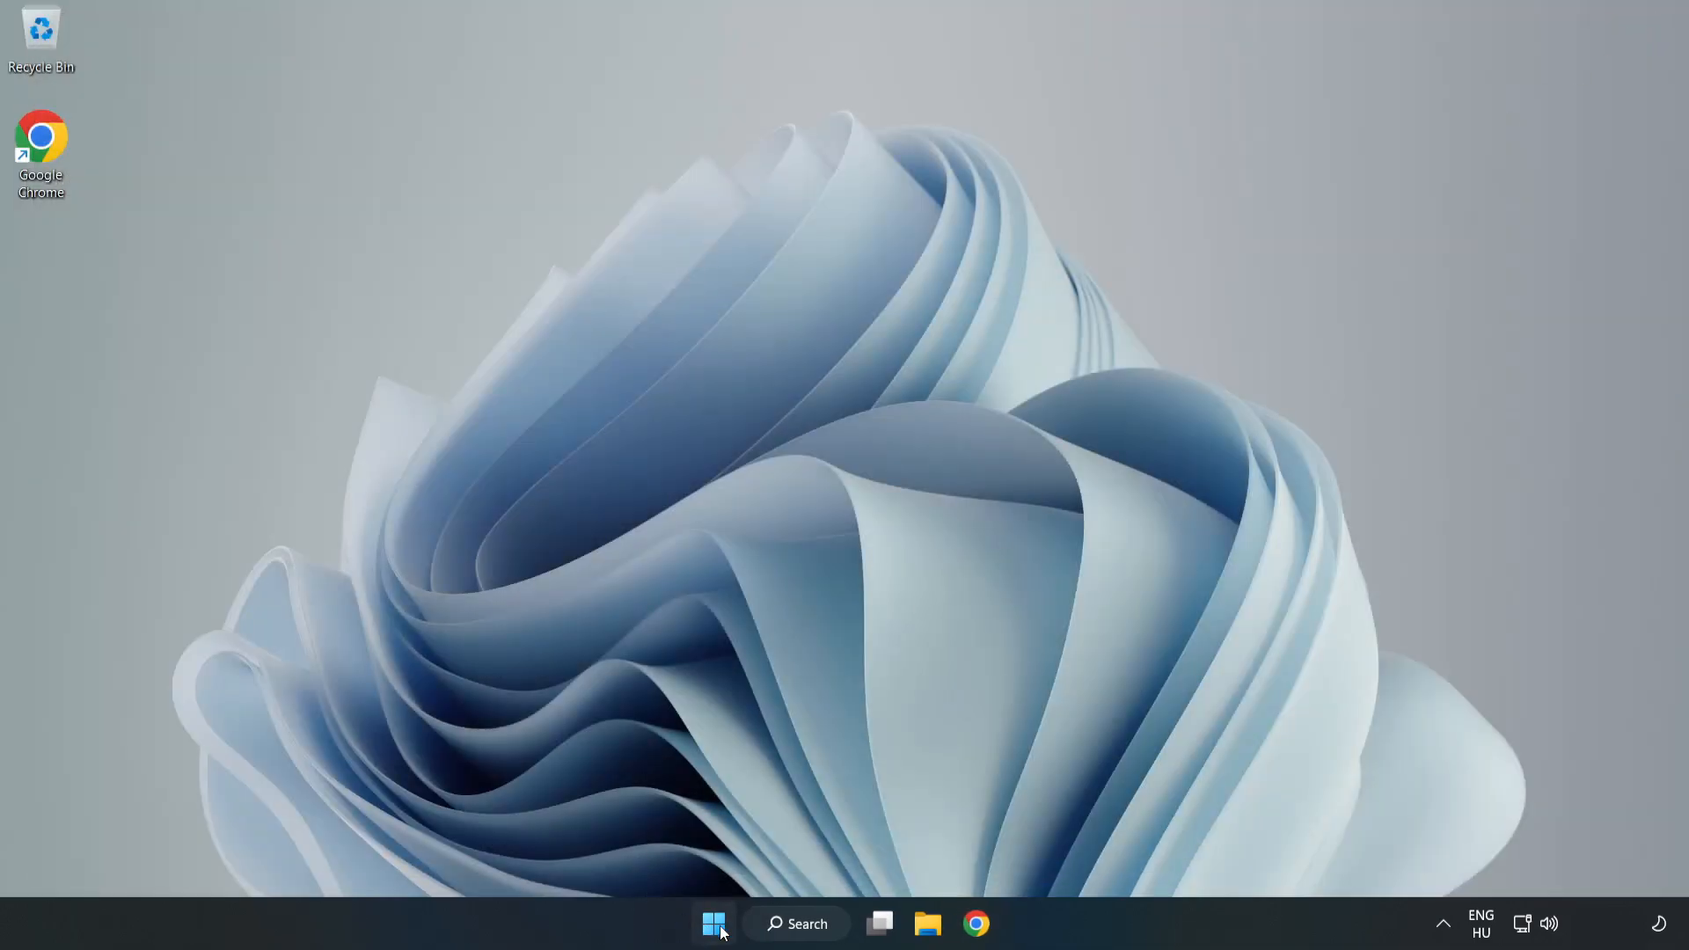
{"action": "left_click", "coordinate": [712, 924]}
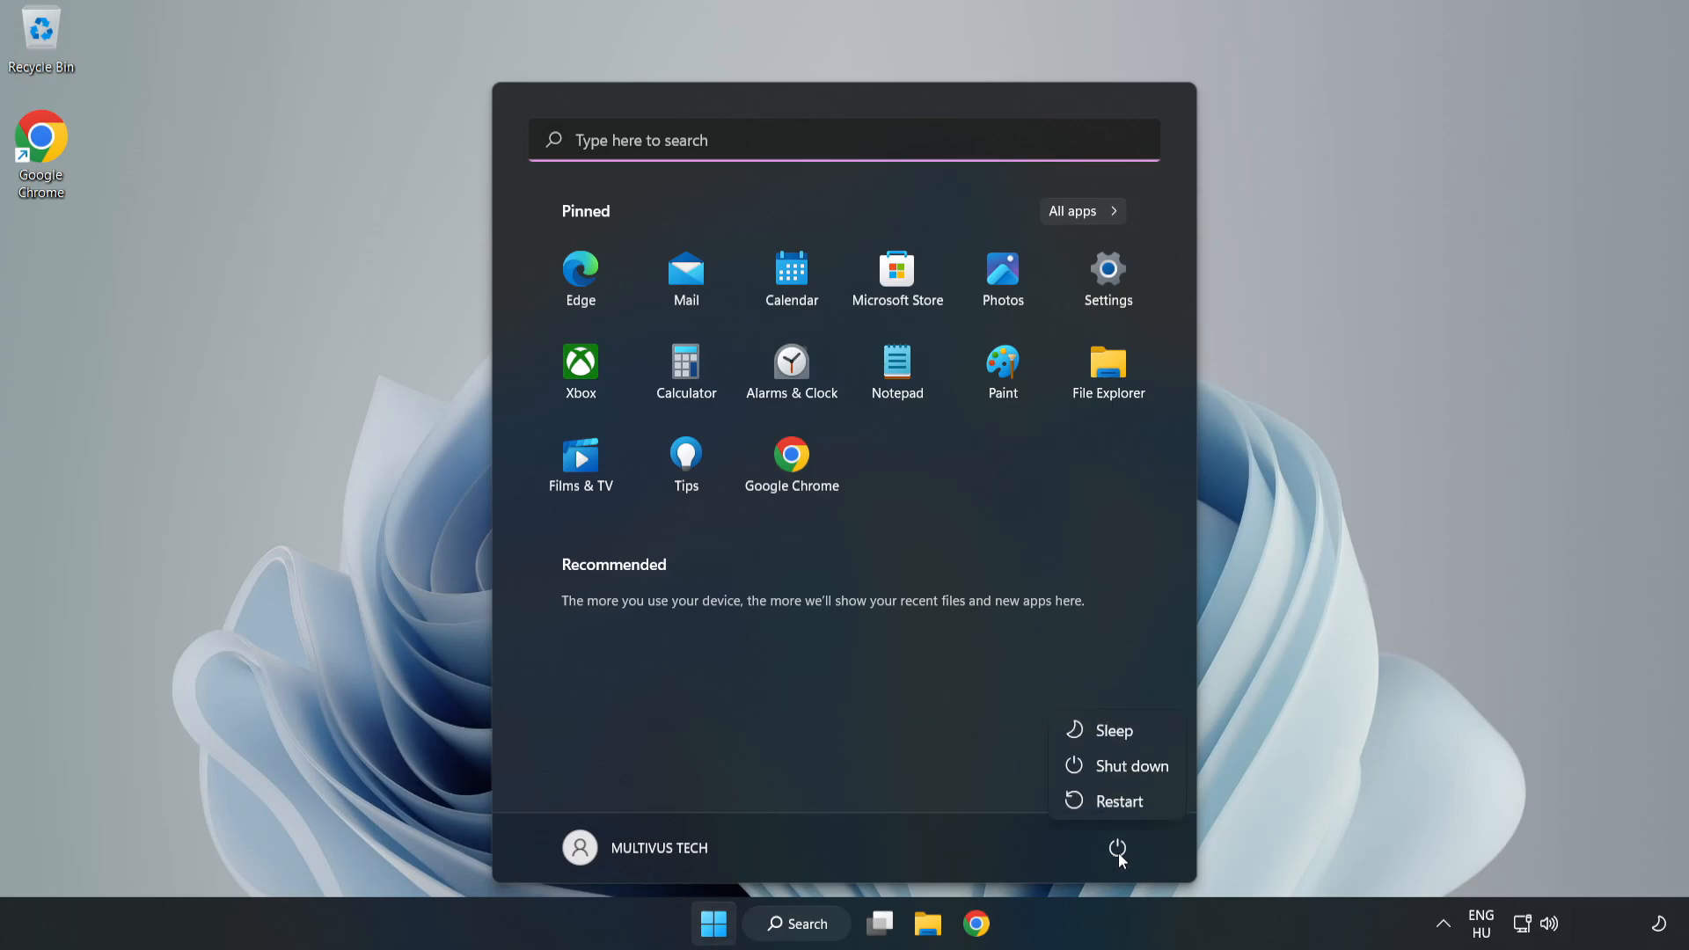
{"action": "left_click", "coordinate": [713, 923]}
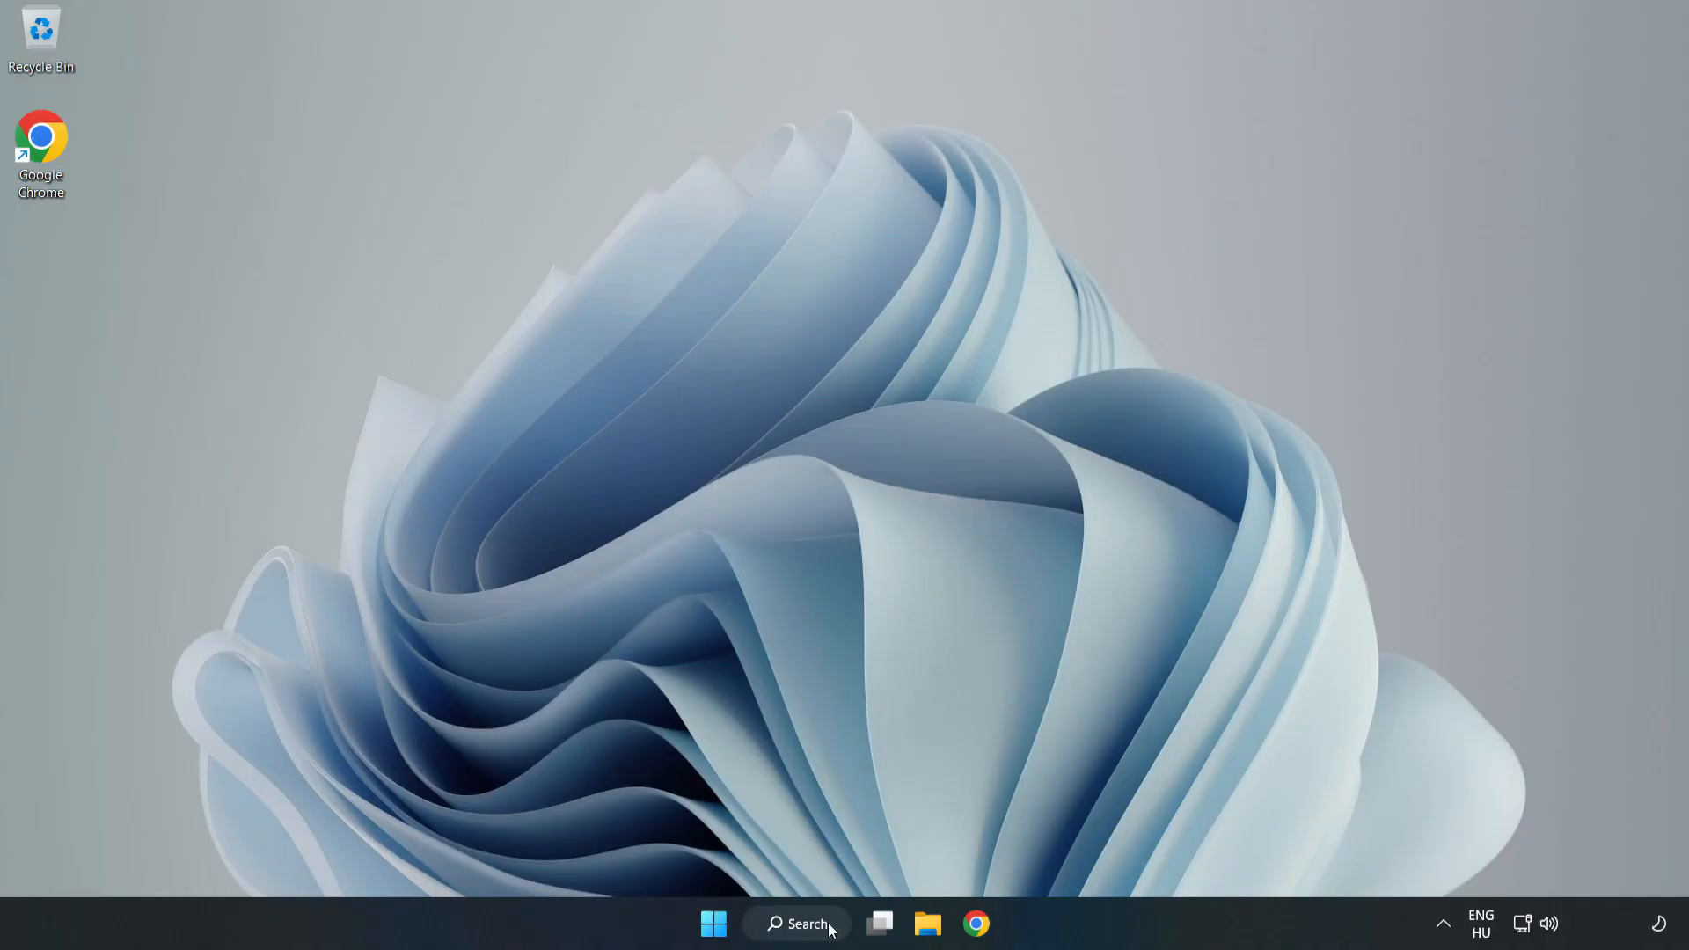
Step: Search Windows for "device manager" to find the Device Manager app
{"action": "left_click", "coordinate": [795, 924]}
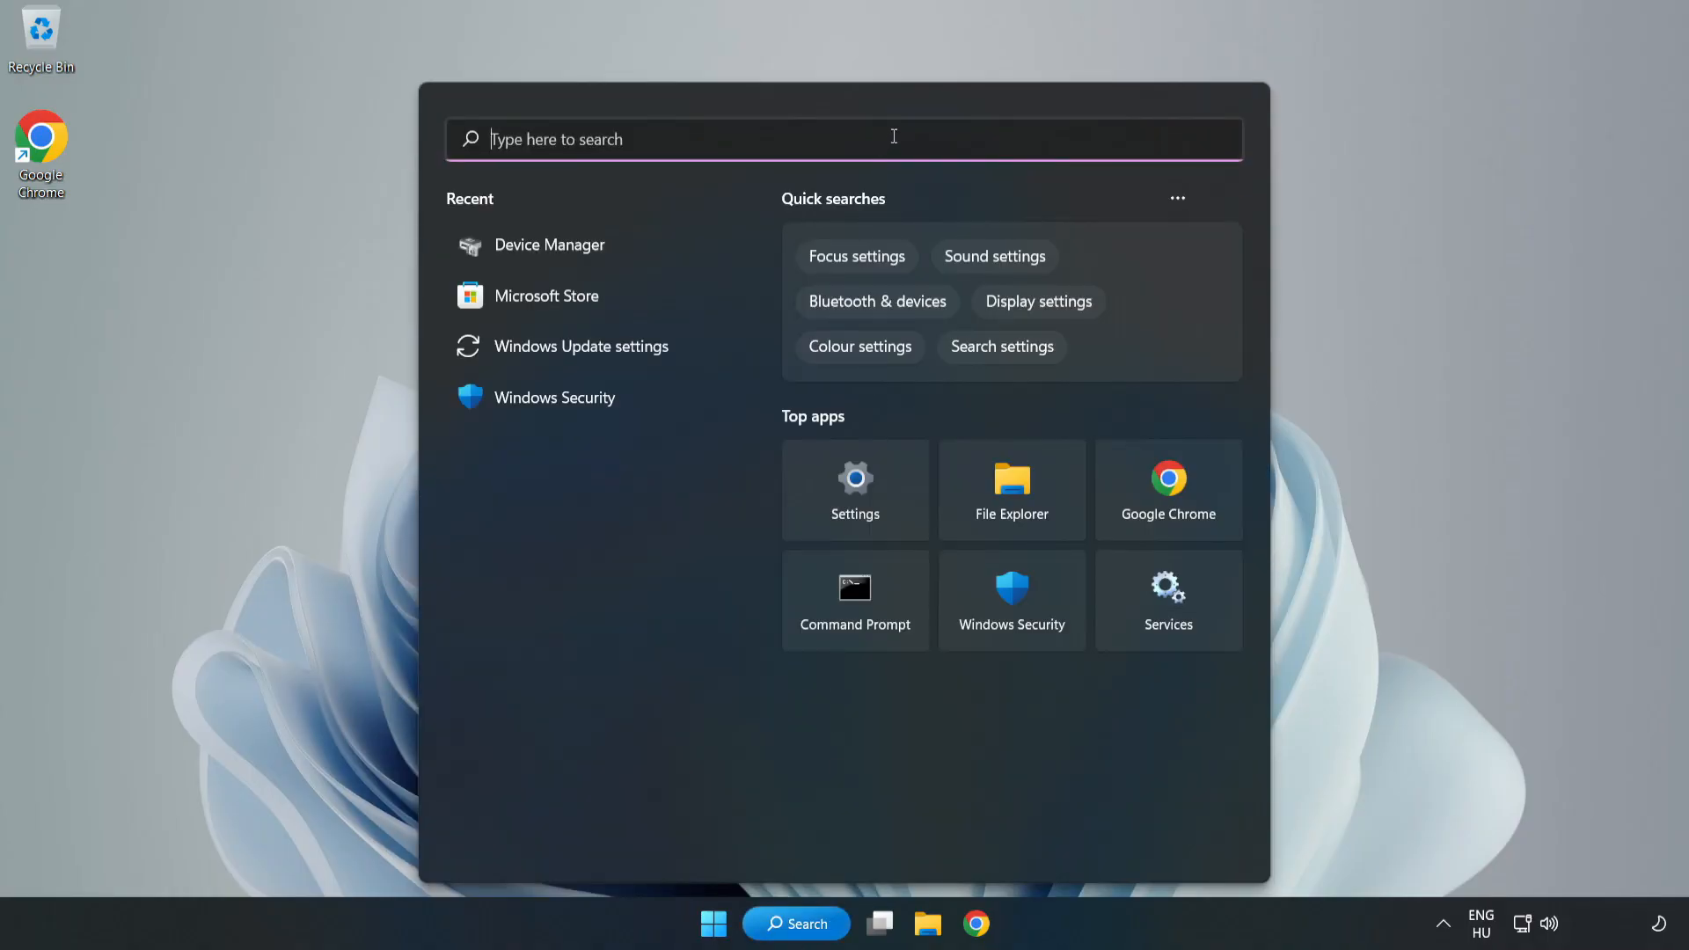
{"action": "type", "text": "device mag"}
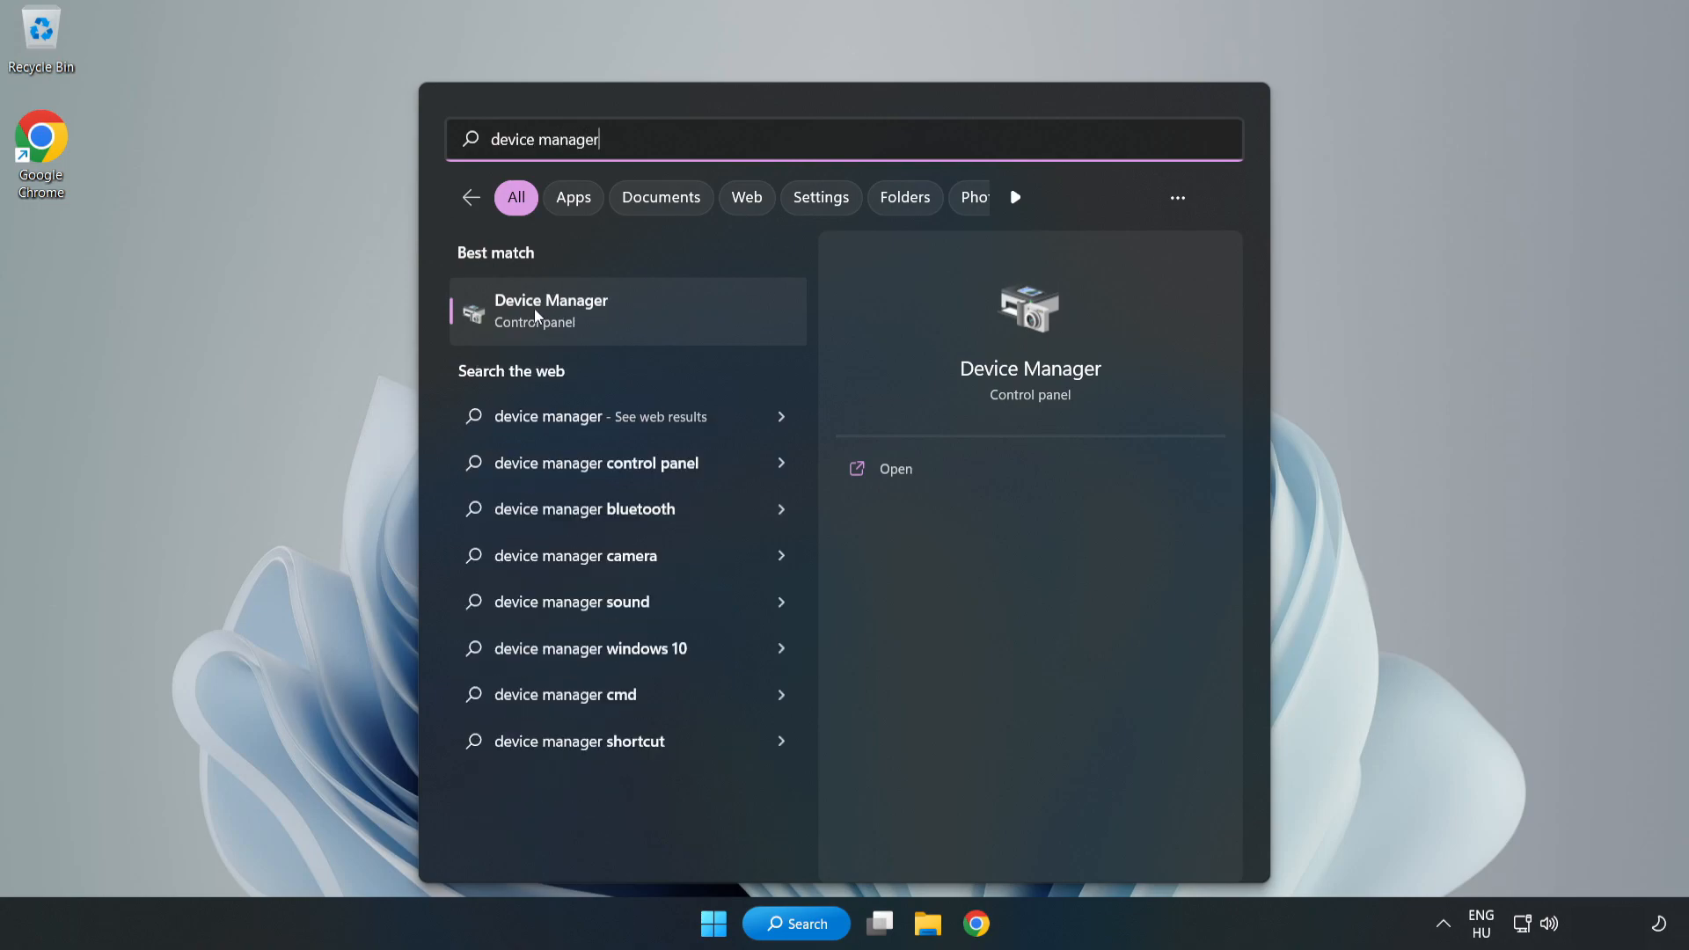
{"action": "mouse_move", "coordinate": [656, 315]}
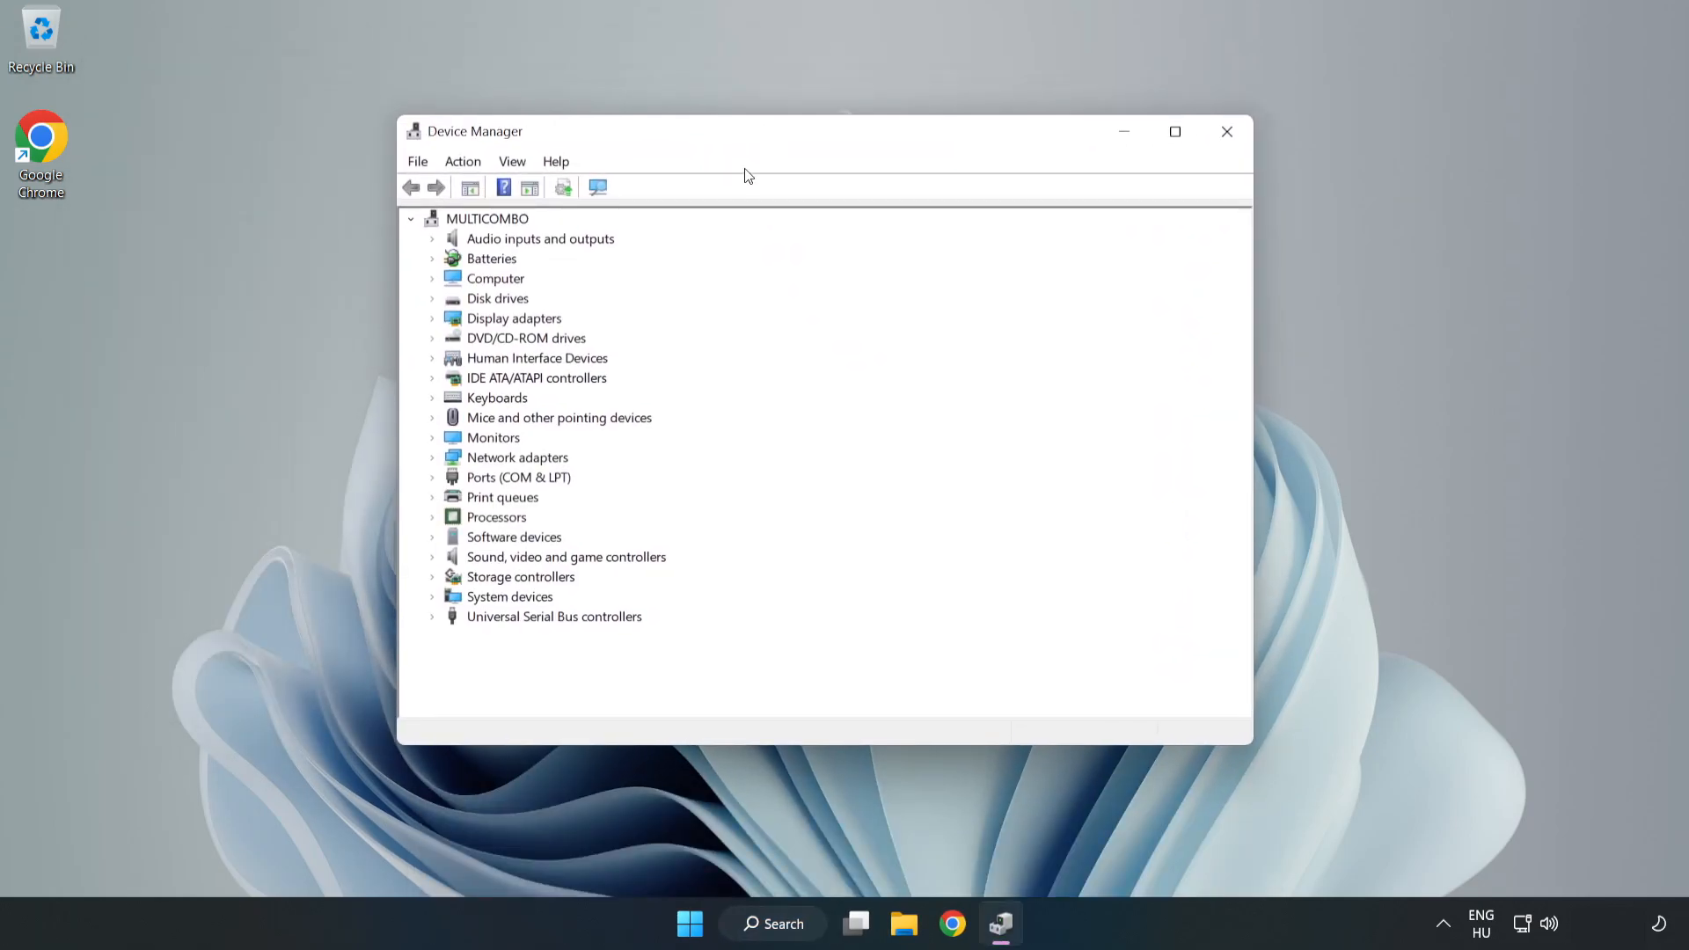
Step: Start updating the High Definition Audio Device driver under Sound, video and game controllers
{"action": "left_click", "coordinate": [565, 555]}
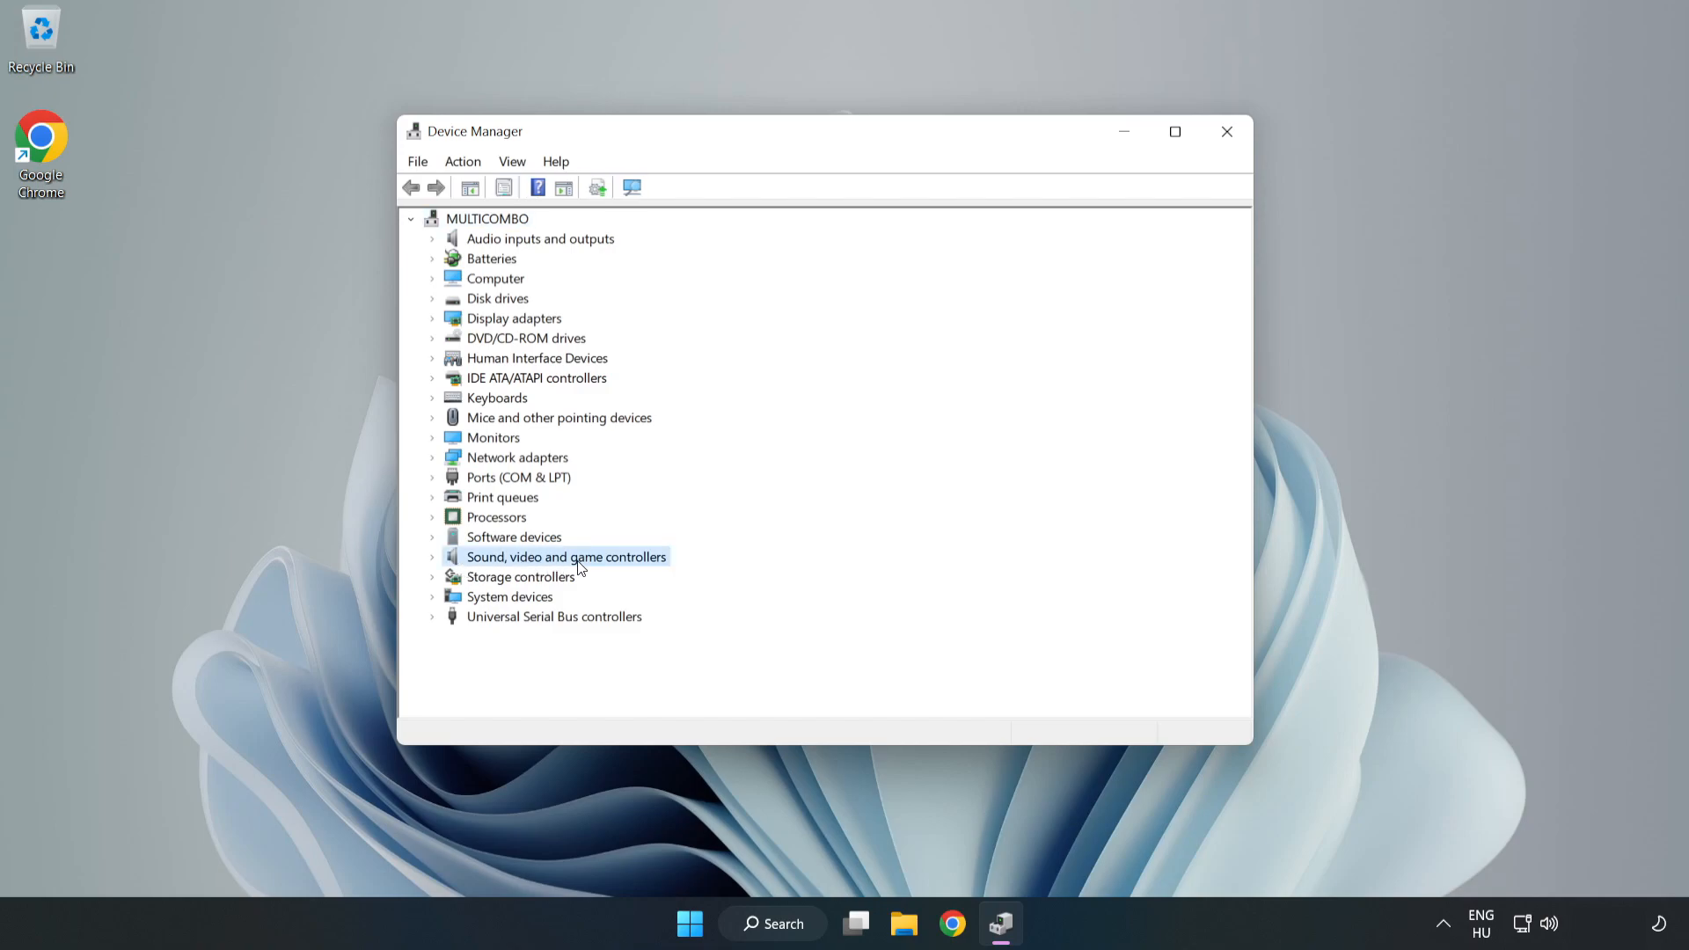
{"action": "mouse_move", "coordinate": [436, 563]}
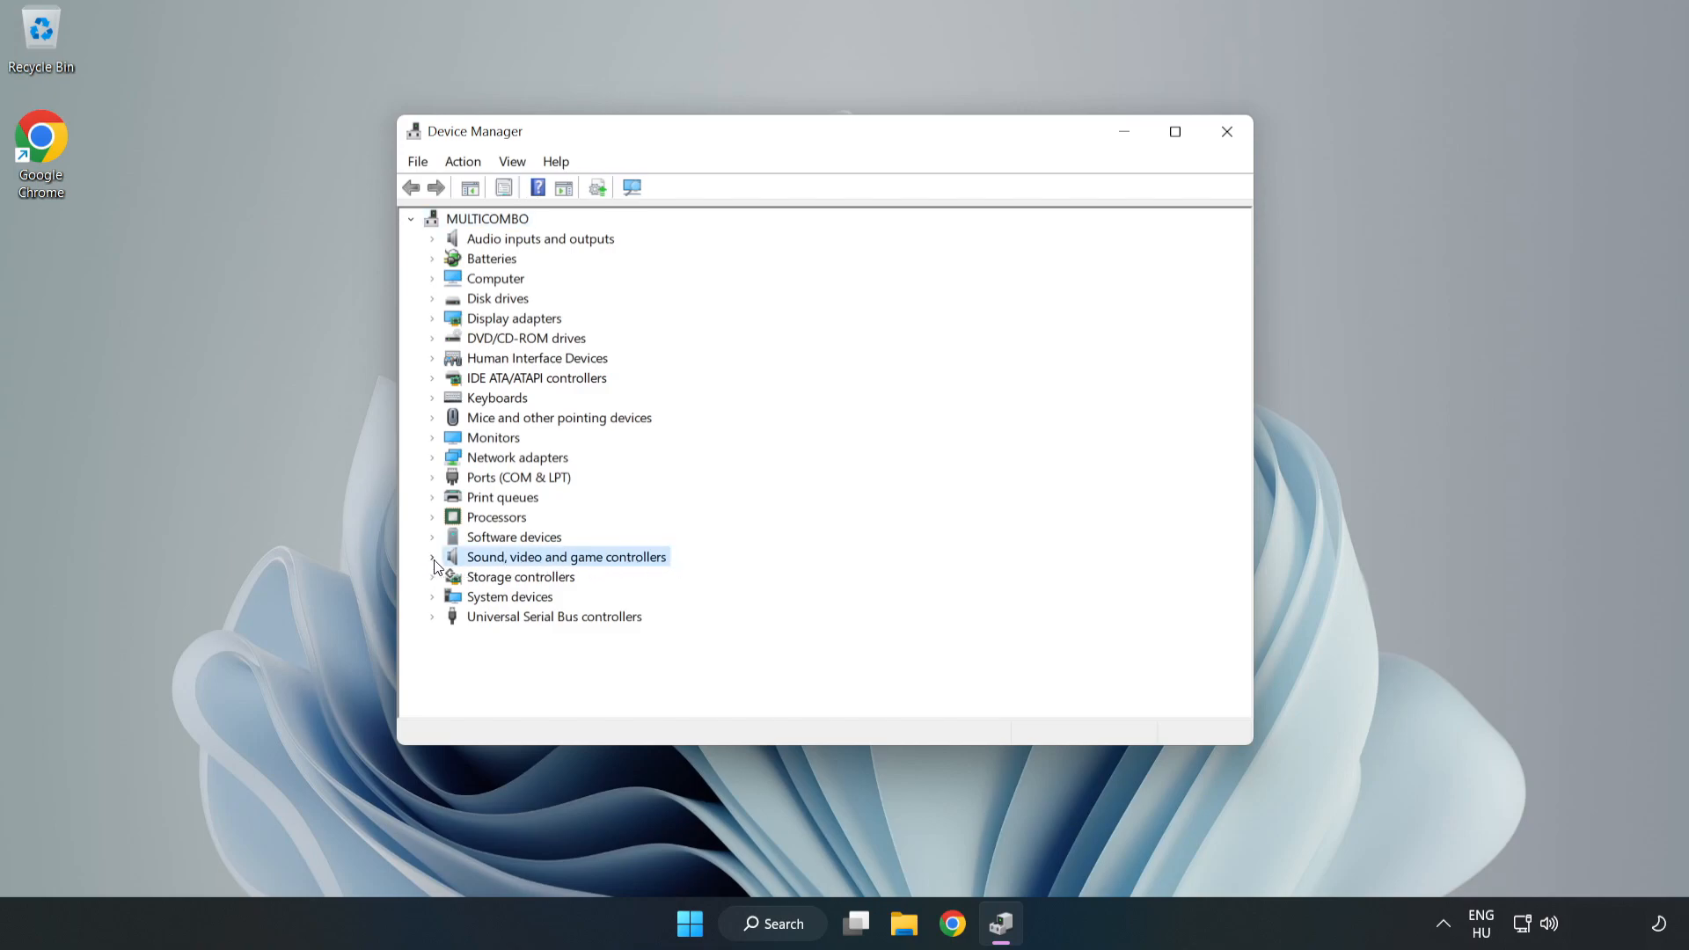
{"action": "left_click", "coordinate": [433, 558]}
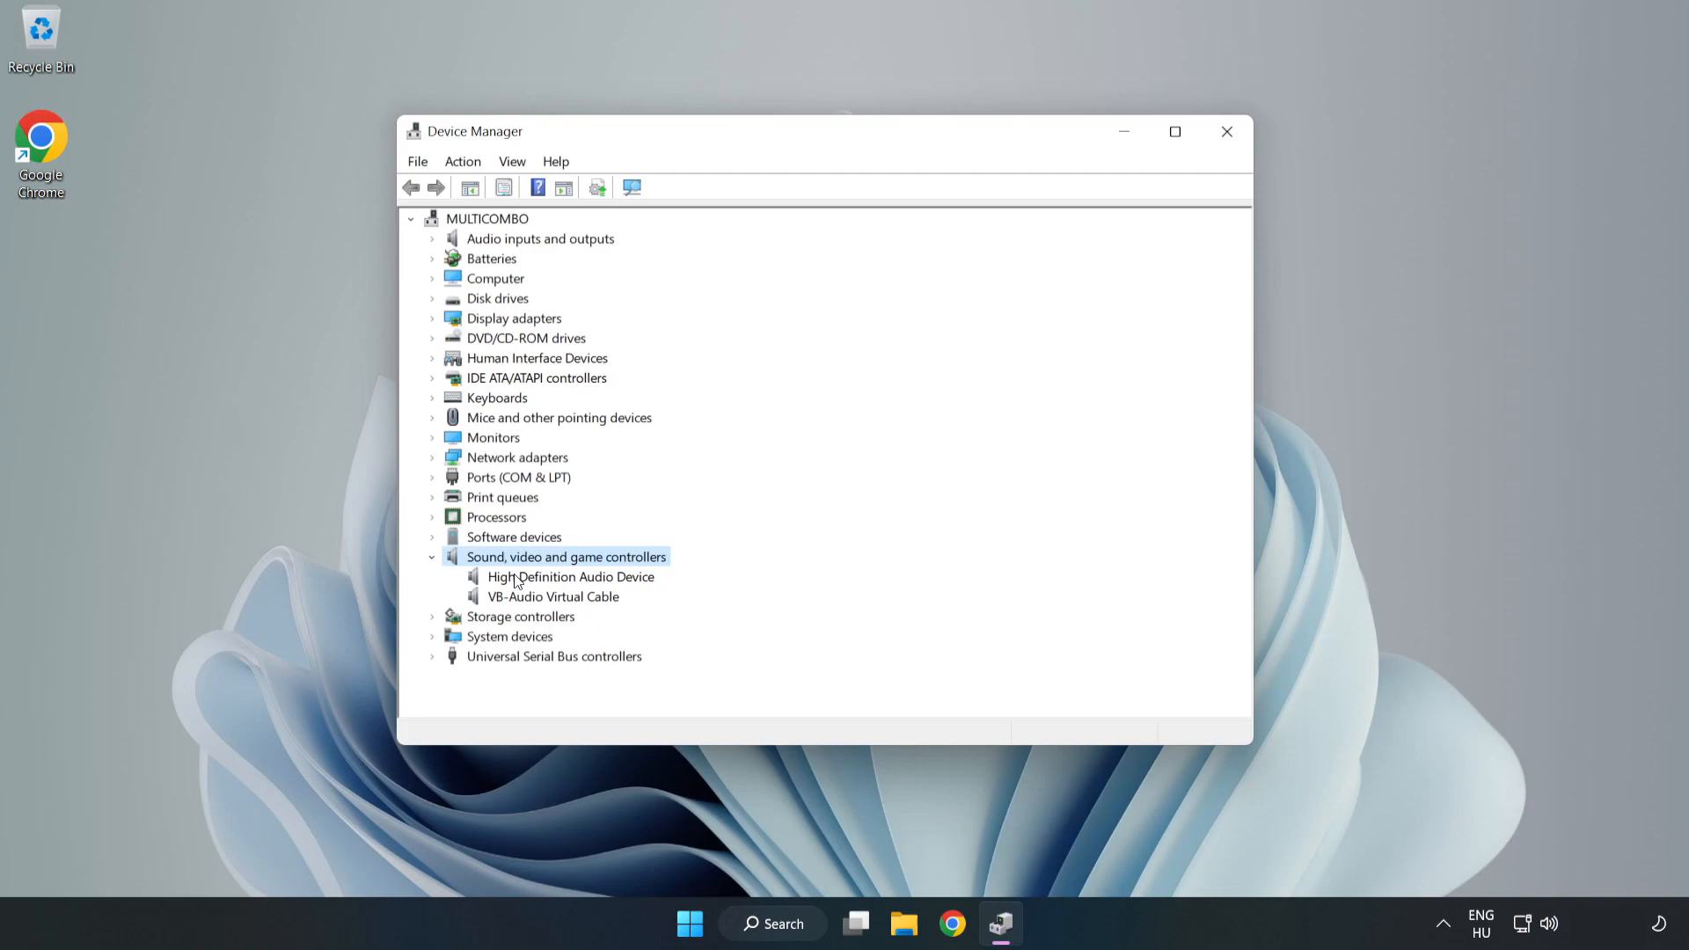
{"action": "left_click", "coordinate": [570, 577]}
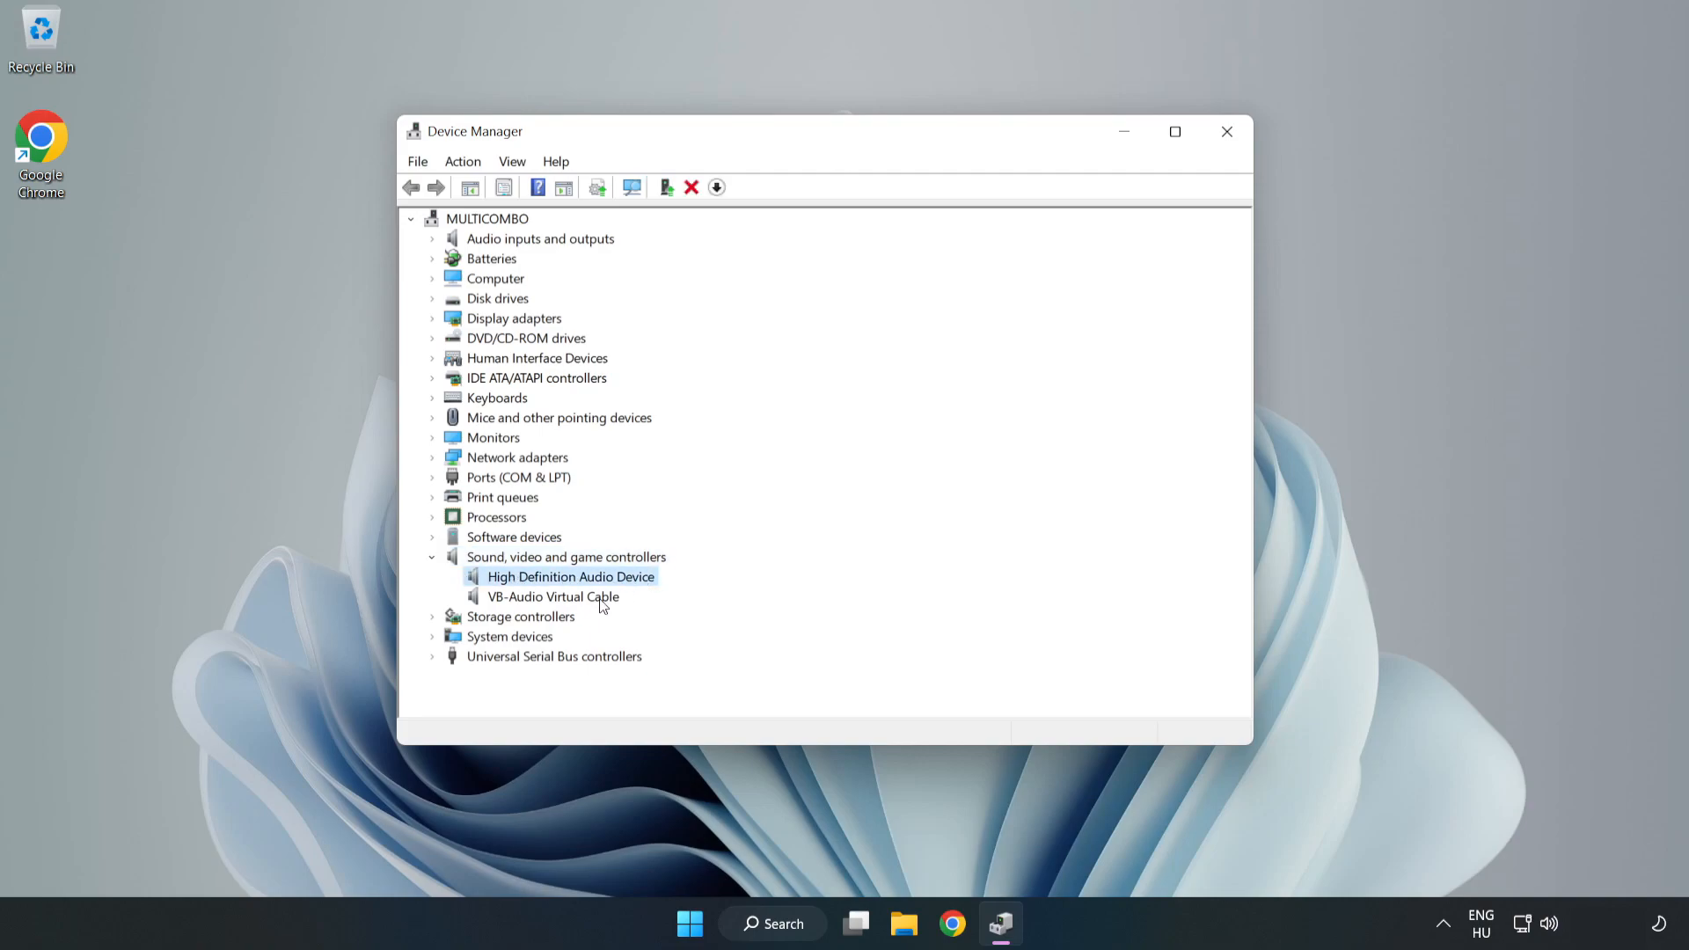
{"action": "right_click", "coordinate": [570, 577]}
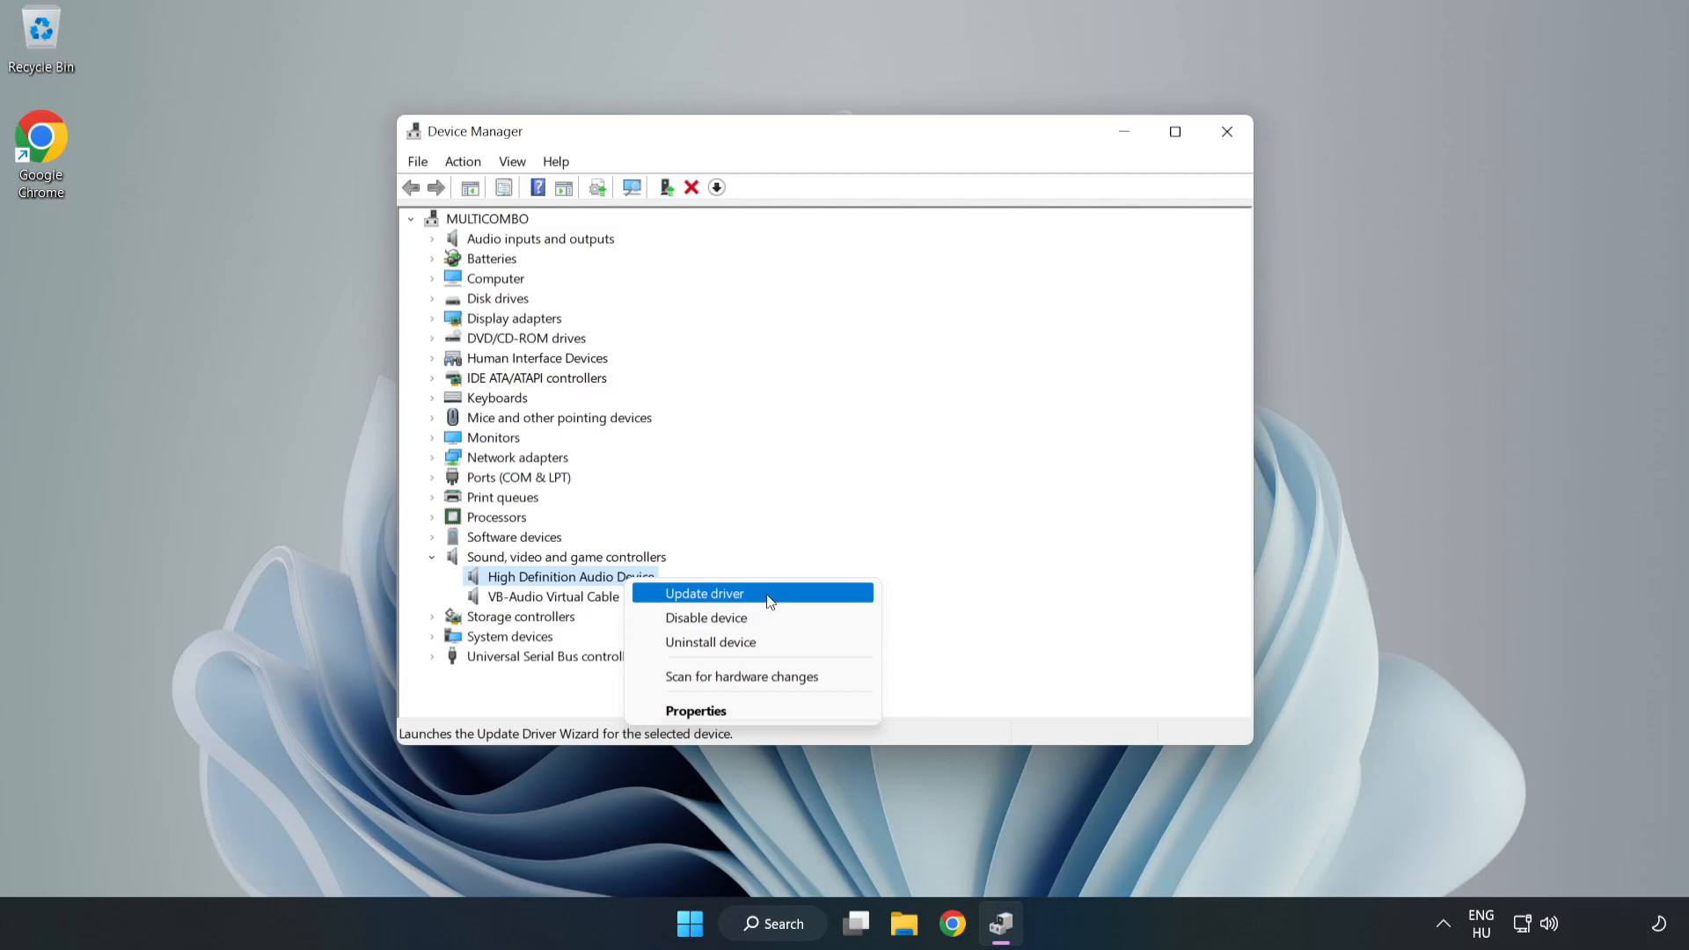
{"action": "left_click", "coordinate": [704, 592]}
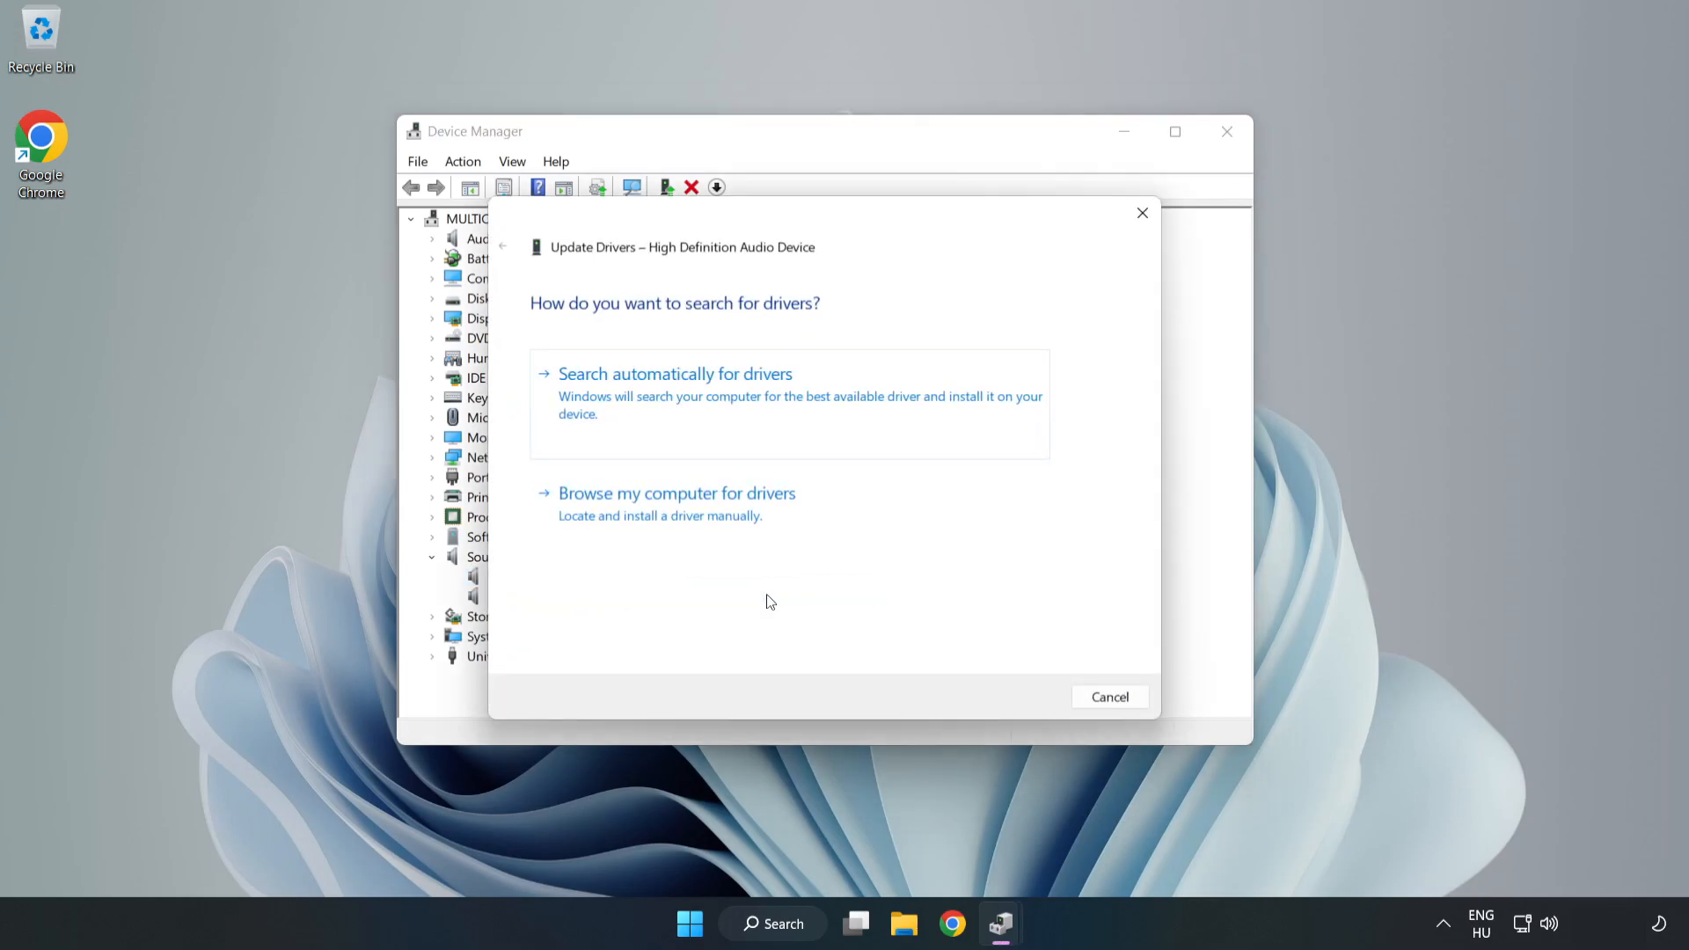
{"action": "mouse_move", "coordinate": [603, 396]}
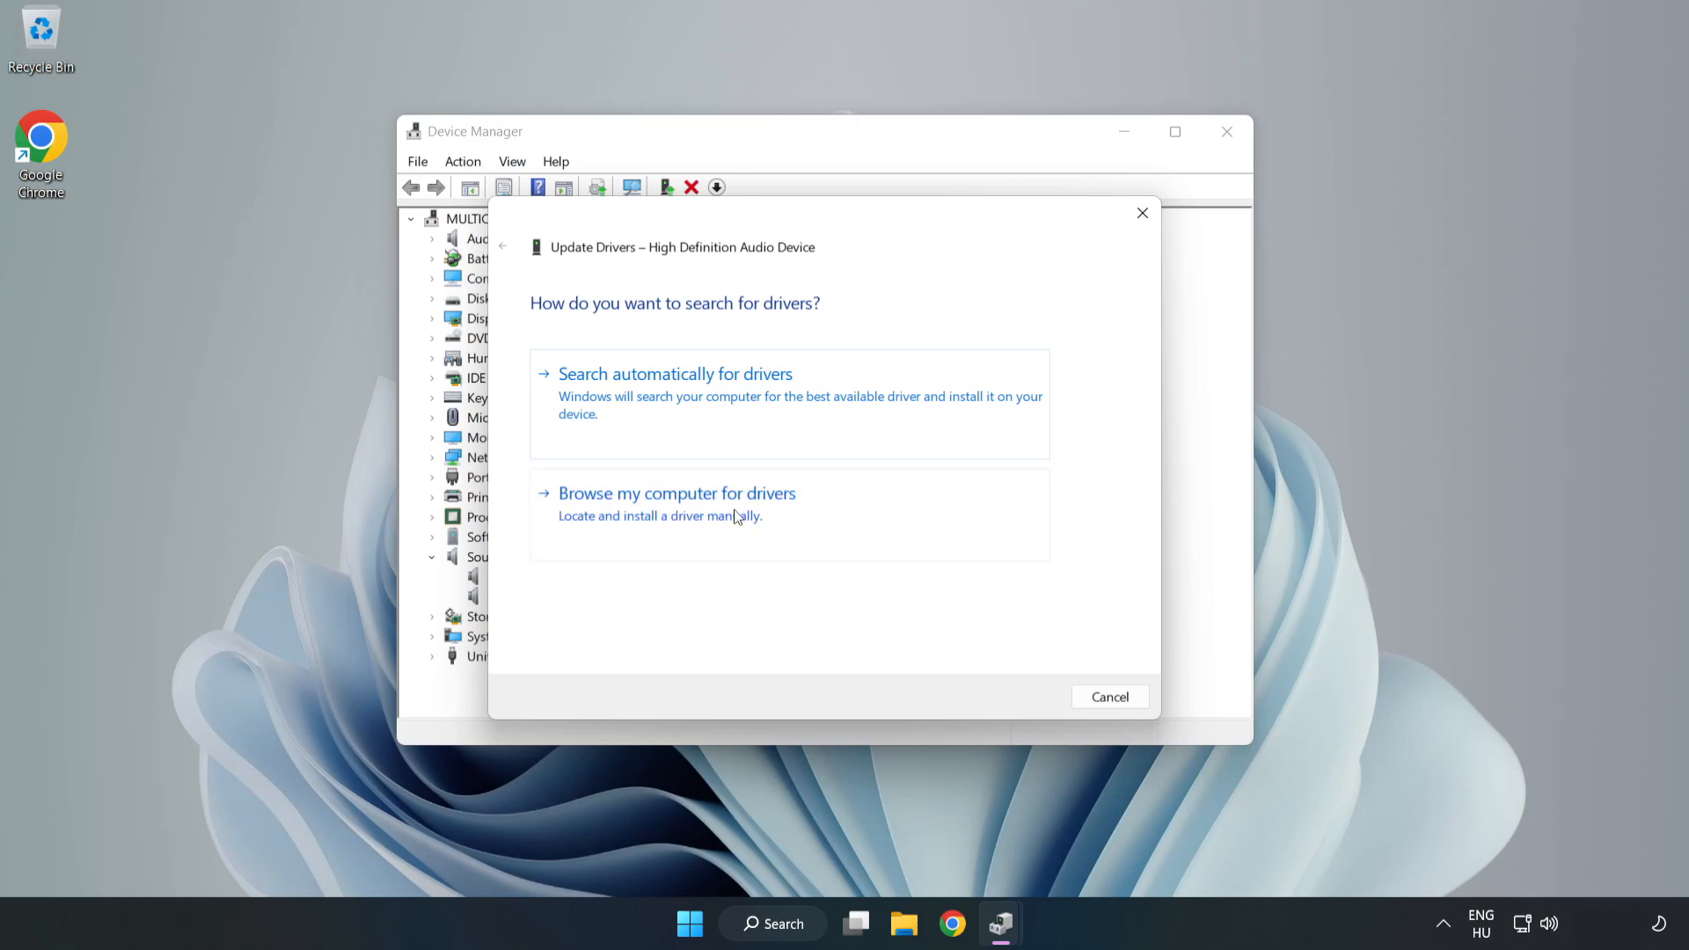
Step: Choose the High Definition Audio Device driver from the compatible drivers already on this computer
{"action": "left_click", "coordinate": [675, 492]}
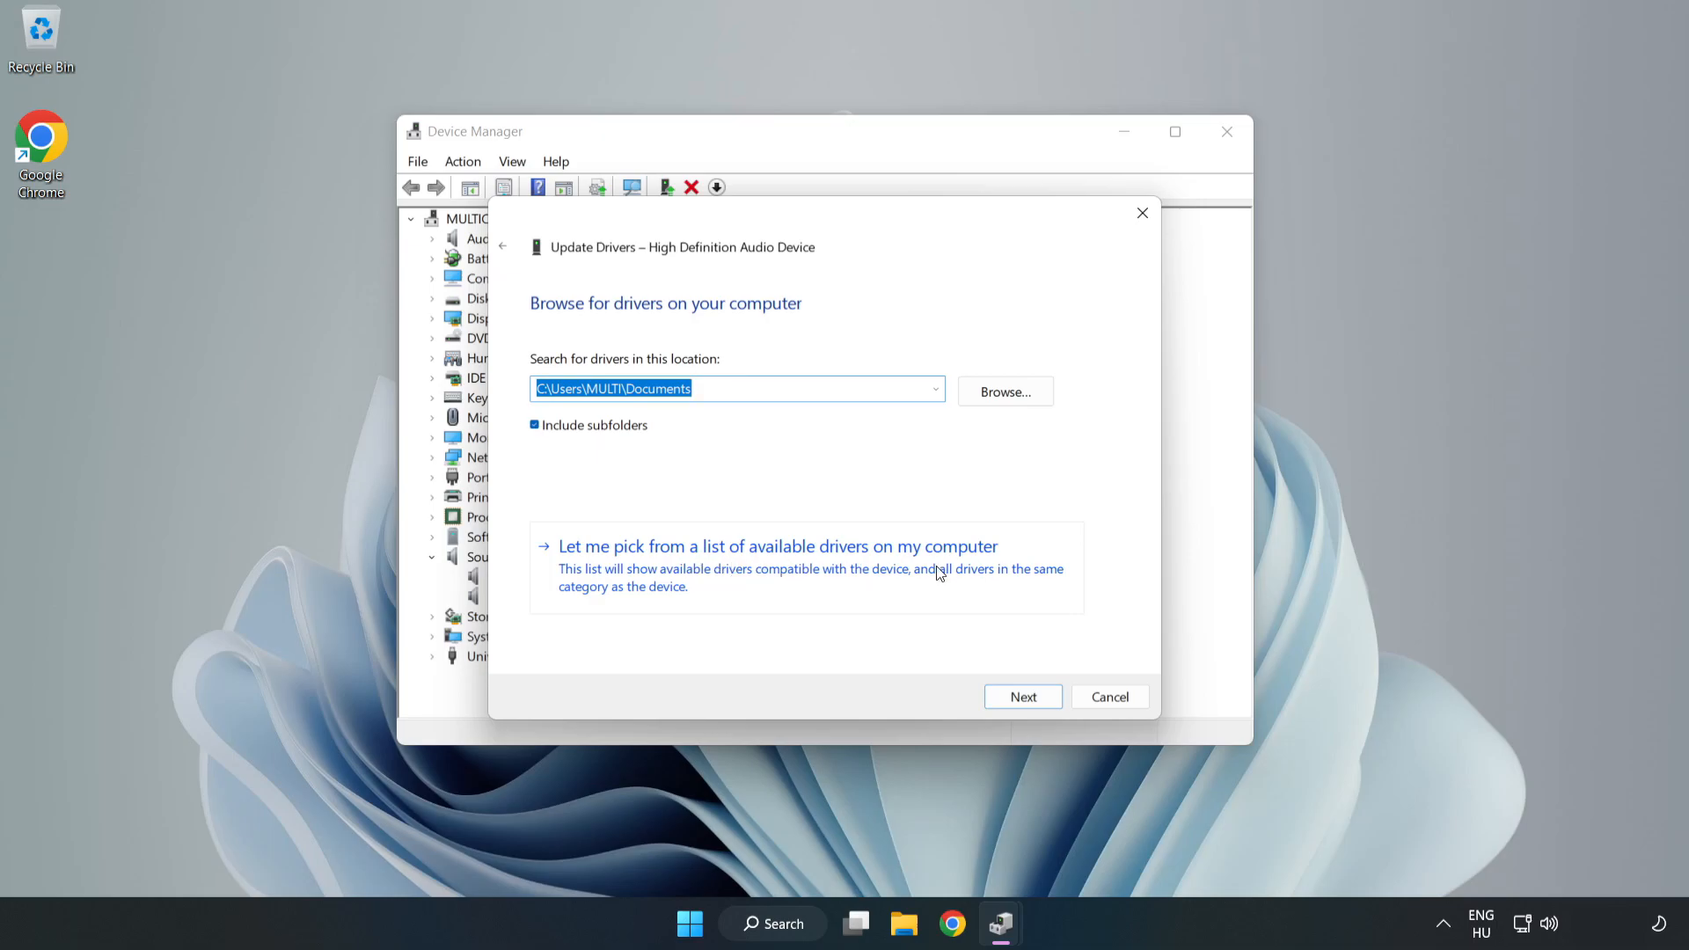
{"action": "mouse_move", "coordinate": [882, 578]}
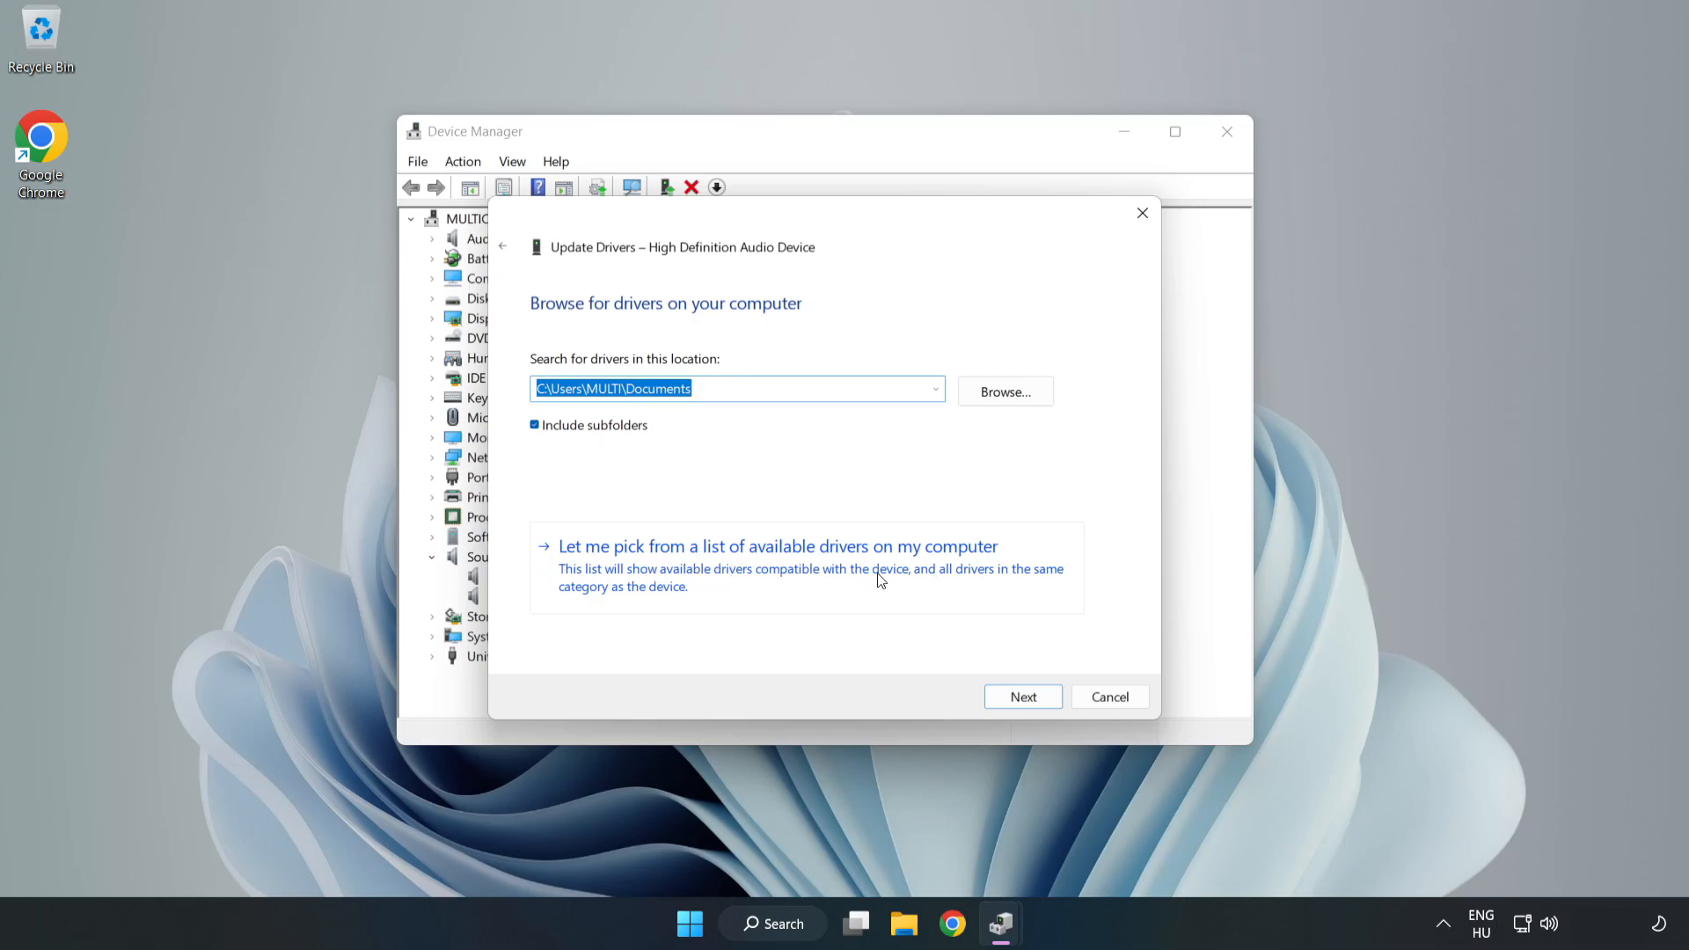
{"action": "left_click", "coordinate": [776, 545]}
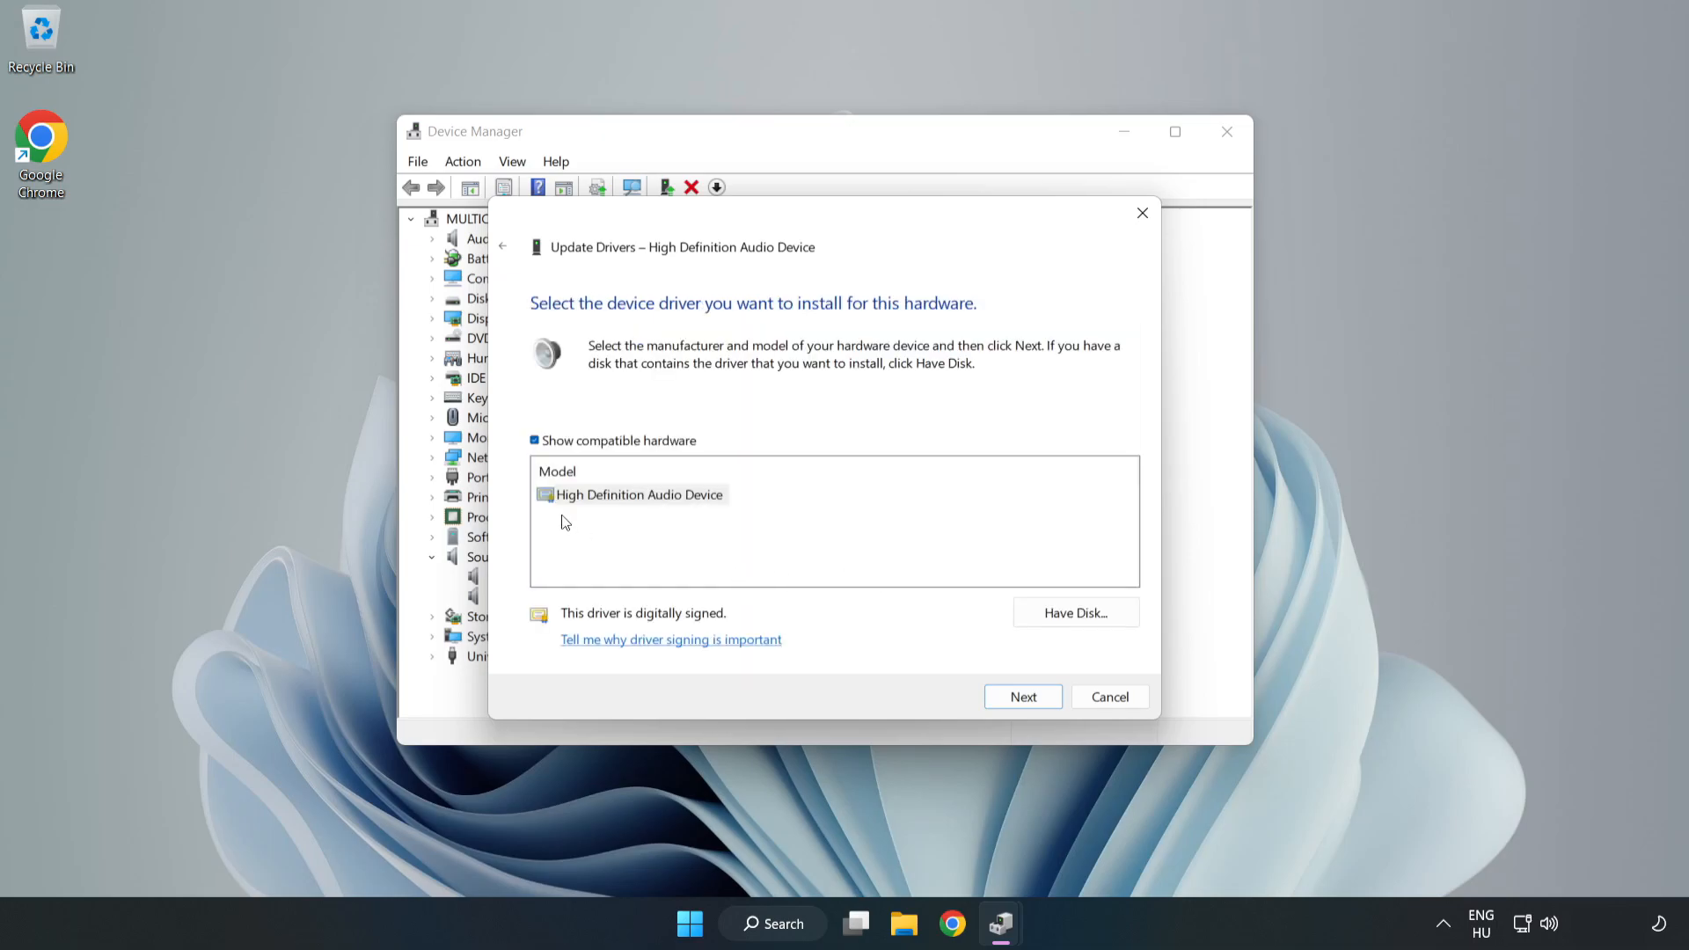
{"action": "left_click", "coordinate": [637, 494]}
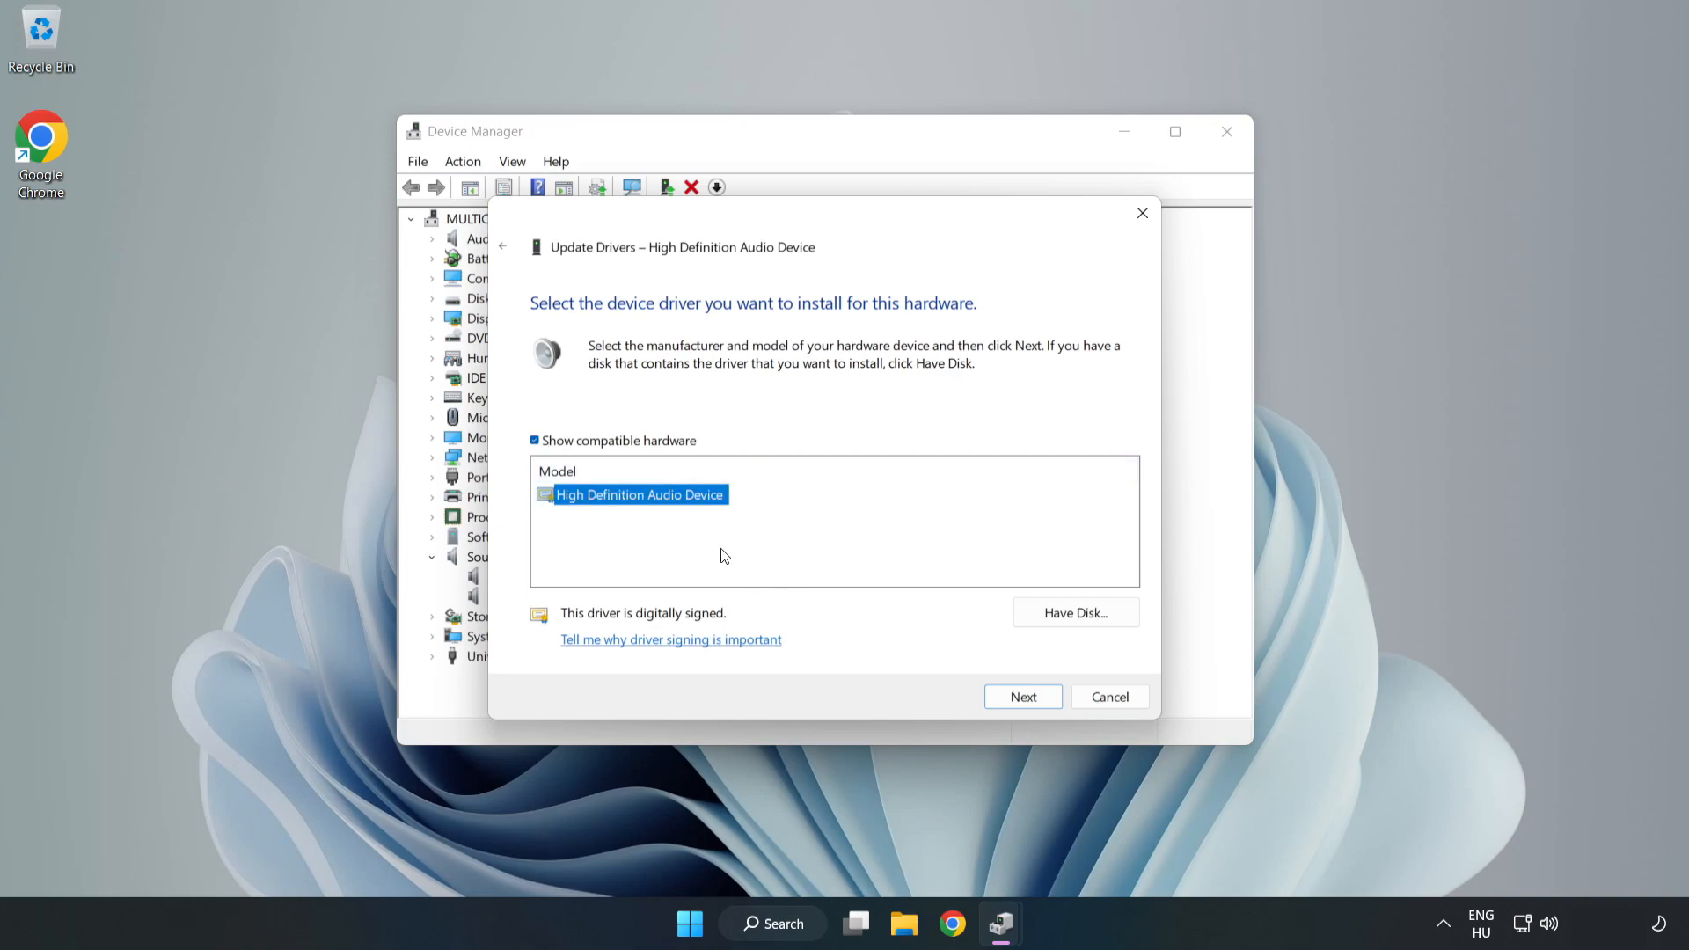
Step: Install the chosen driver, accepting the warning, and dismiss the success notice
{"action": "left_click", "coordinate": [1021, 697]}
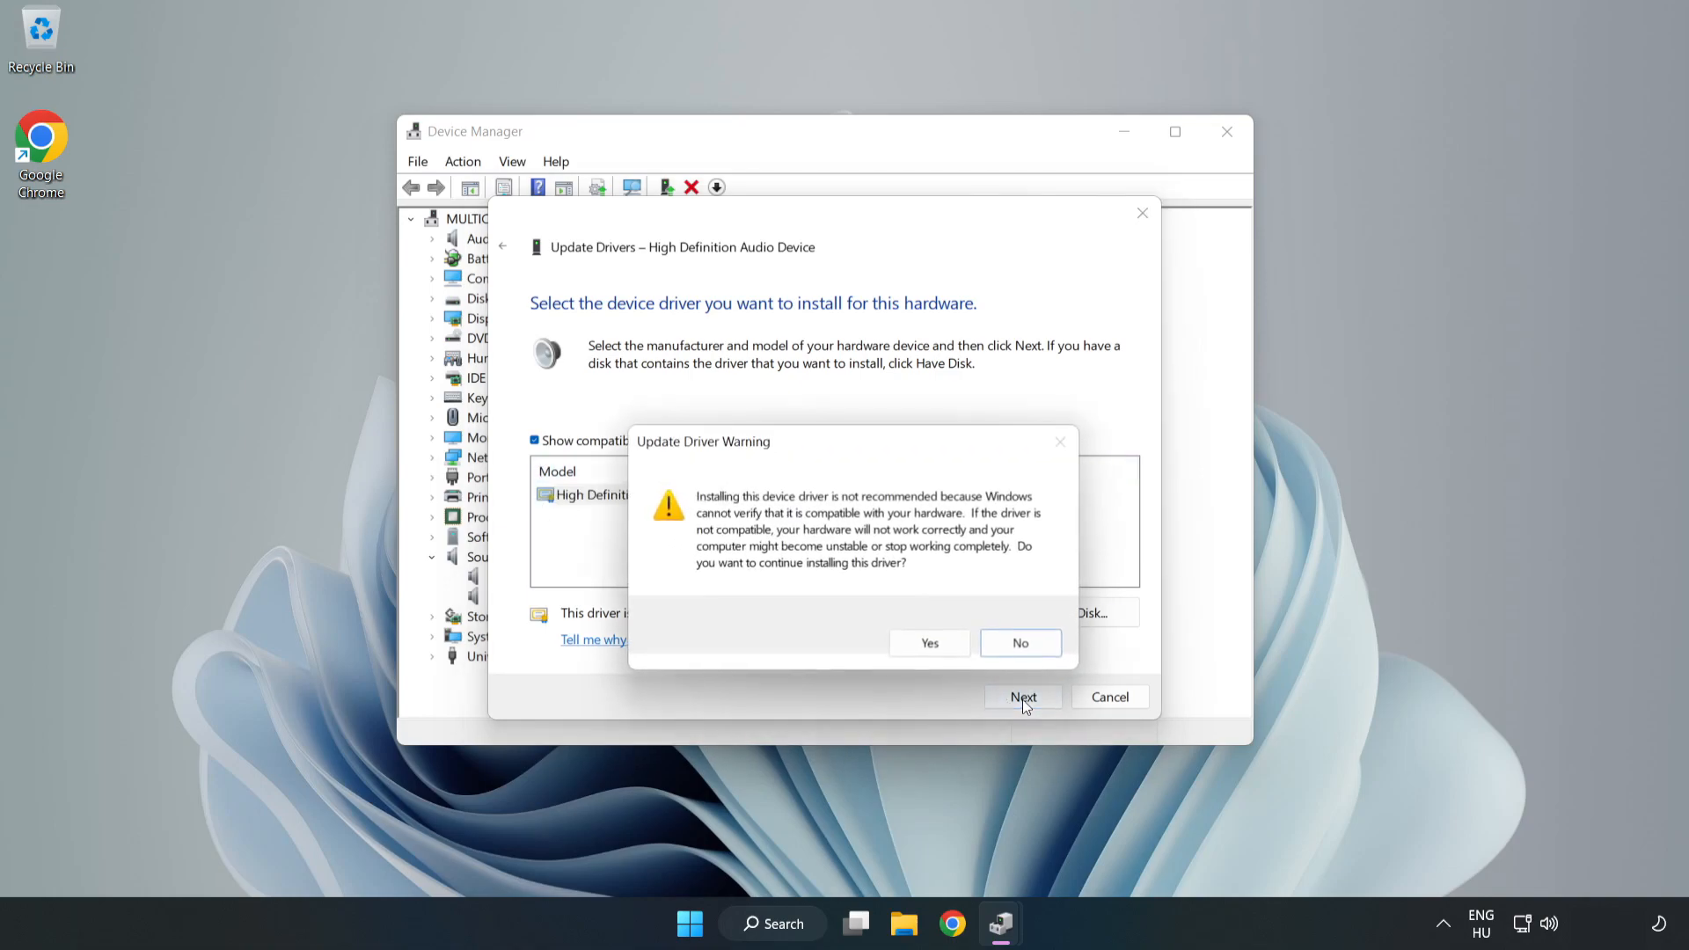
{"action": "mouse_move", "coordinate": [929, 642]}
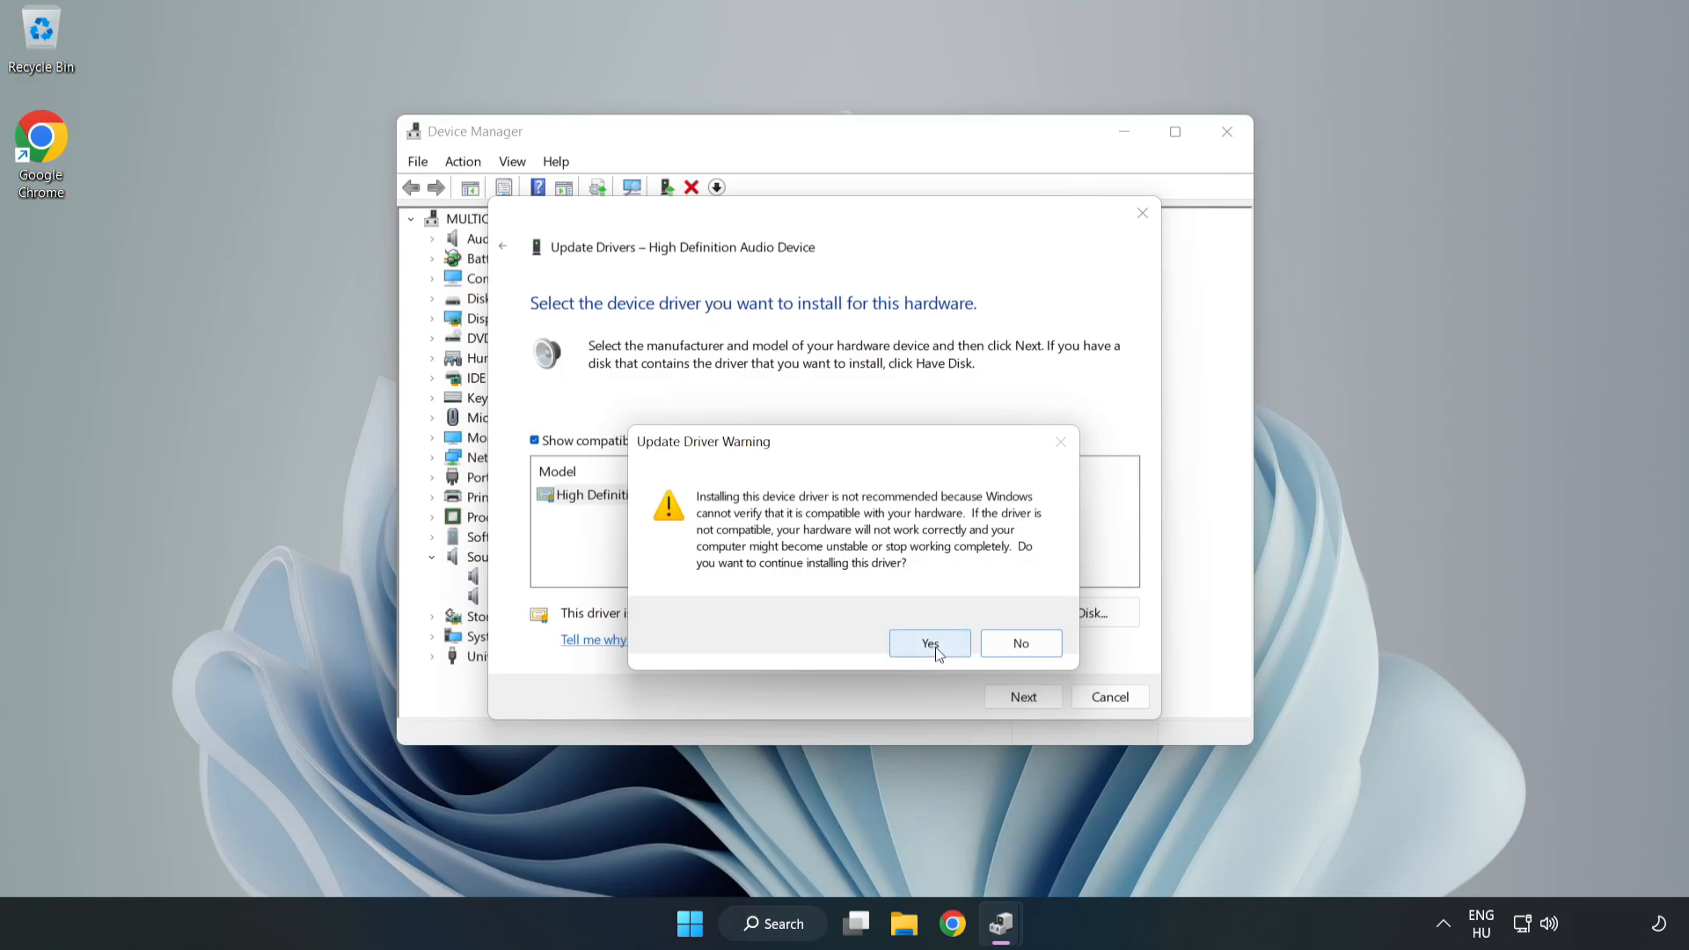
{"action": "left_click", "coordinate": [928, 644]}
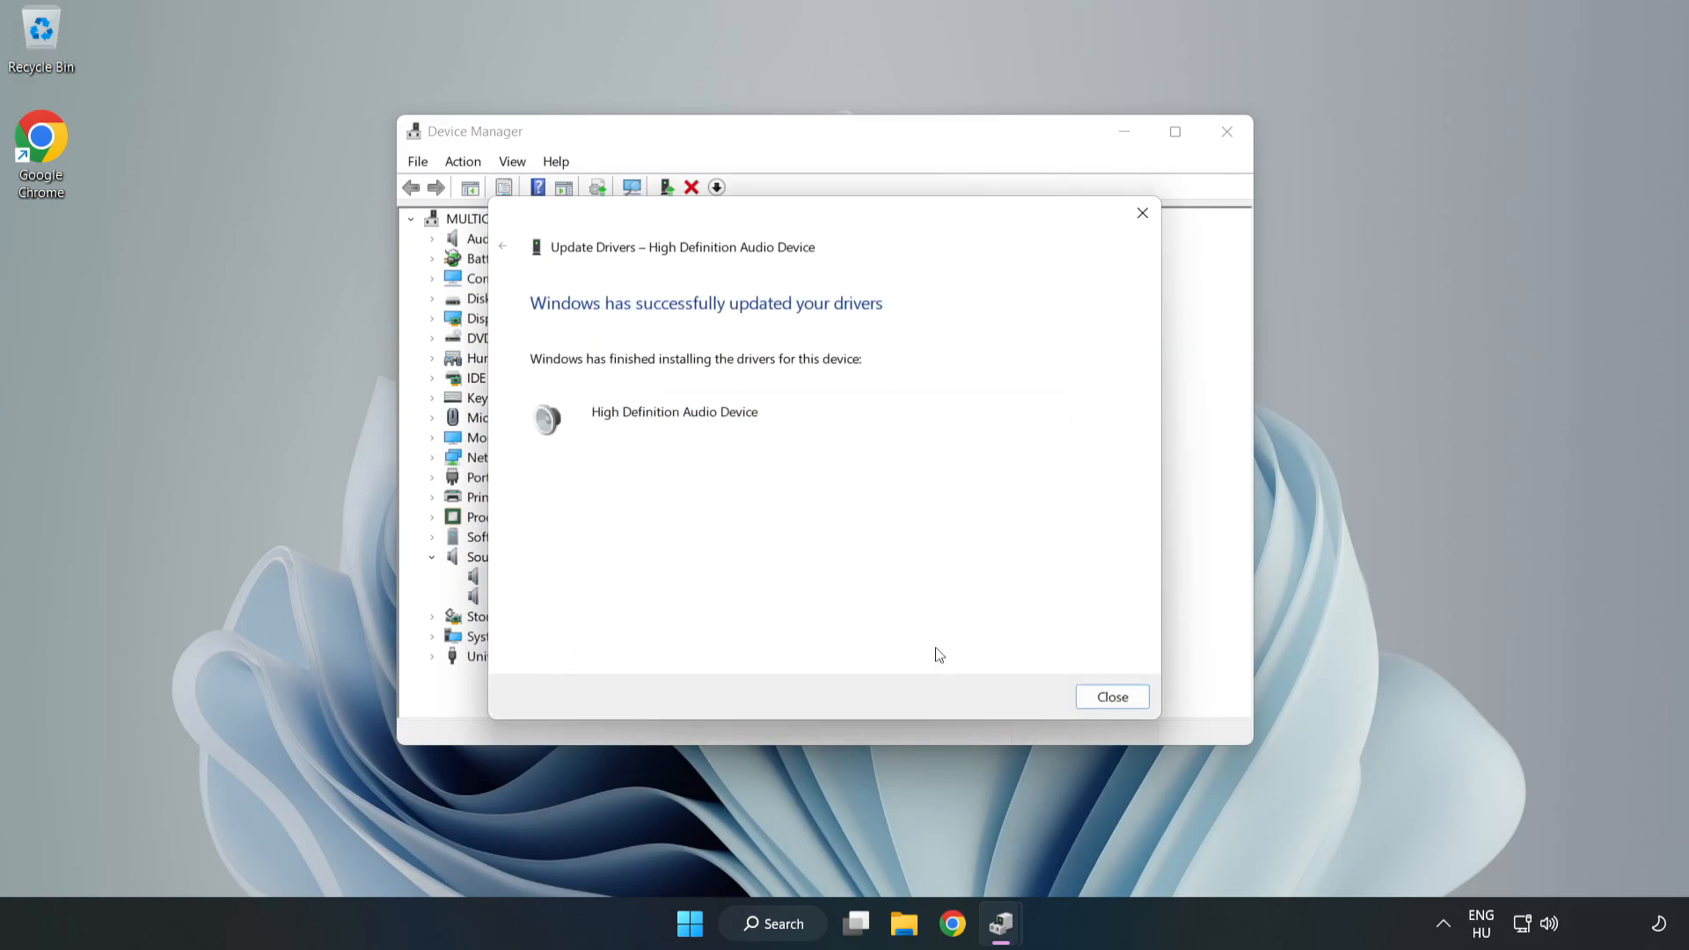
{"action": "mouse_move", "coordinate": [1130, 687]}
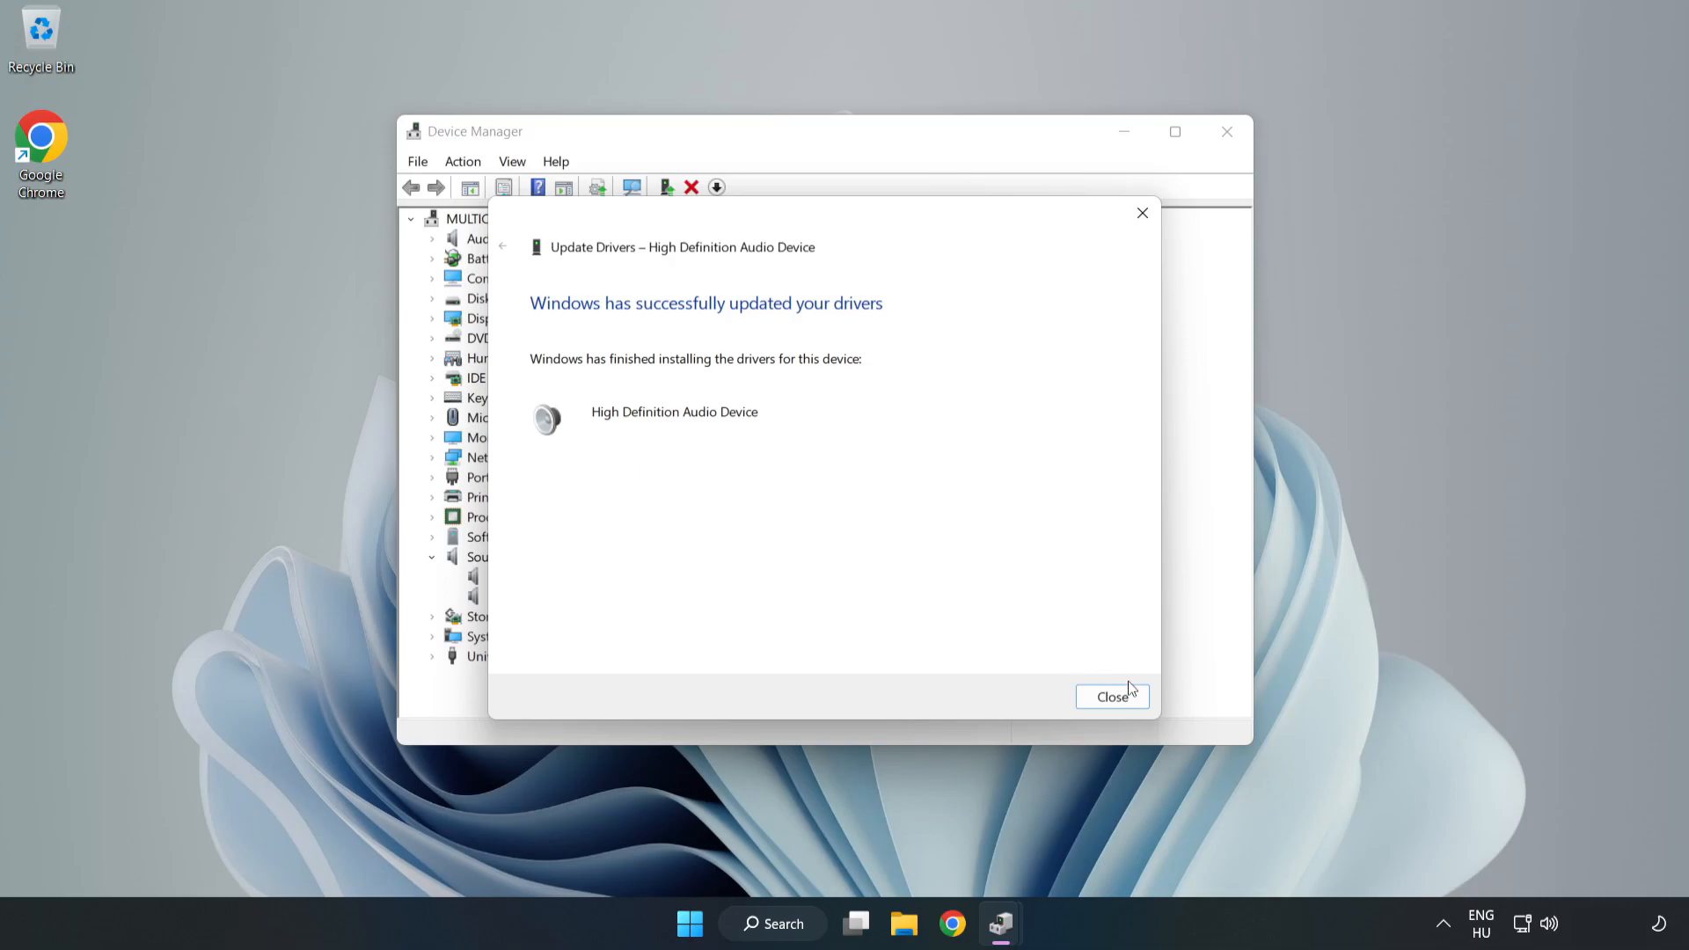
{"action": "left_click", "coordinate": [1112, 697]}
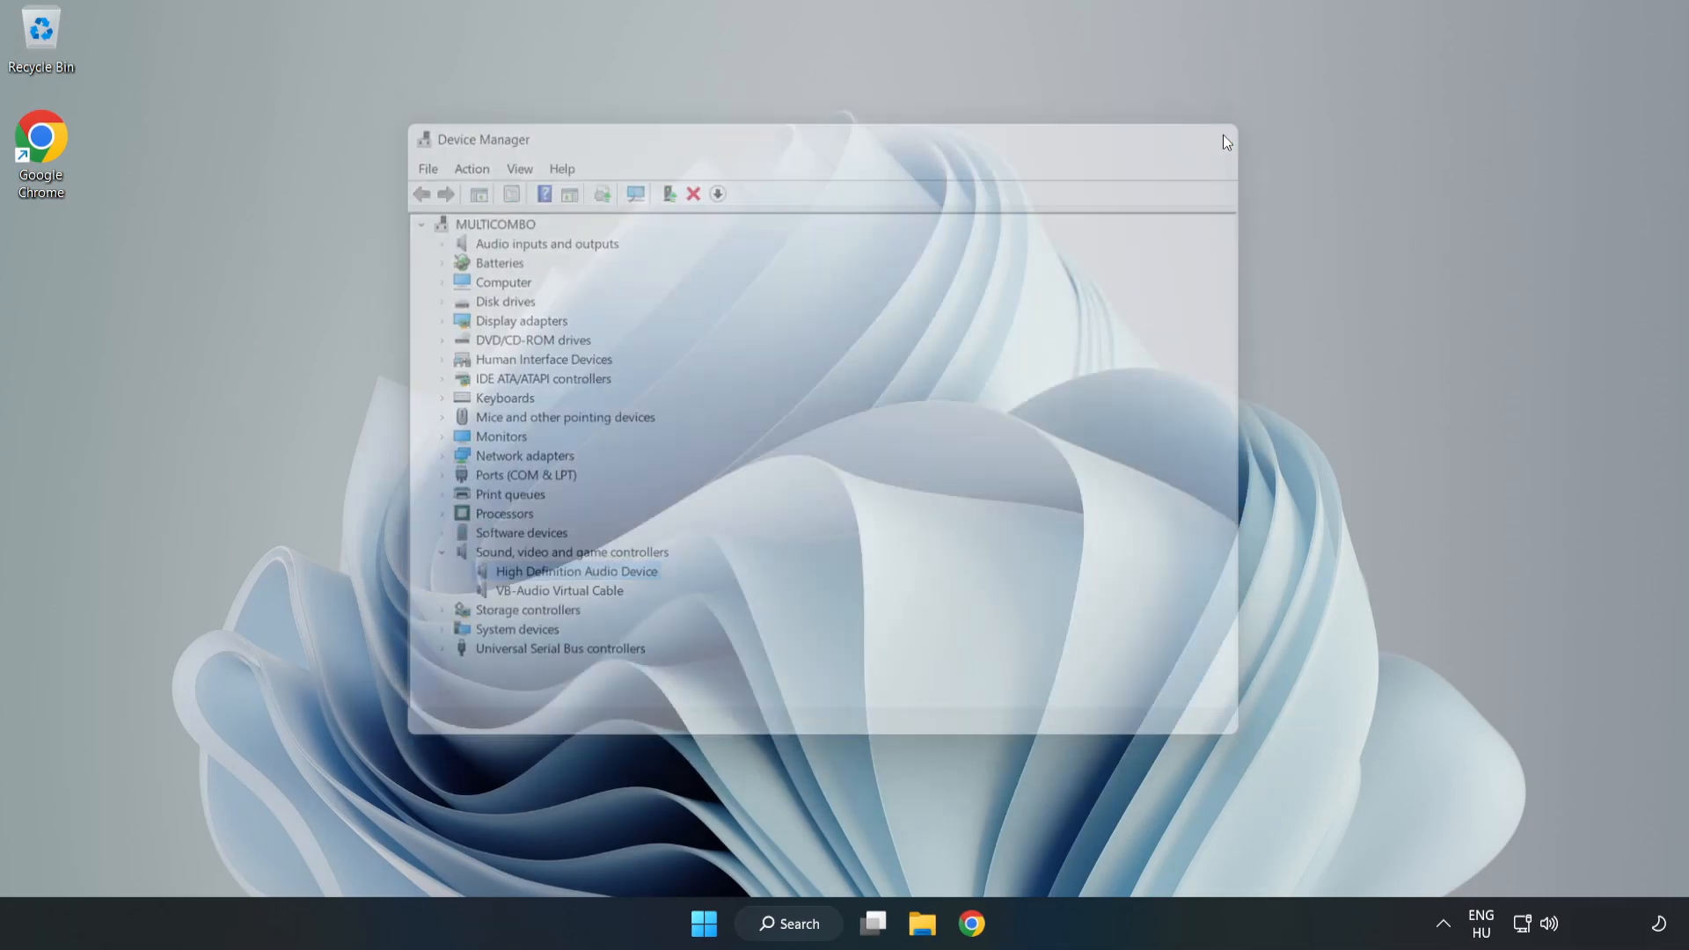
{"action": "left_click", "coordinate": [704, 924]}
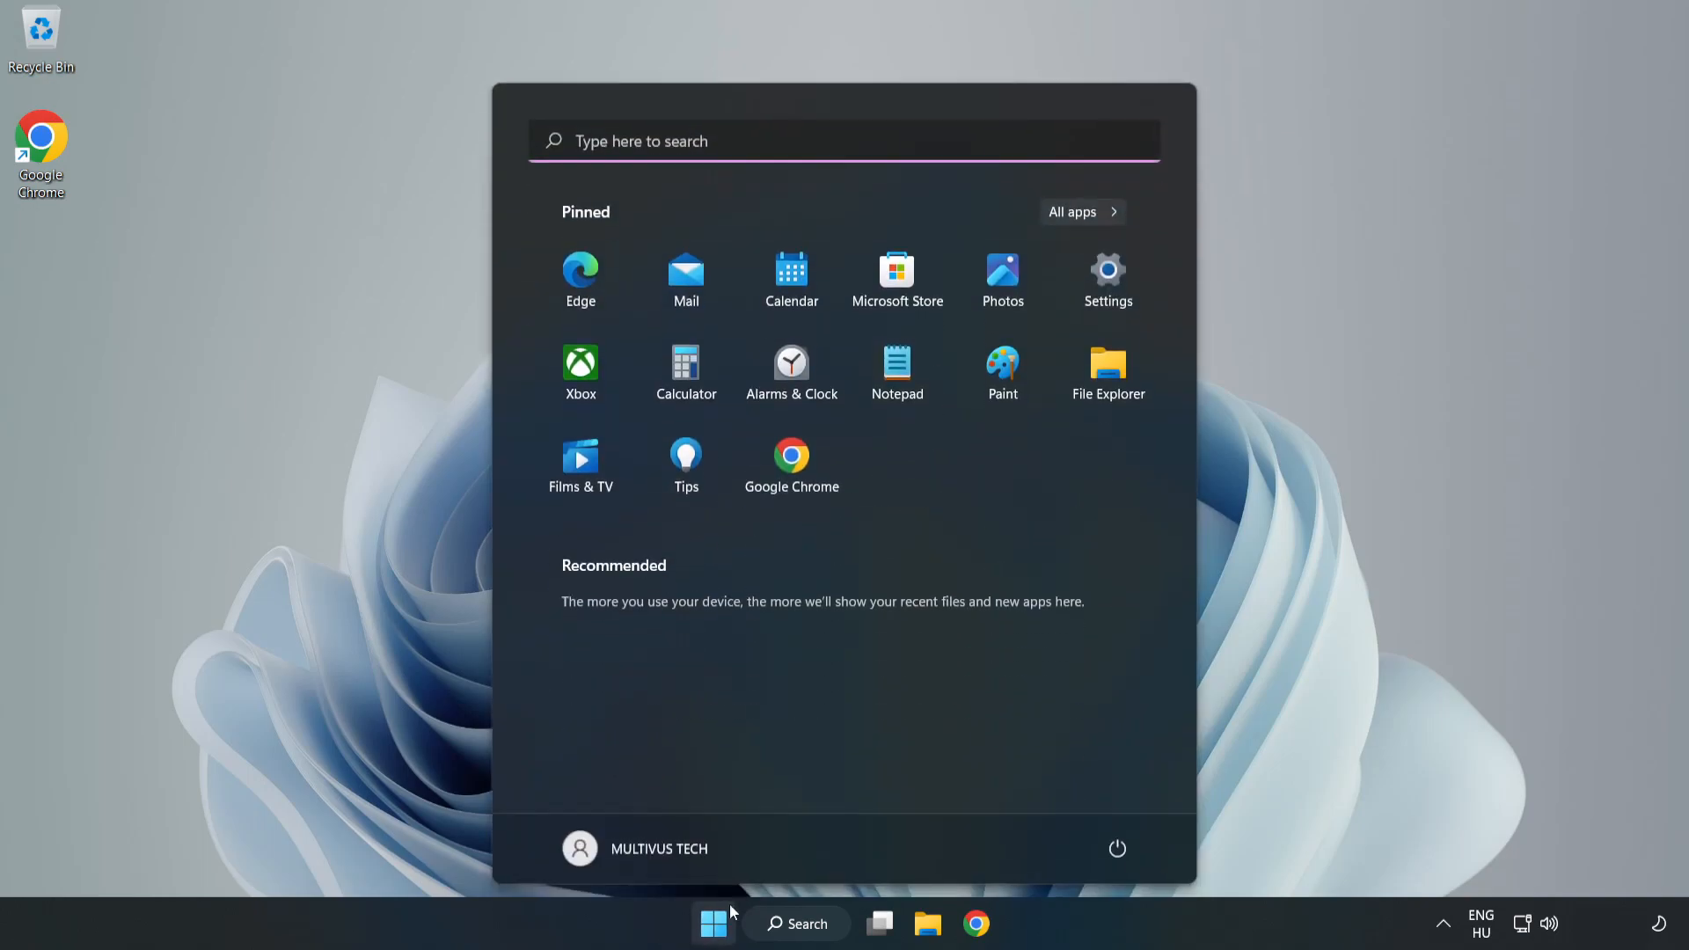
{"action": "left_click", "coordinate": [1117, 848]}
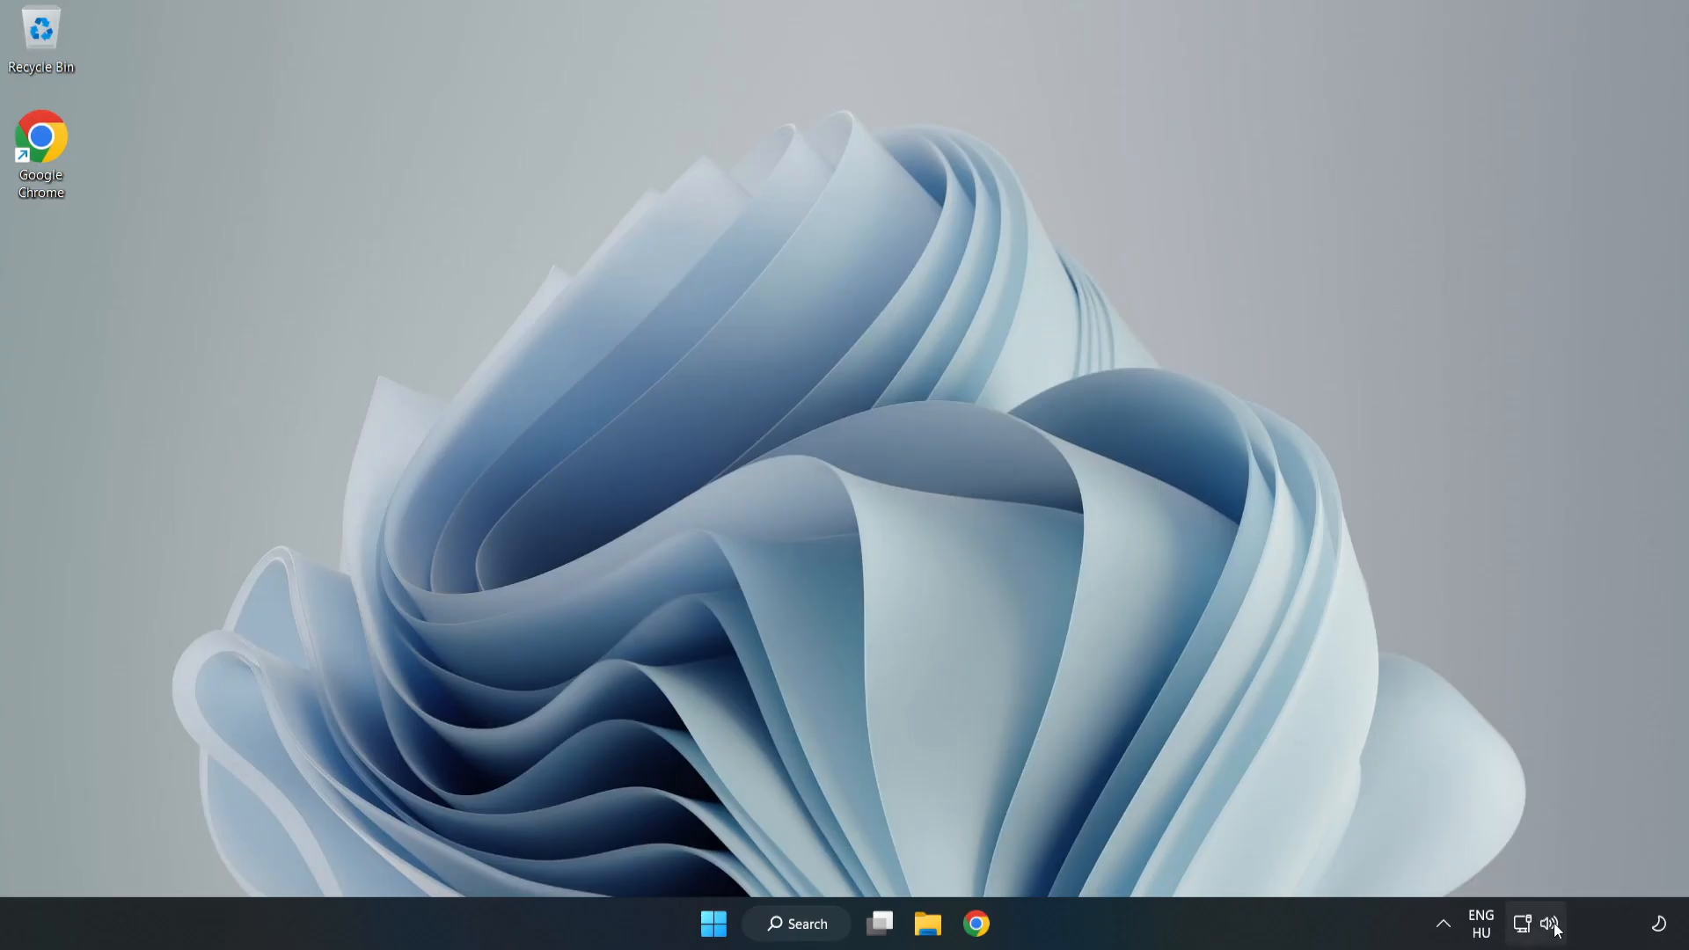
Step: Launch the sound problems troubleshooter from the taskbar volume icon
{"action": "right_click", "coordinate": [1550, 923]}
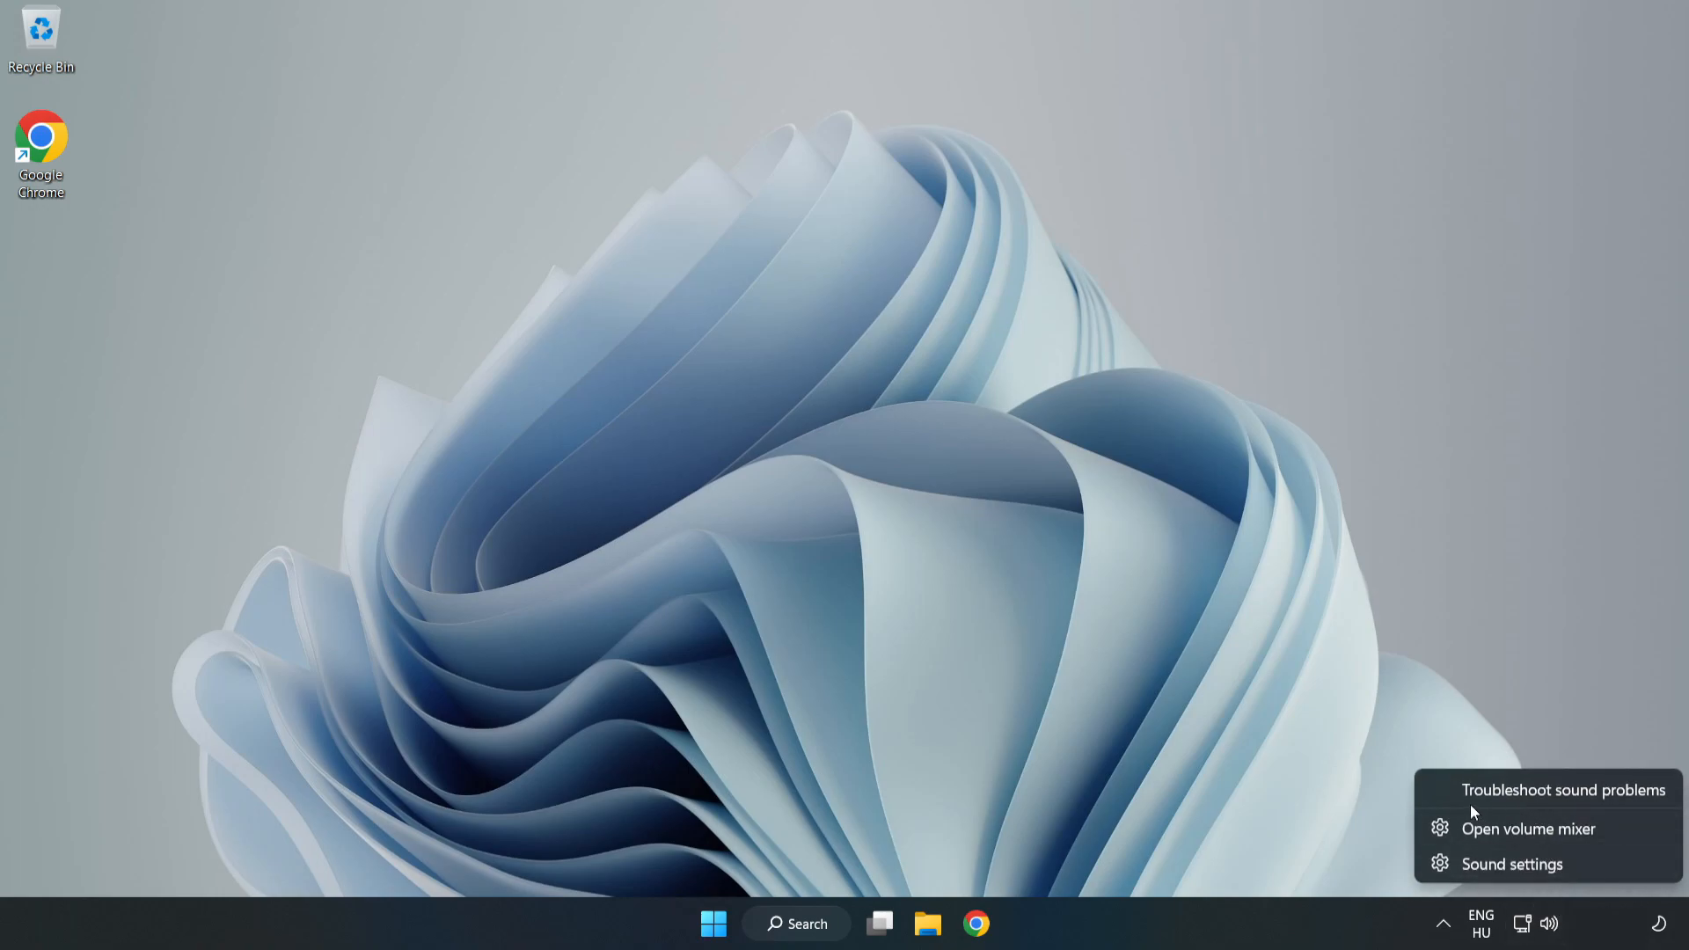
{"action": "left_click", "coordinate": [1562, 790]}
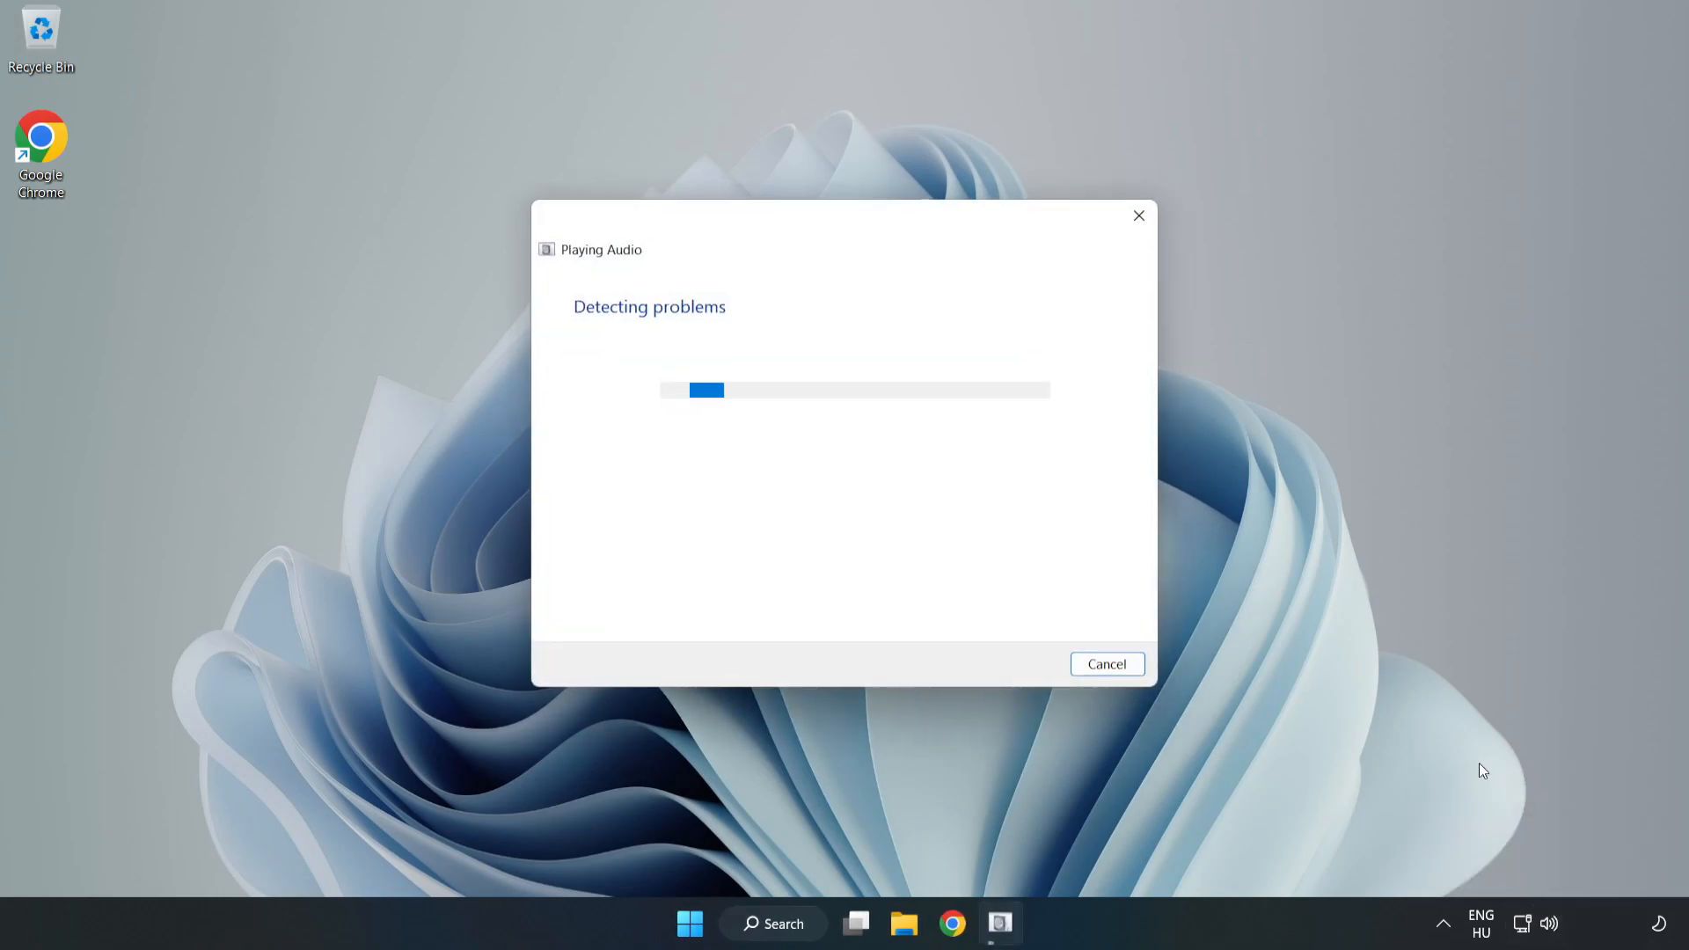